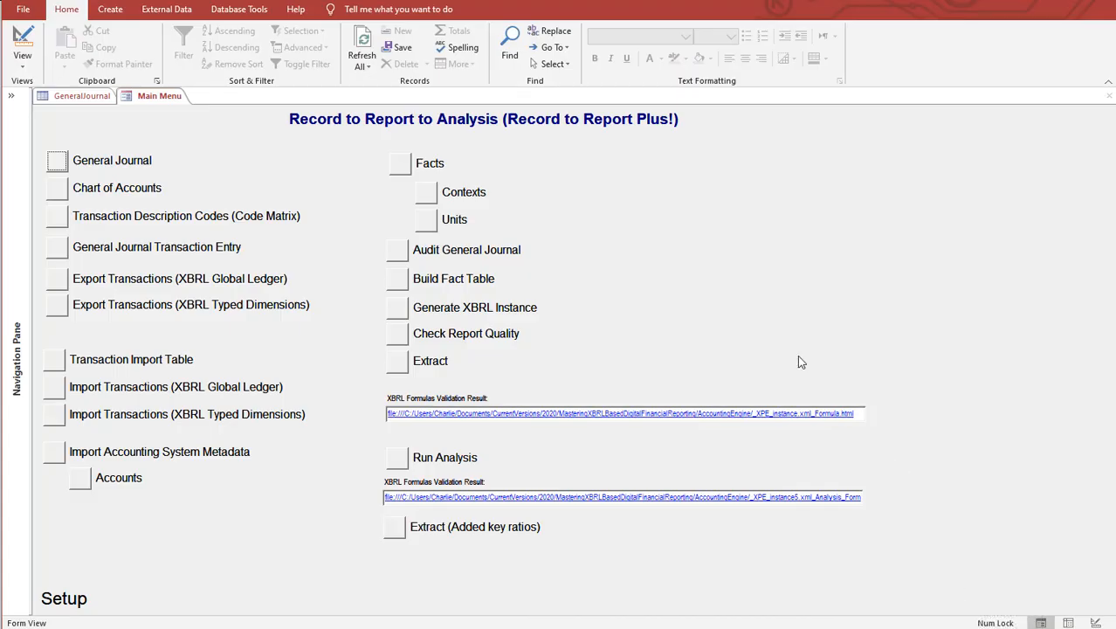
pyautogui.moveTo(646, 301)
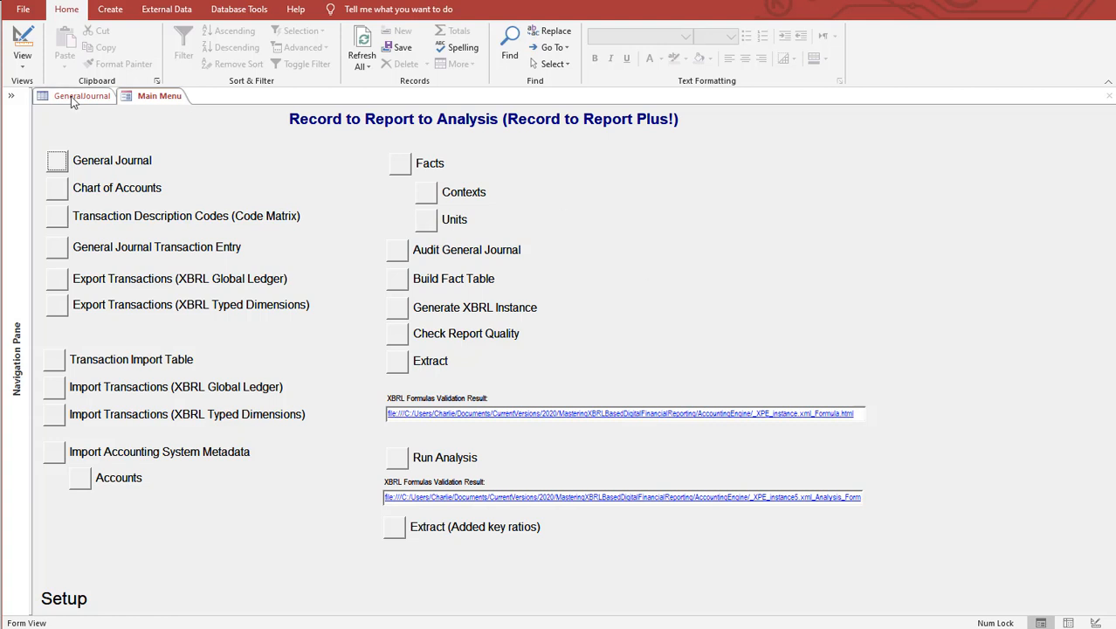
# Check the general journal and Facts table, then acknowledge the journal audit's Done message.
pyautogui.click(73, 97)
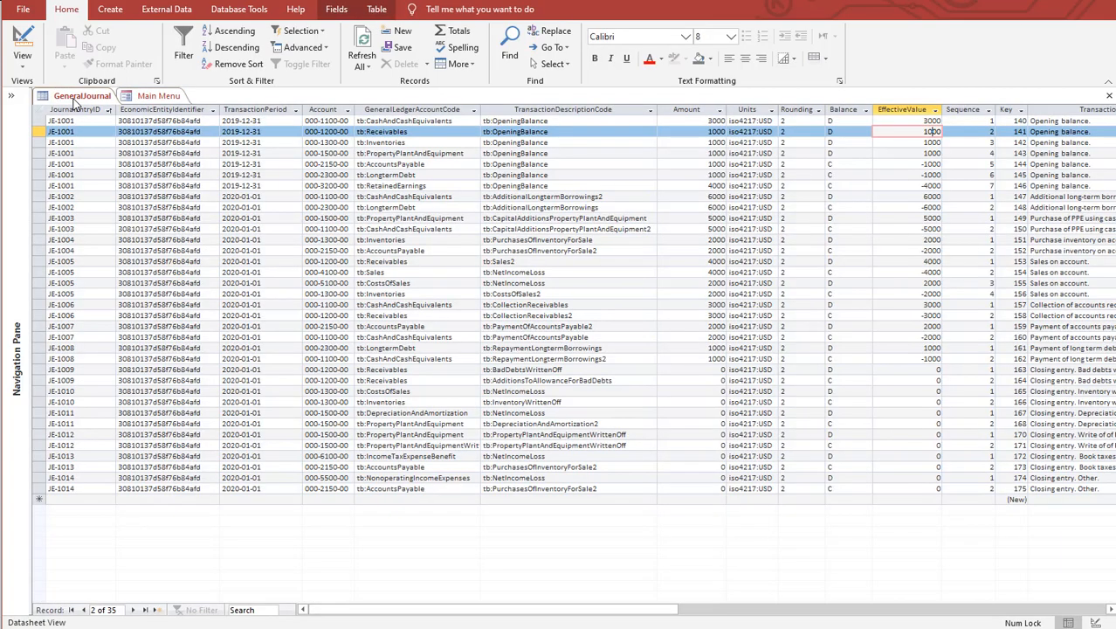
pyautogui.moveTo(684, 133)
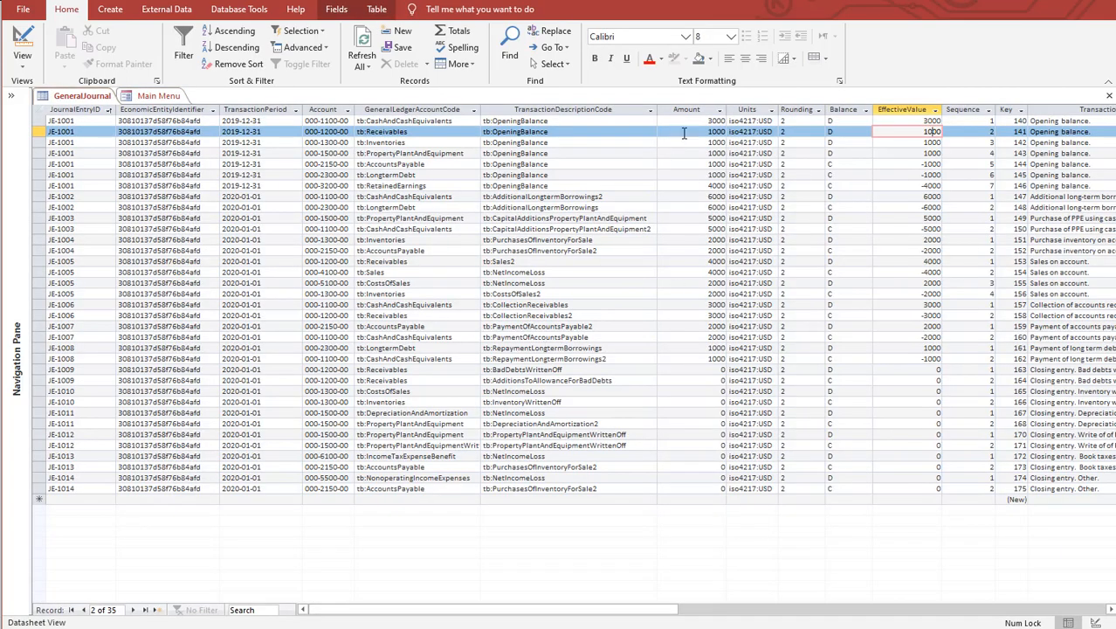
pyautogui.moveTo(739, 164)
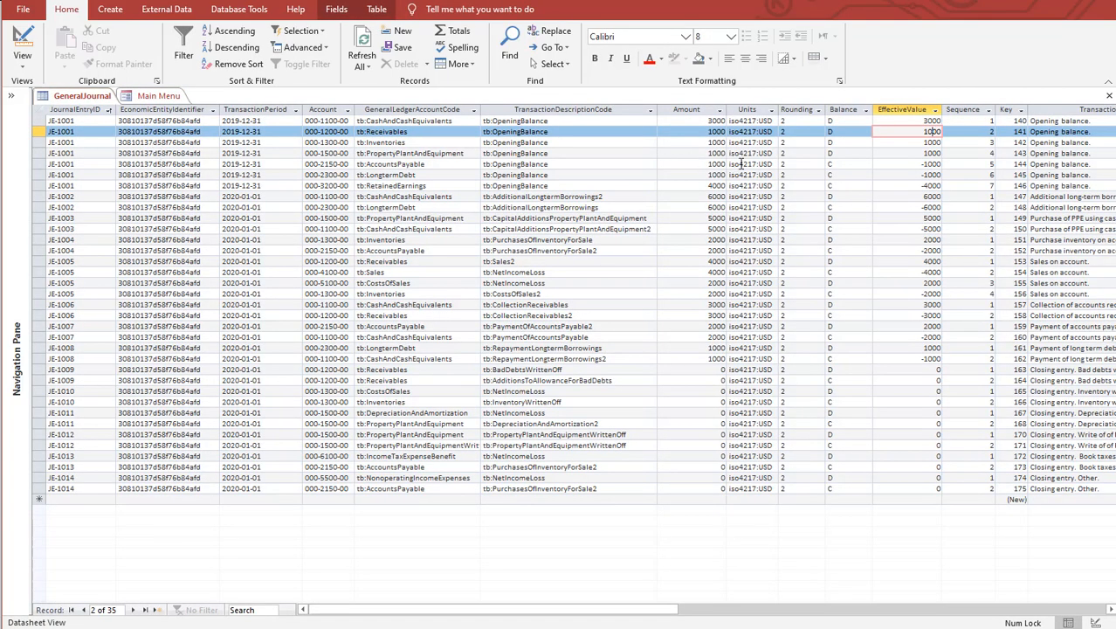
pyautogui.moveTo(703, 127)
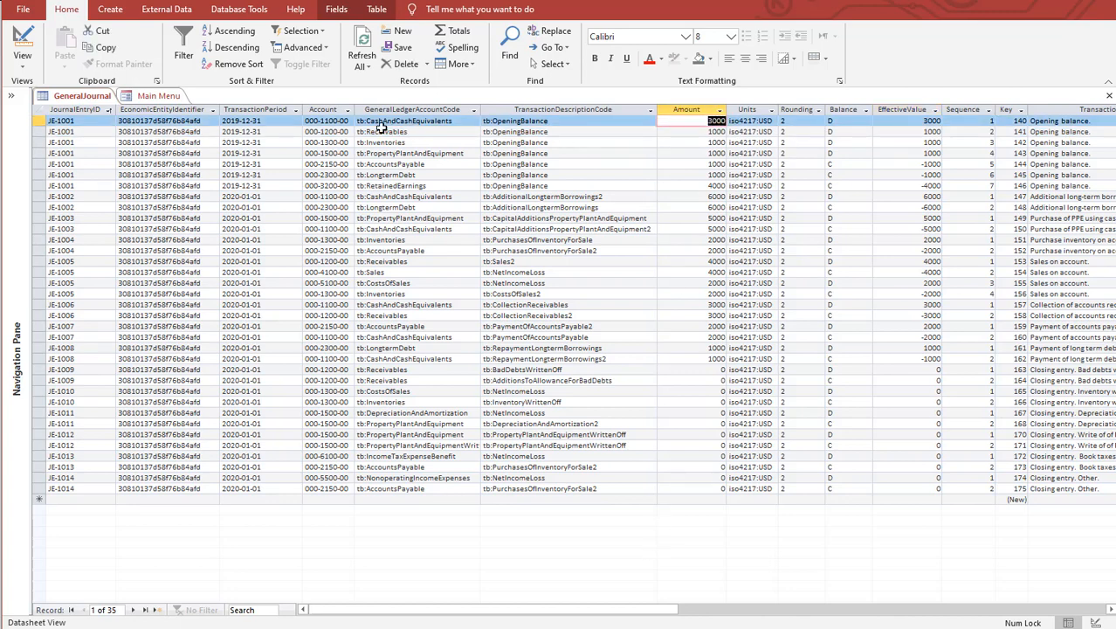
pyautogui.moveTo(765, 477)
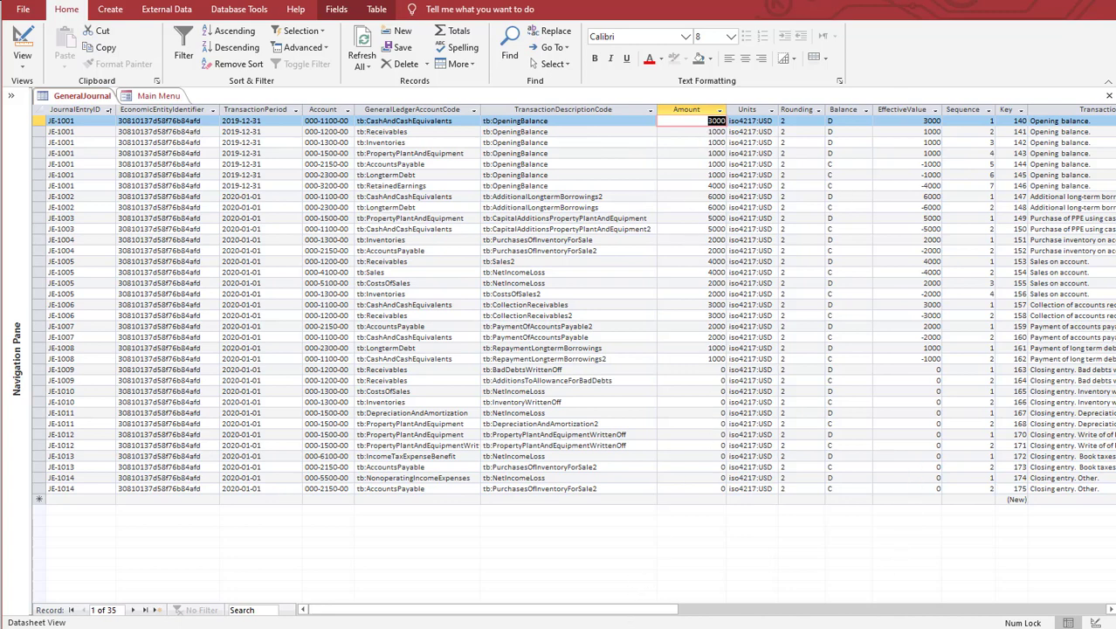
pyautogui.moveTo(171, 141)
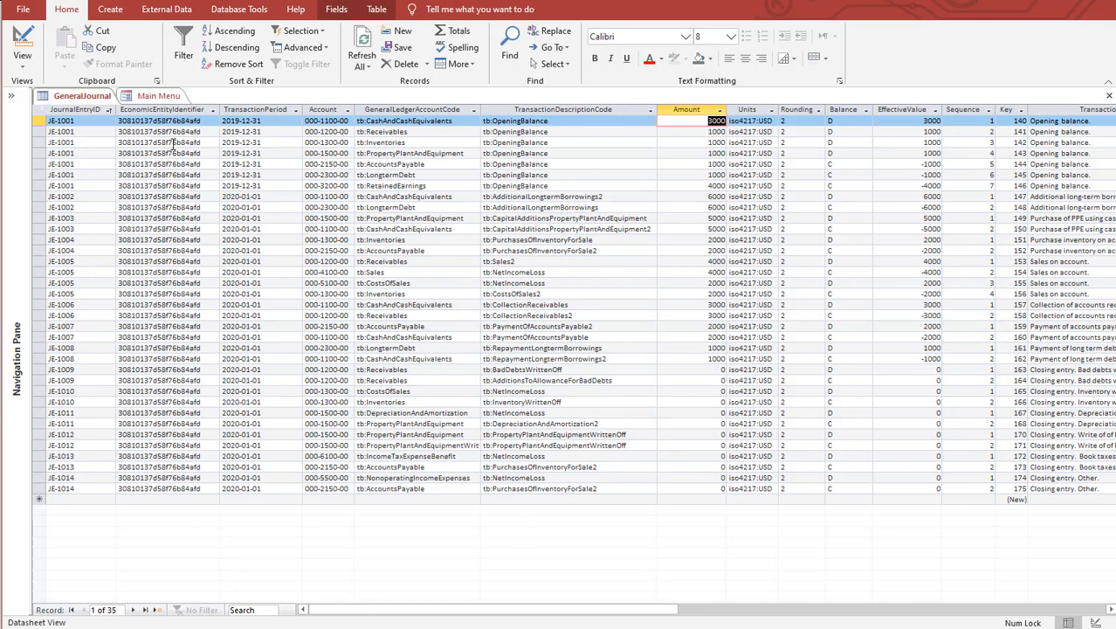
pyautogui.click(157, 99)
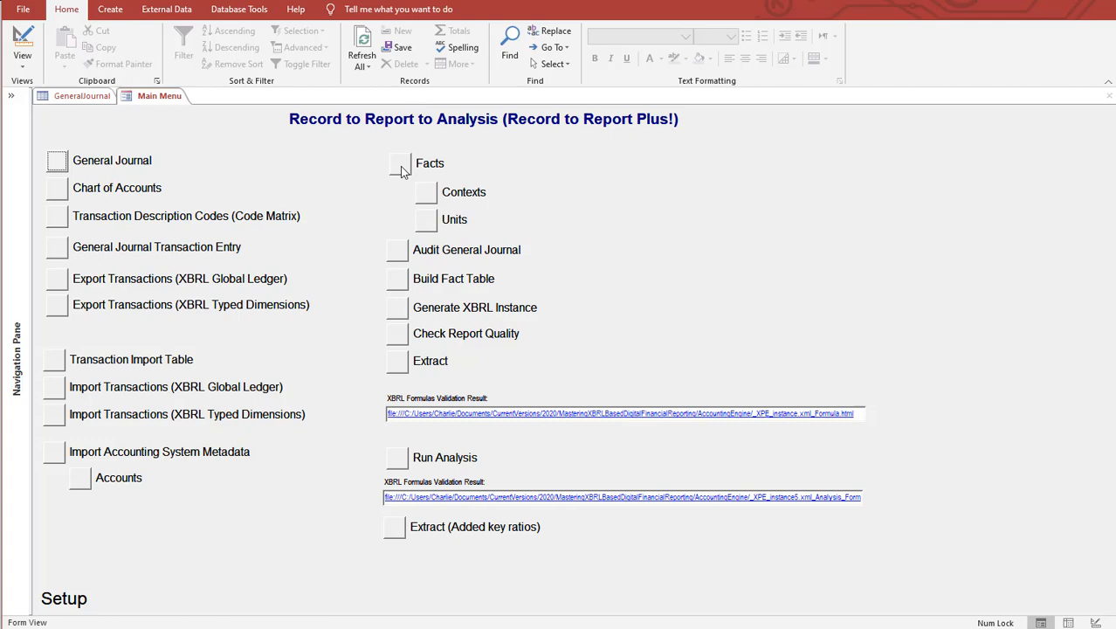
pyautogui.click(397, 165)
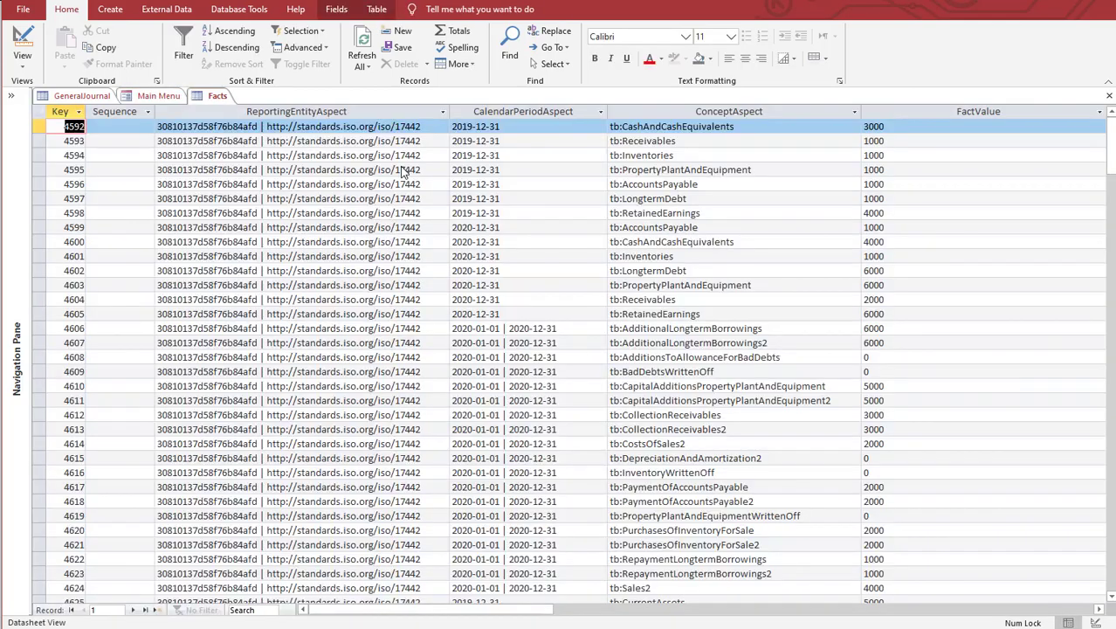
pyautogui.click(155, 97)
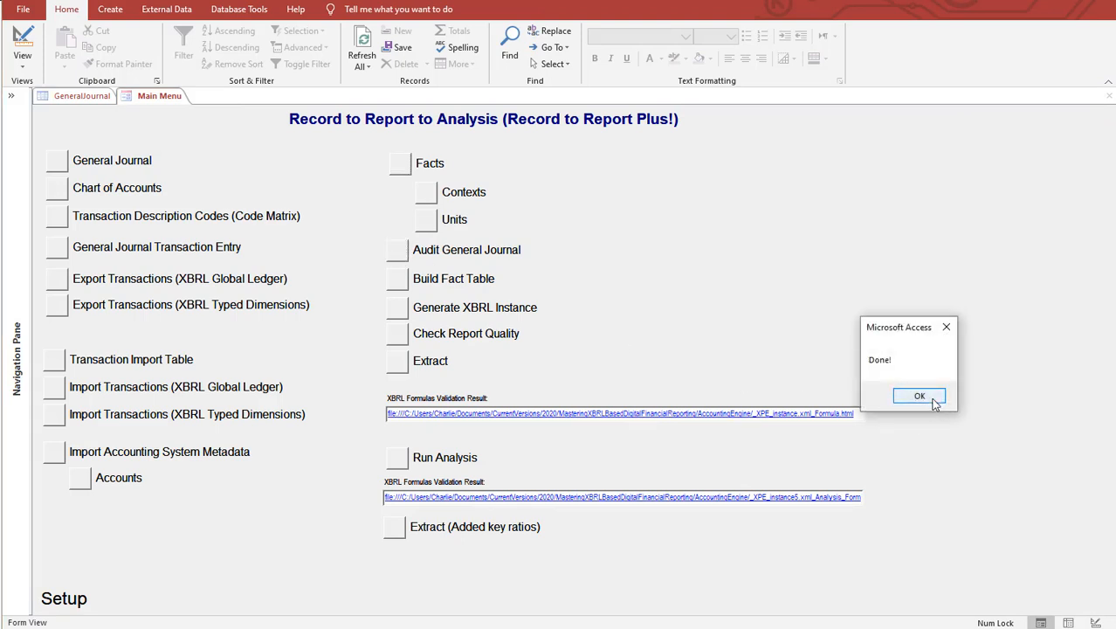
pyautogui.click(919, 396)
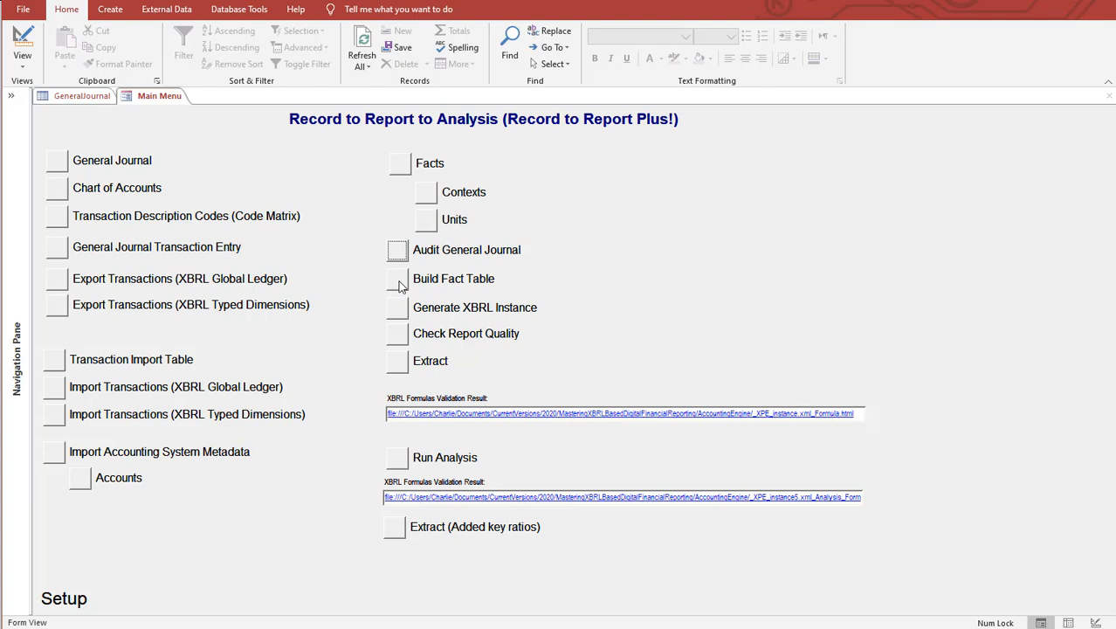
pyautogui.moveTo(400, 315)
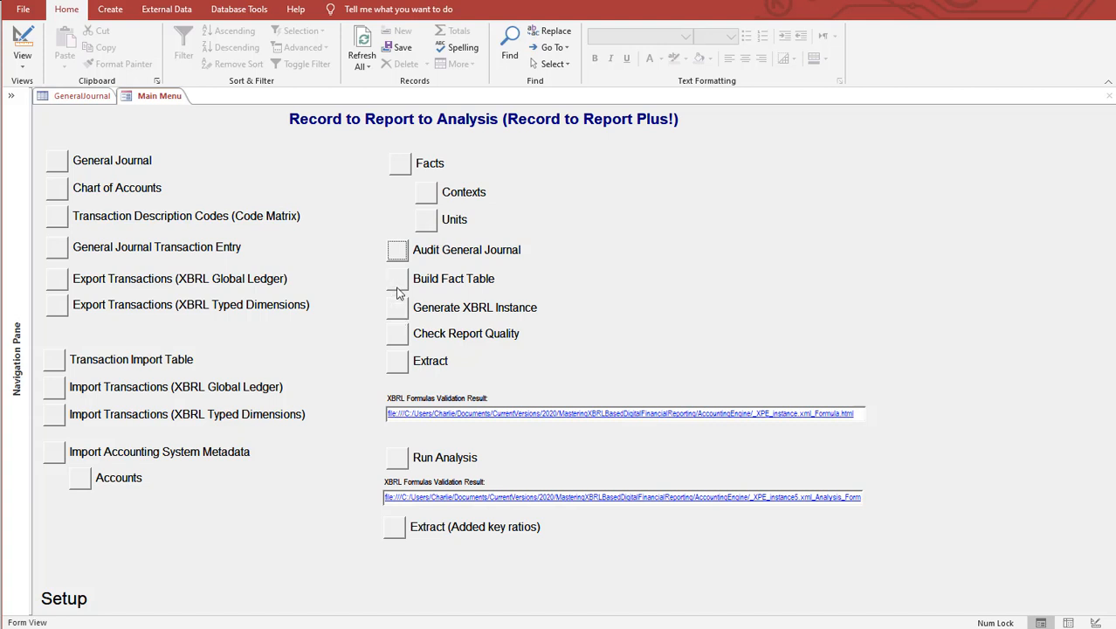
pyautogui.moveTo(112, 168)
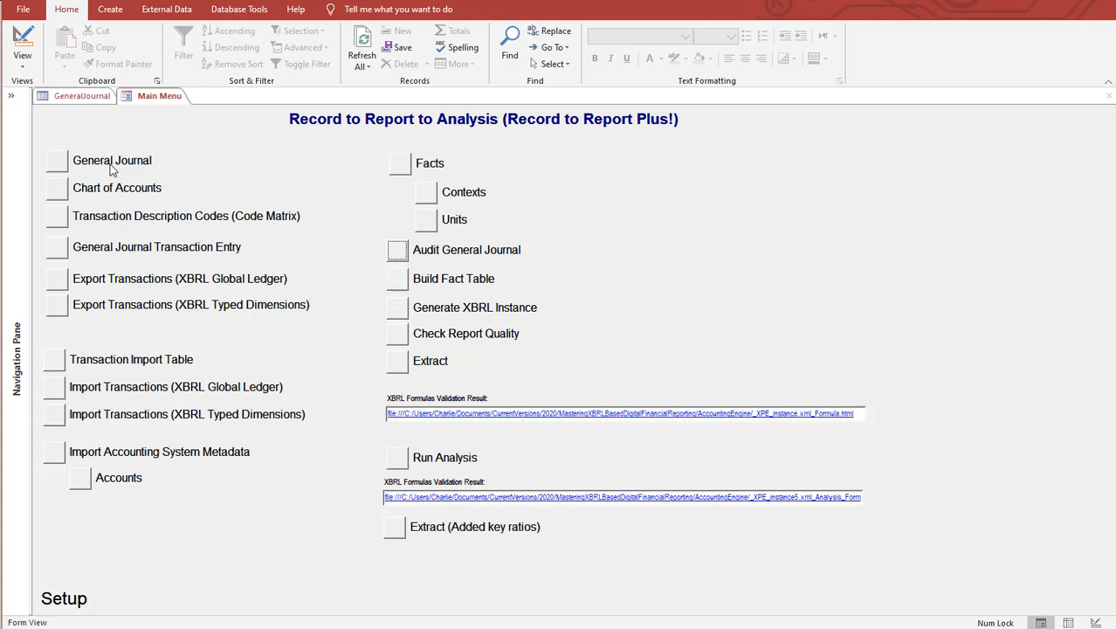
pyautogui.moveTo(404, 318)
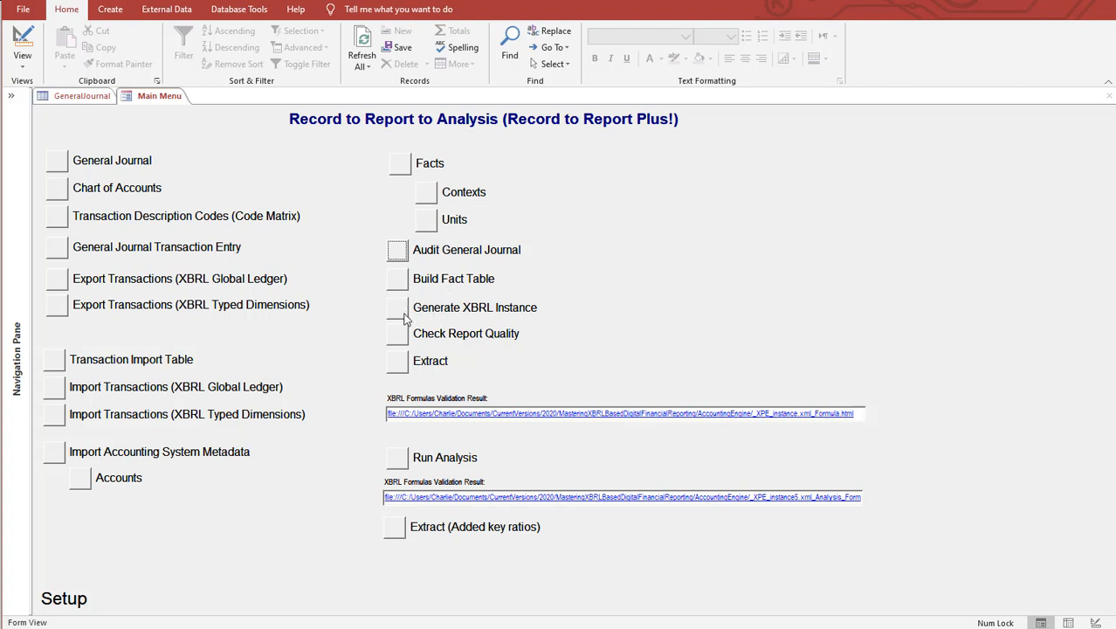
pyautogui.moveTo(399, 181)
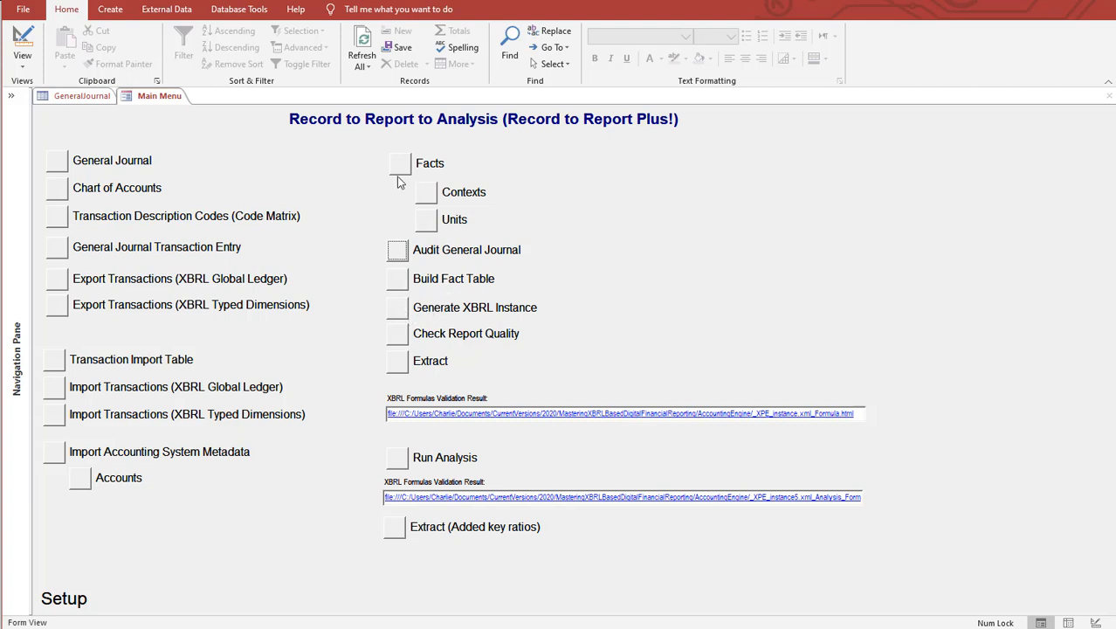
pyautogui.moveTo(401, 337)
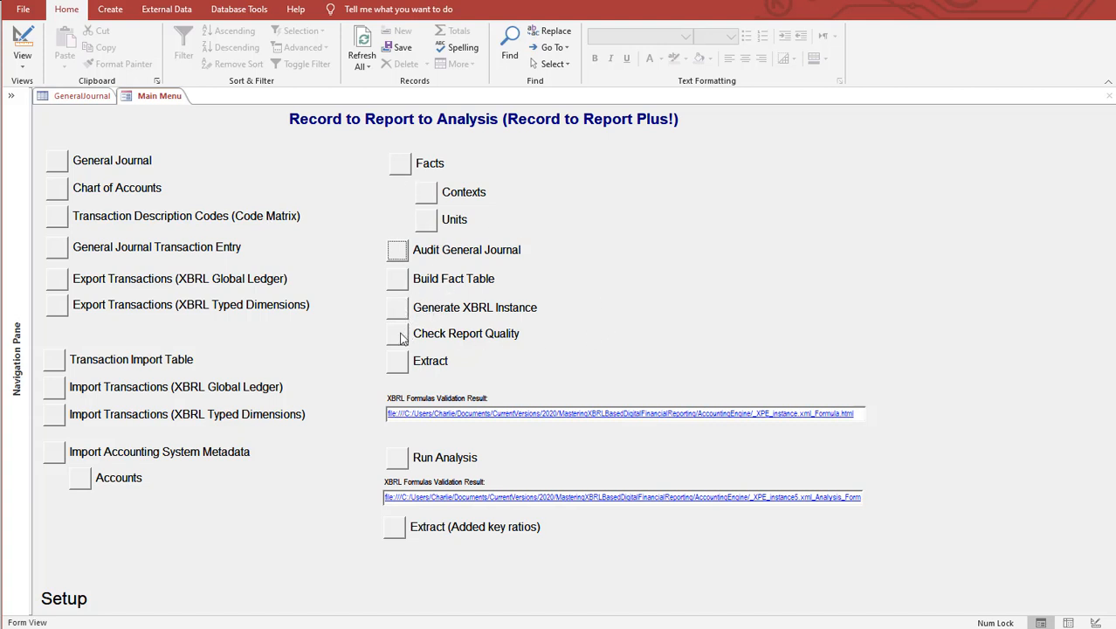
pyautogui.moveTo(399, 372)
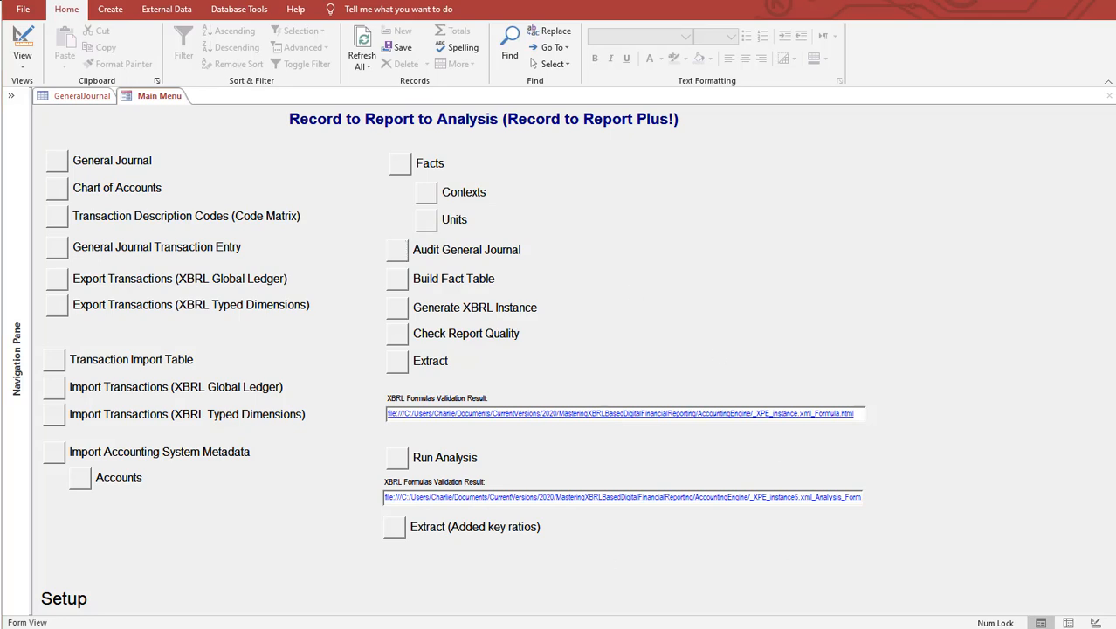
# Review the 18 passing formula assertions, the Overview and Report Properties, then the rendered Balance Sheet.
pyautogui.click(640, 409)
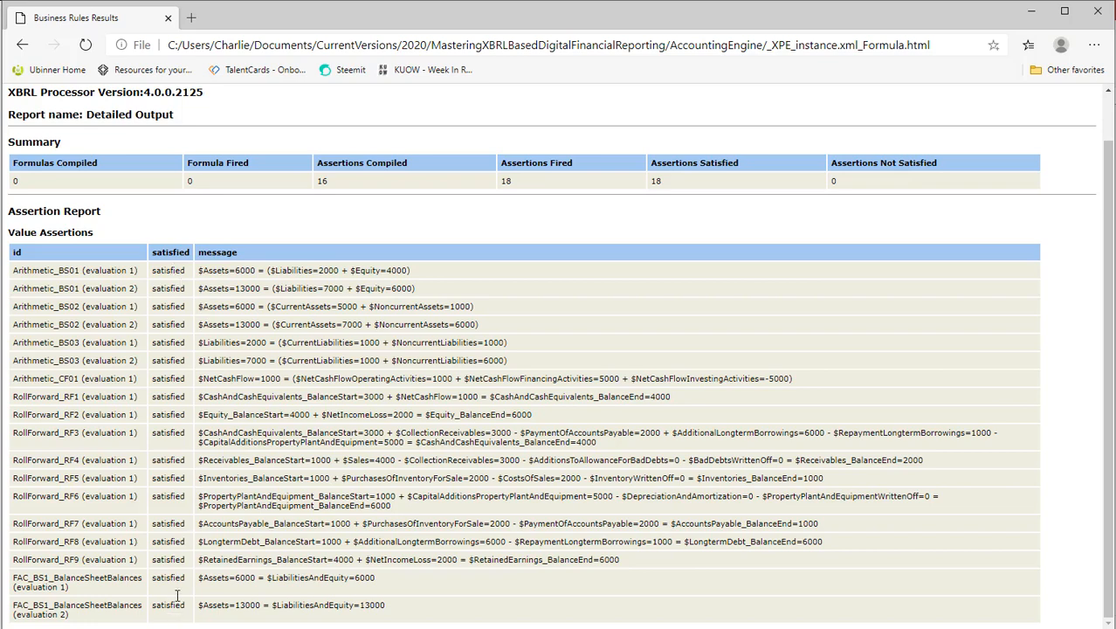
pyautogui.moveTo(165, 299)
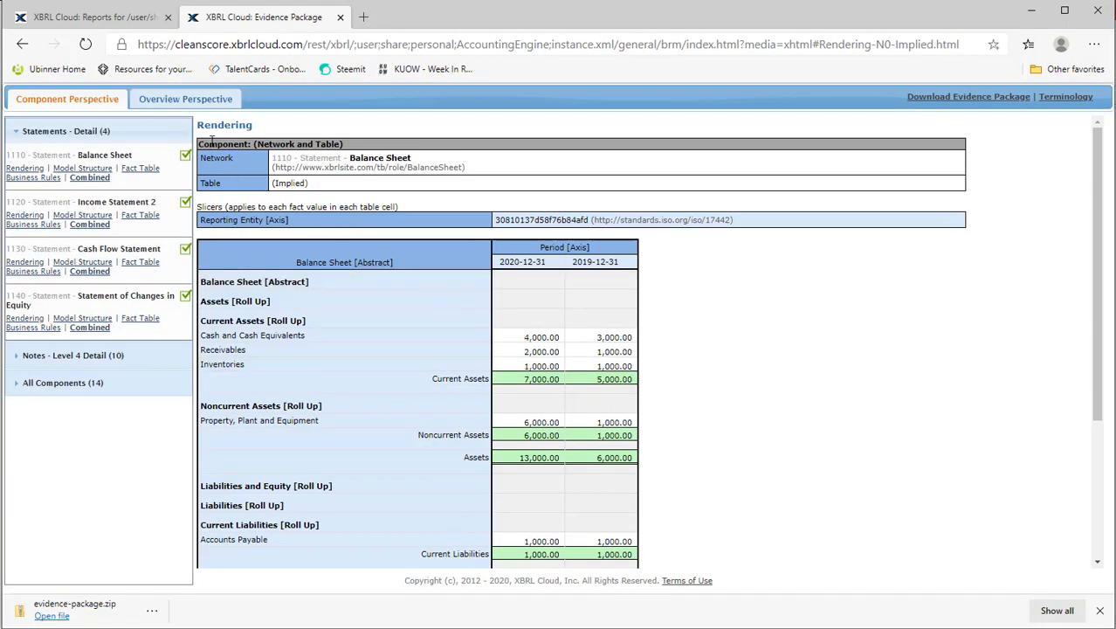
pyautogui.scroll(-3)
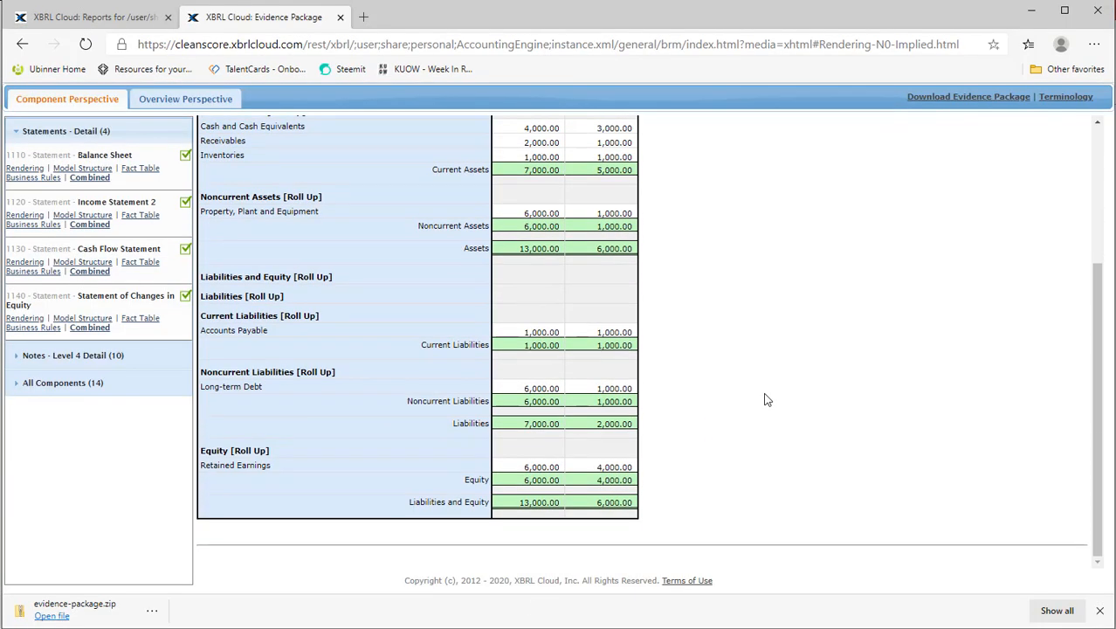
pyautogui.click(184, 98)
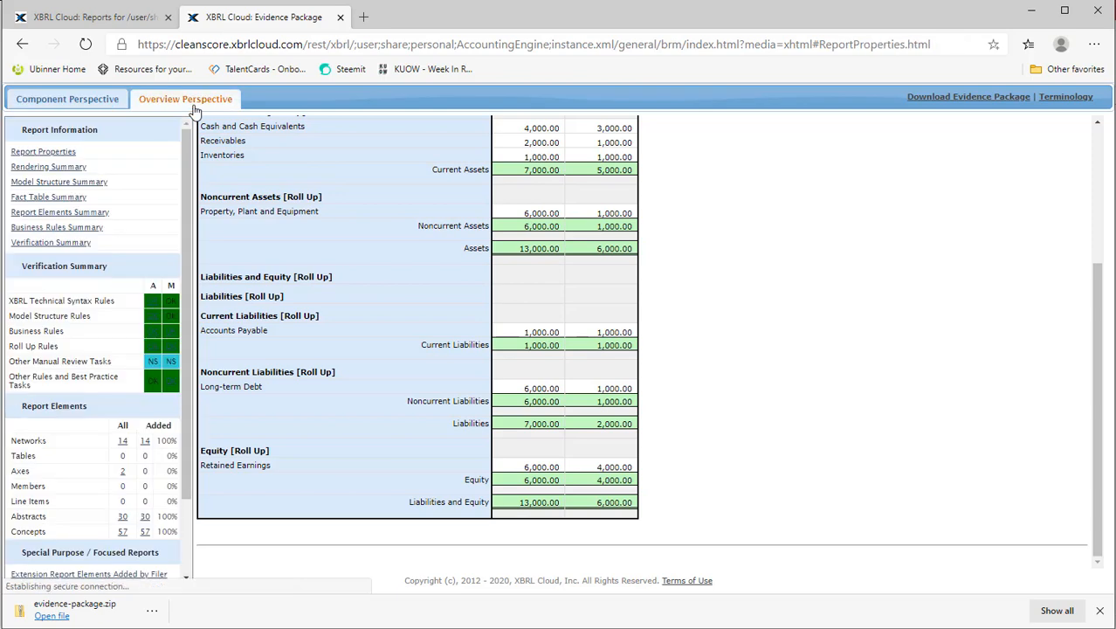
pyautogui.click(43, 151)
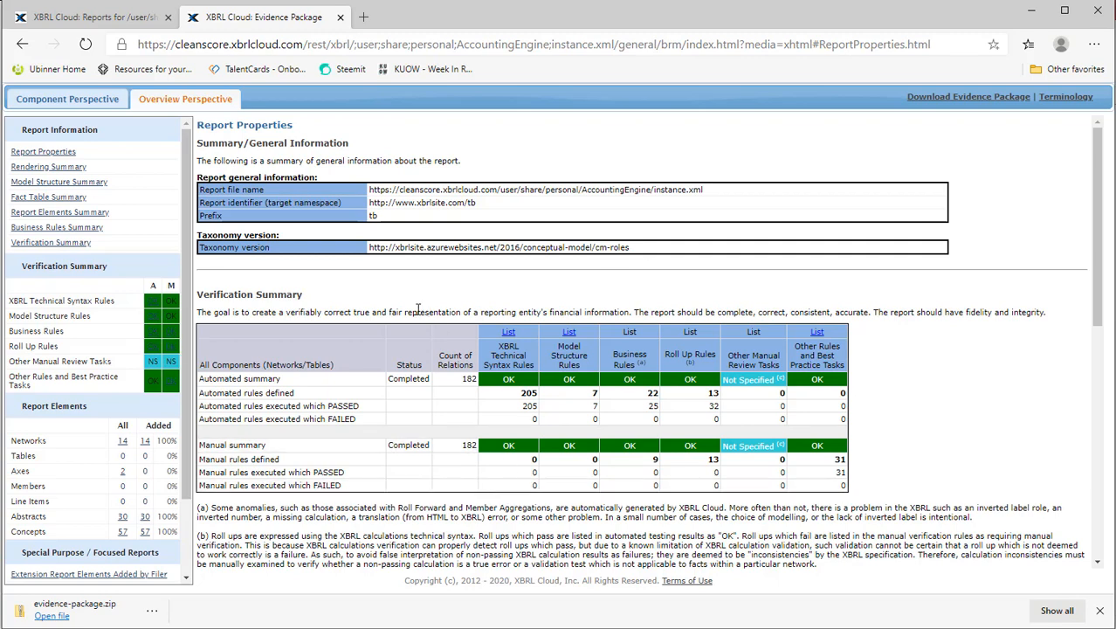
pyautogui.click(67, 99)
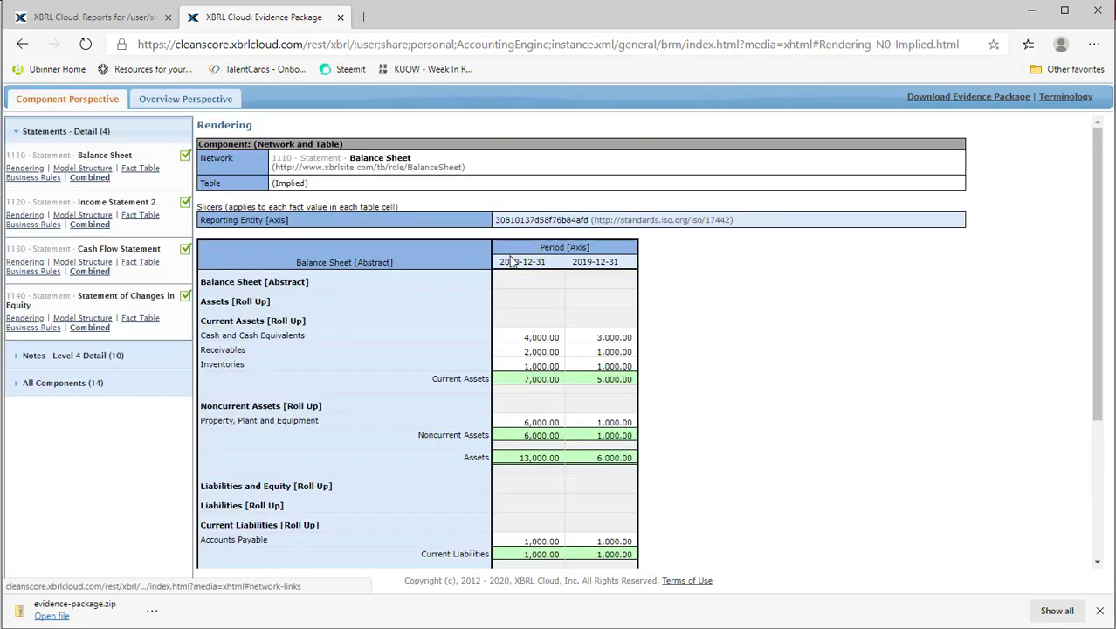
pyautogui.scroll(-3)
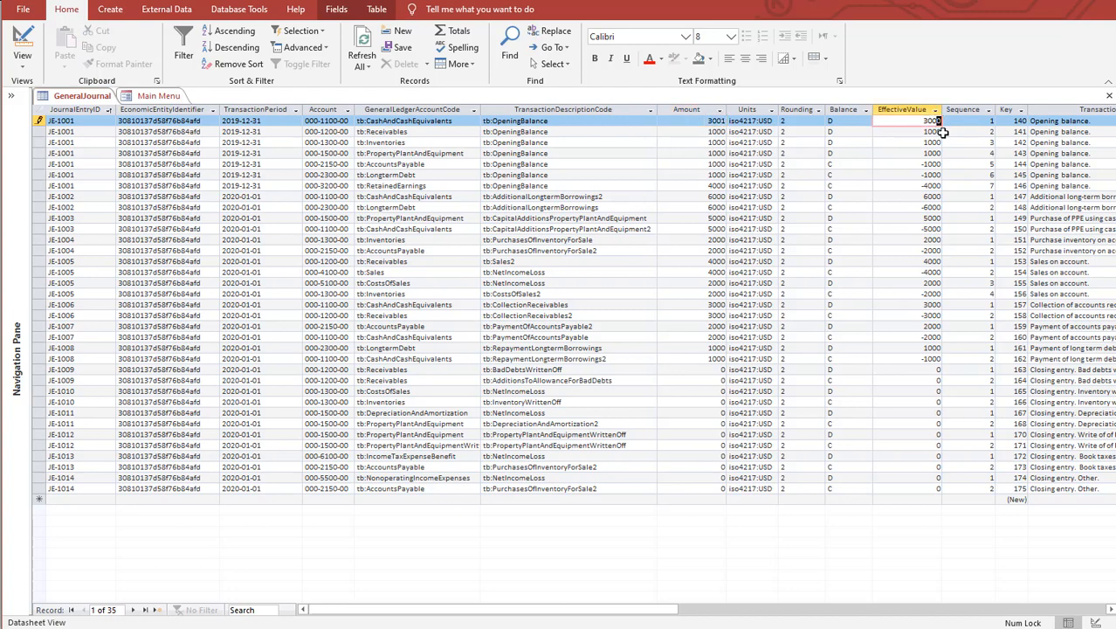
# Commit JE-1001's edited 3001 cash amount by moving to another row.
pyautogui.click(930, 131)
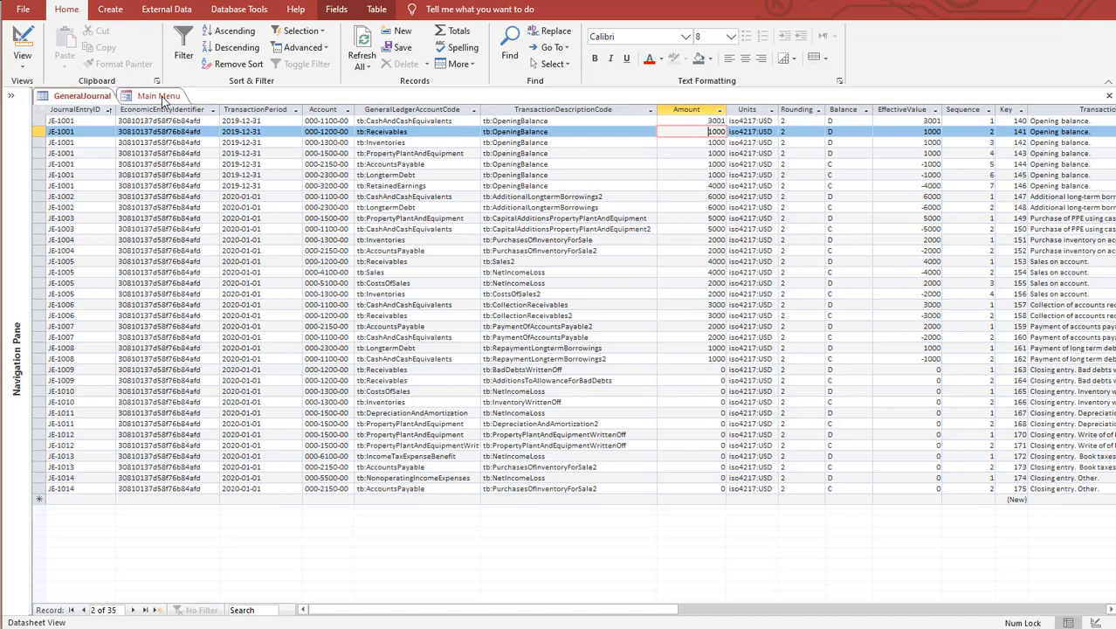
# Acknowledge the unbalanced JE-1001 warning, build the fact table, and generate the XBRL instance.
pyautogui.click(157, 98)
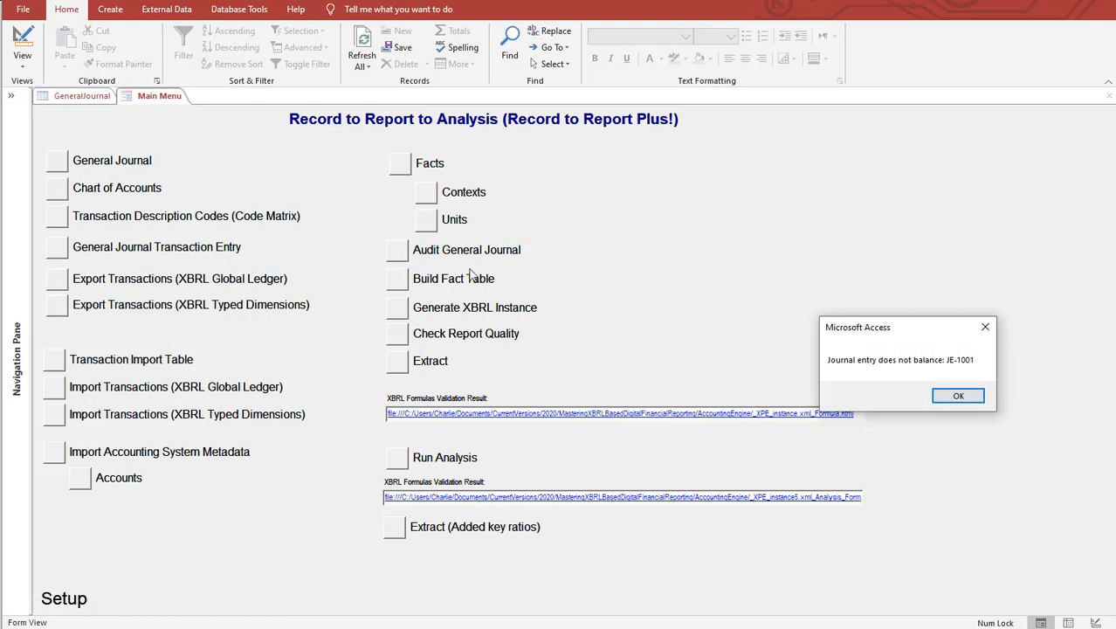
pyautogui.moveTo(946, 392)
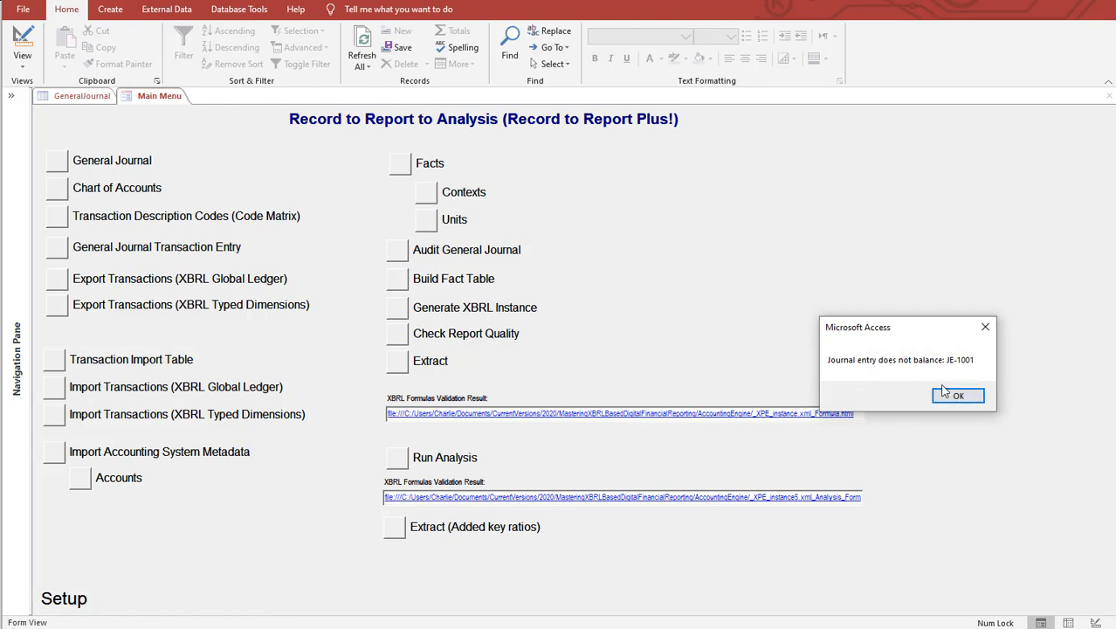
pyautogui.moveTo(971, 373)
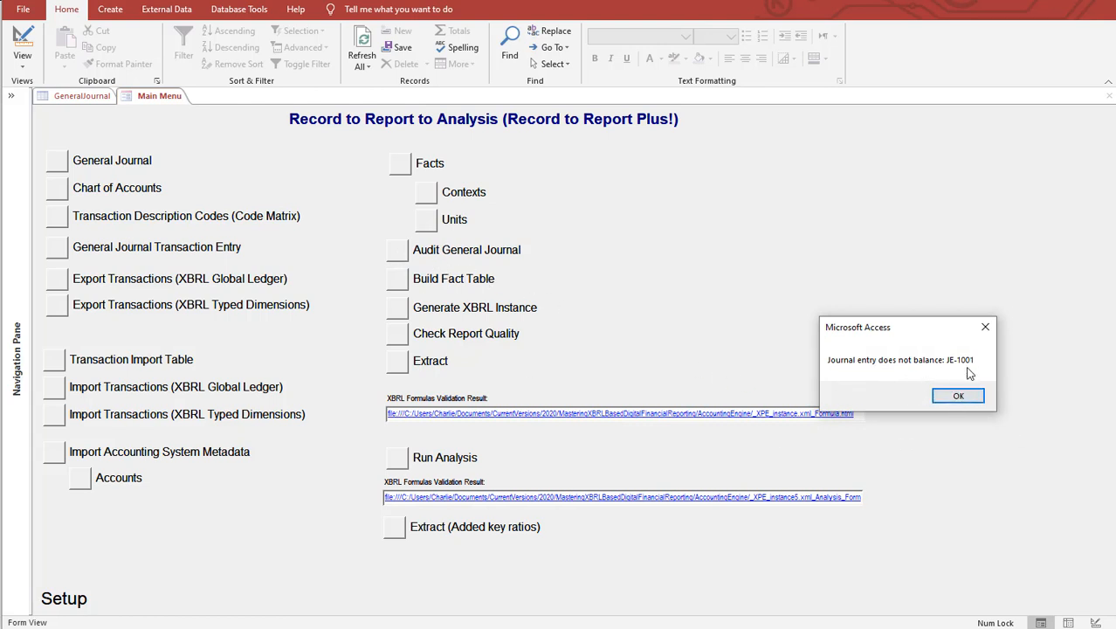
pyautogui.moveTo(476, 280)
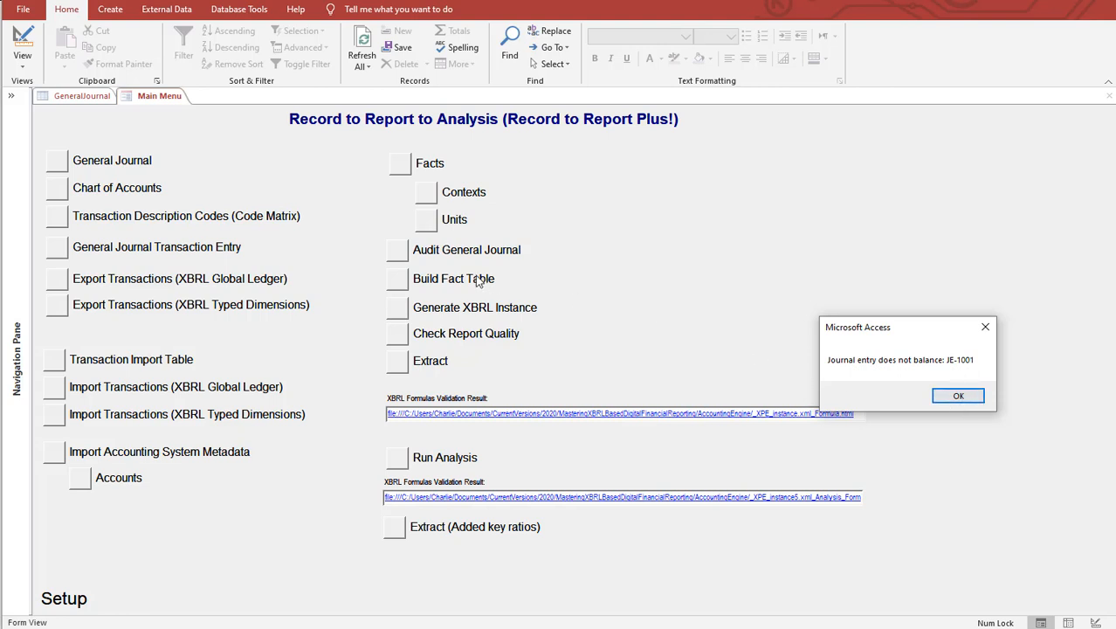
pyautogui.moveTo(960, 396)
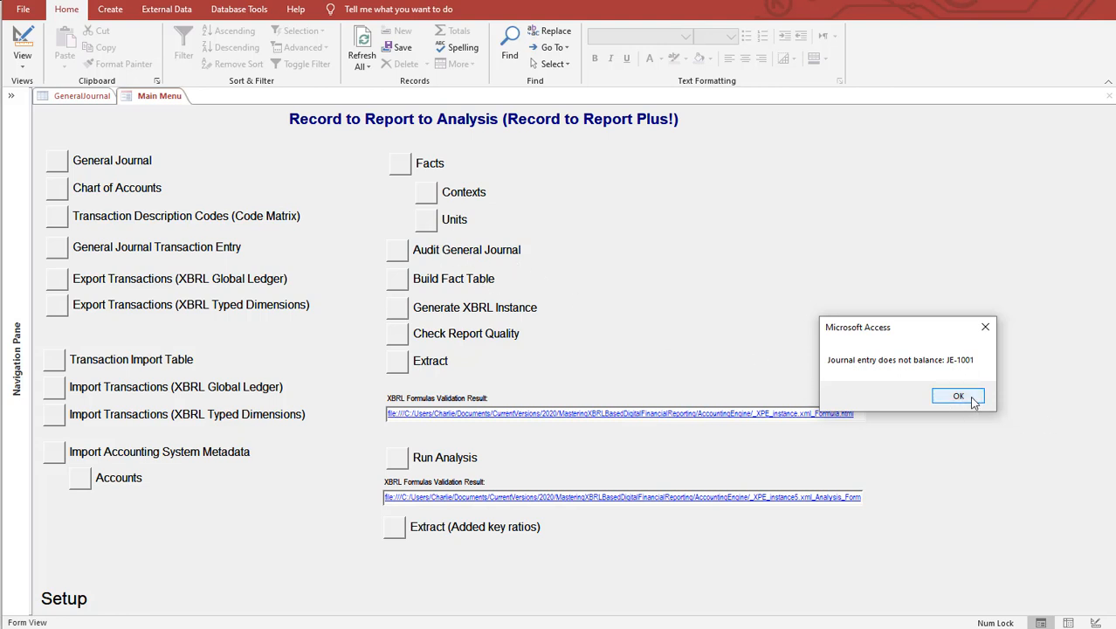
pyautogui.click(958, 395)
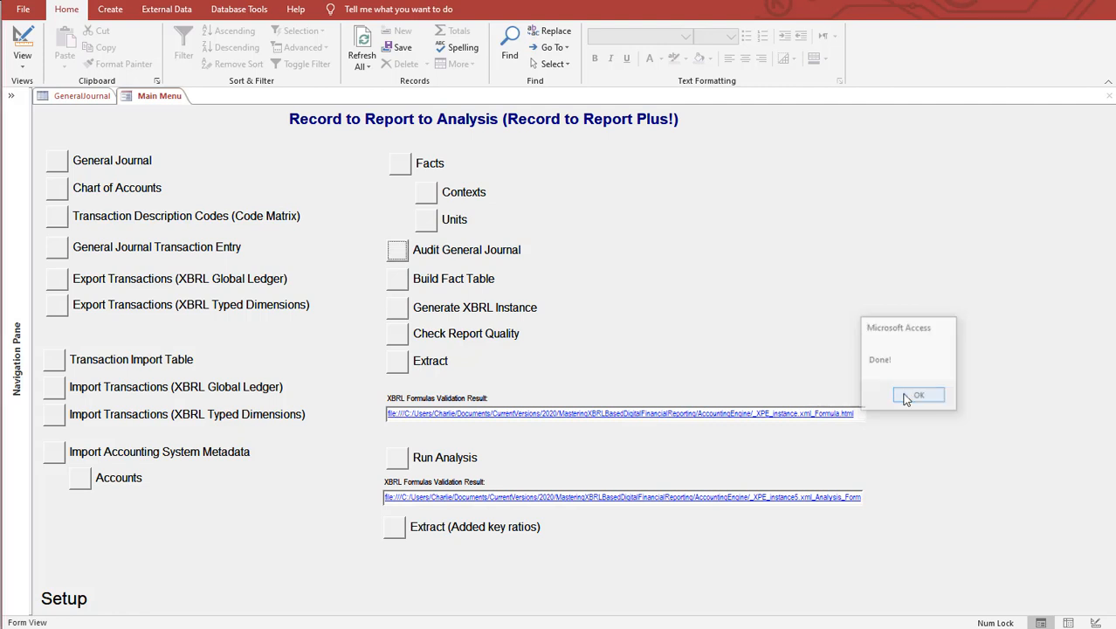
pyautogui.click(919, 394)
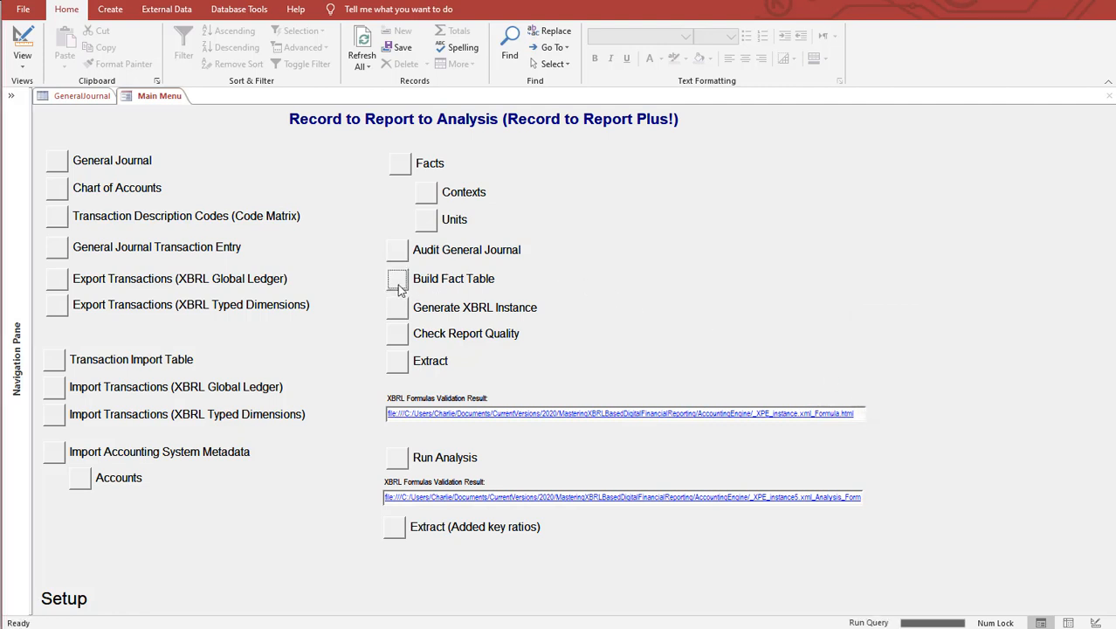
pyautogui.click(394, 279)
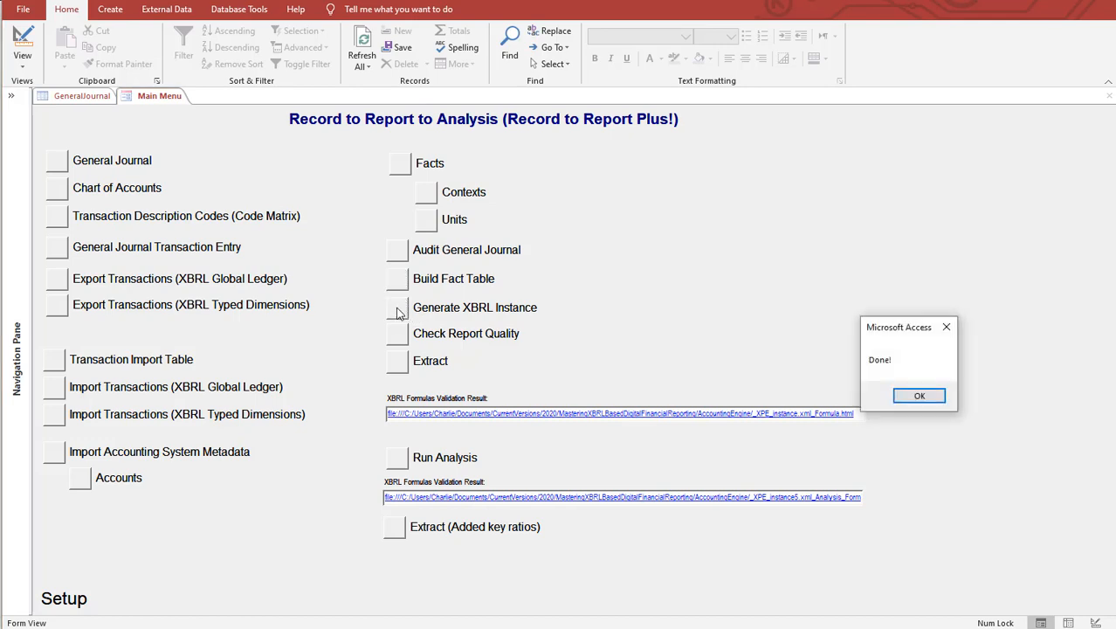
pyautogui.click(919, 396)
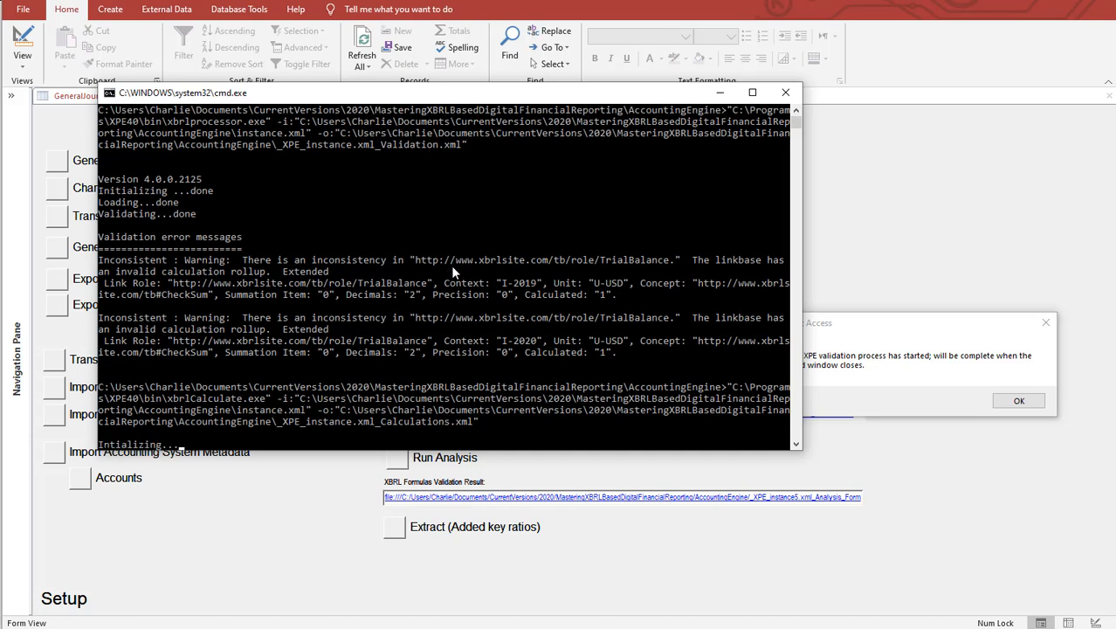
pyautogui.moveTo(146, 274)
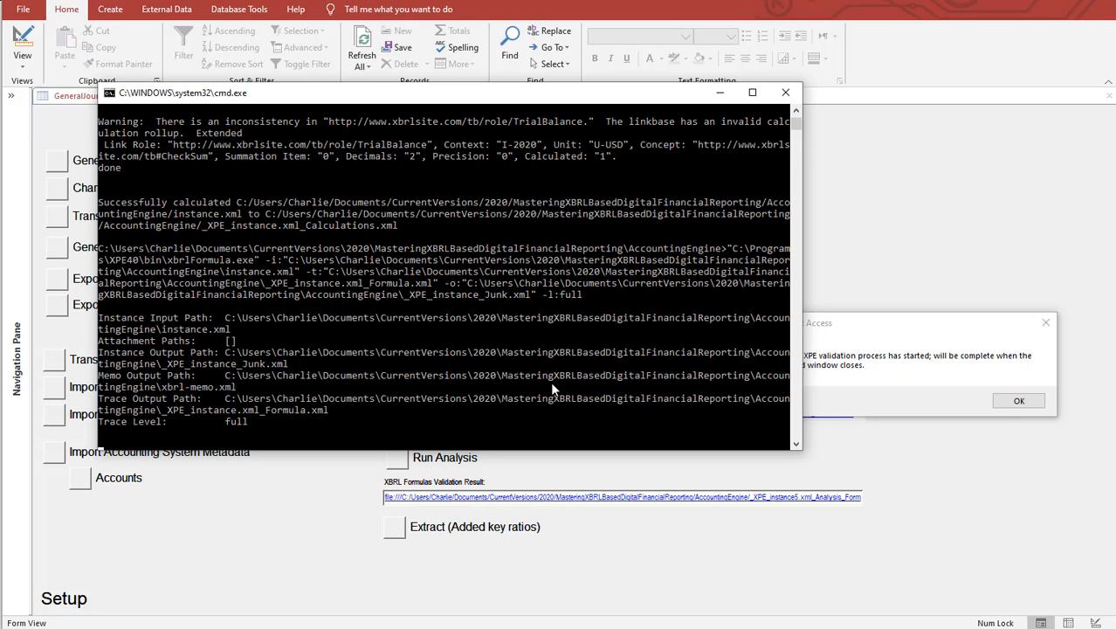
pyautogui.moveTo(793, 105)
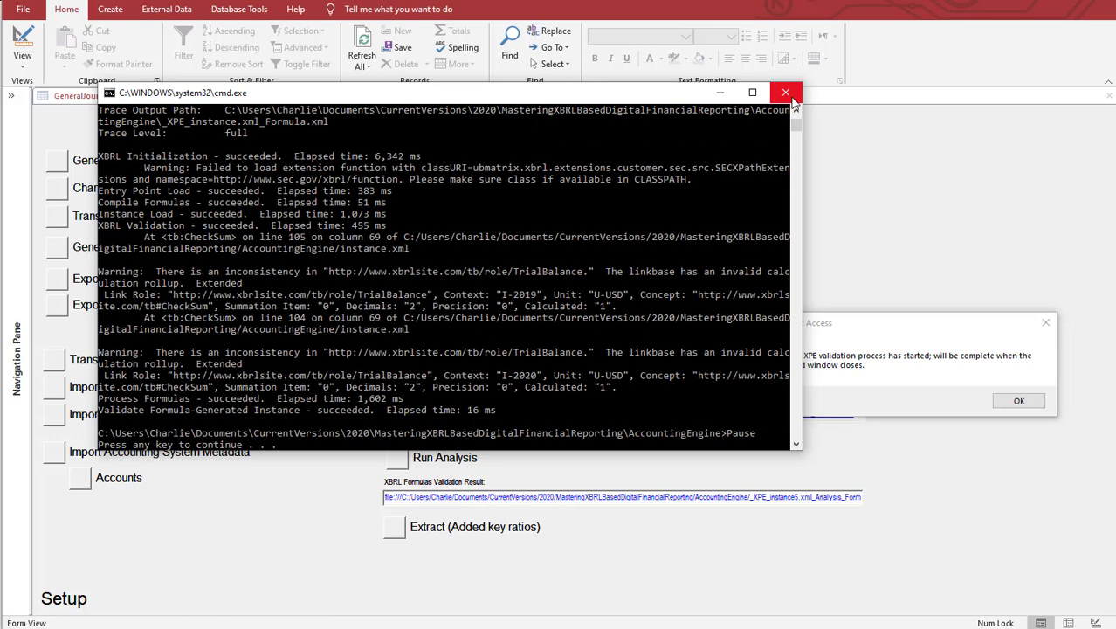
# Dismiss the quality-check messages through Done! and open the XBRL Formulas Validation Result report.
pyautogui.click(785, 93)
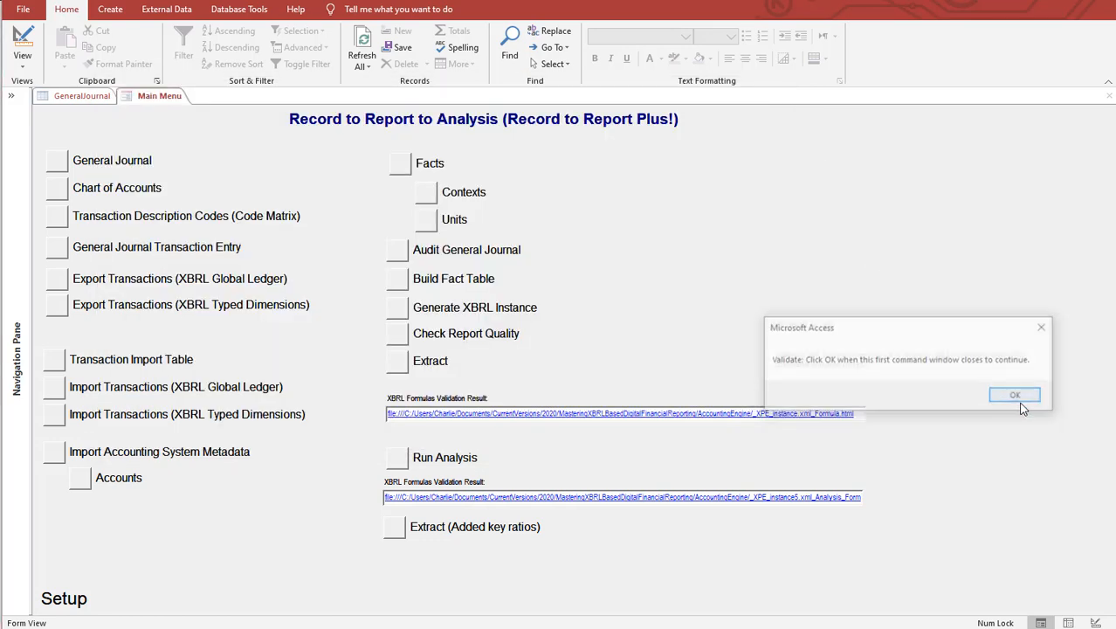
pyautogui.click(1015, 394)
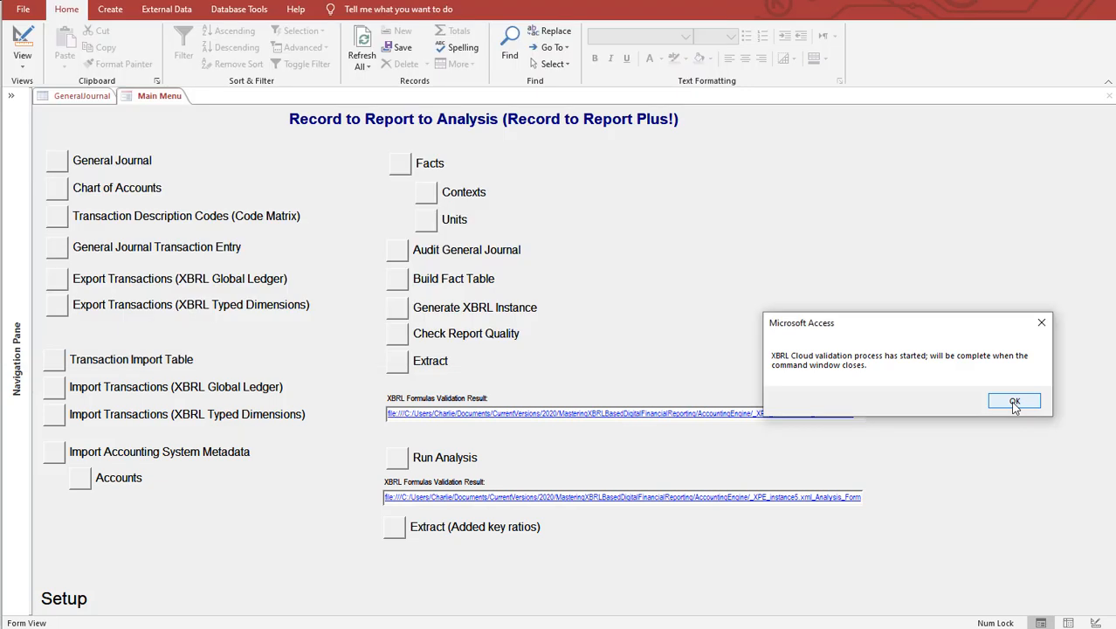
pyautogui.click(1016, 401)
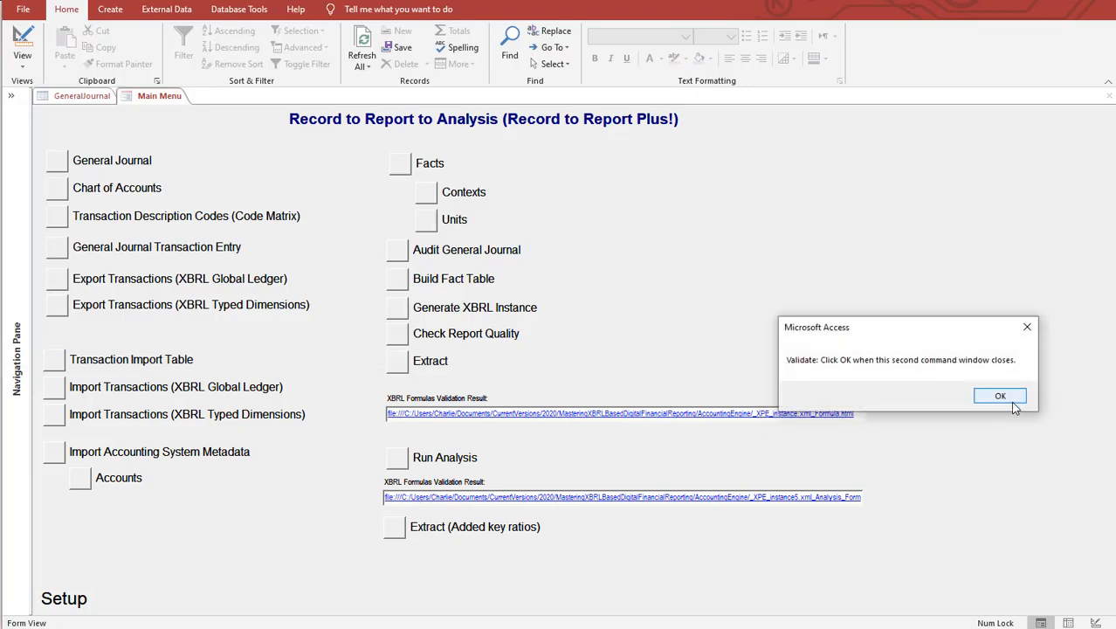
pyautogui.click(1001, 396)
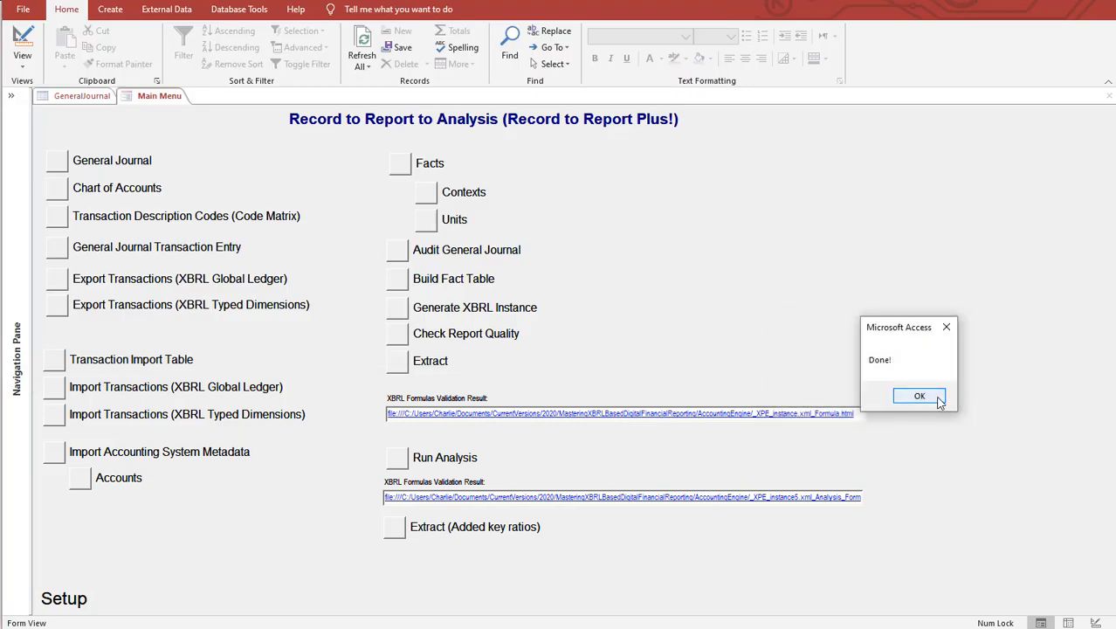
pyautogui.click(920, 396)
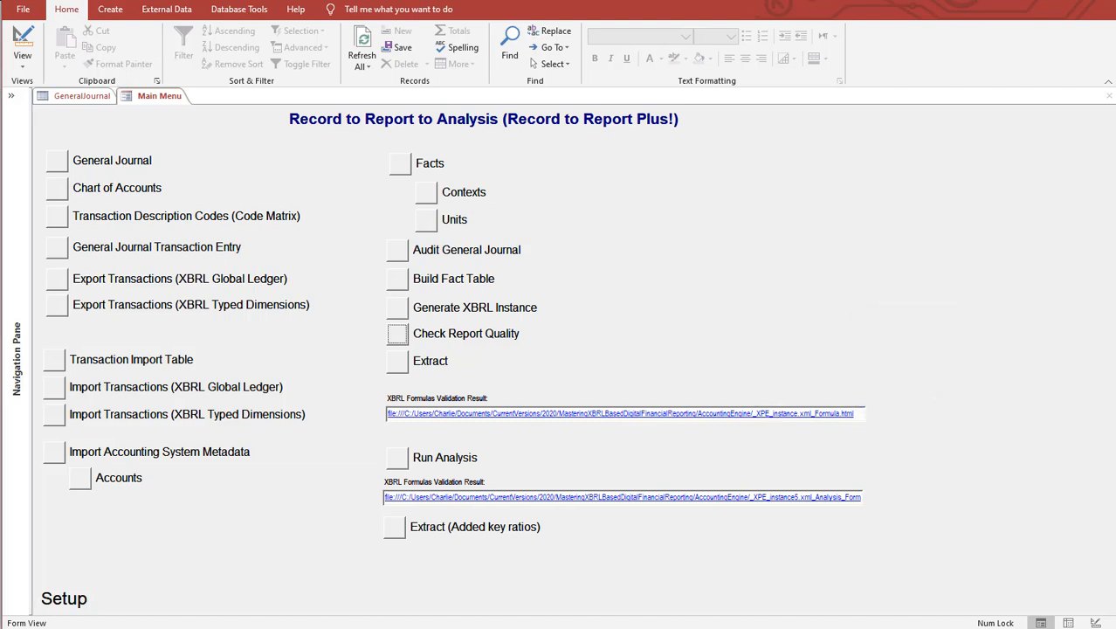
pyautogui.click(622, 415)
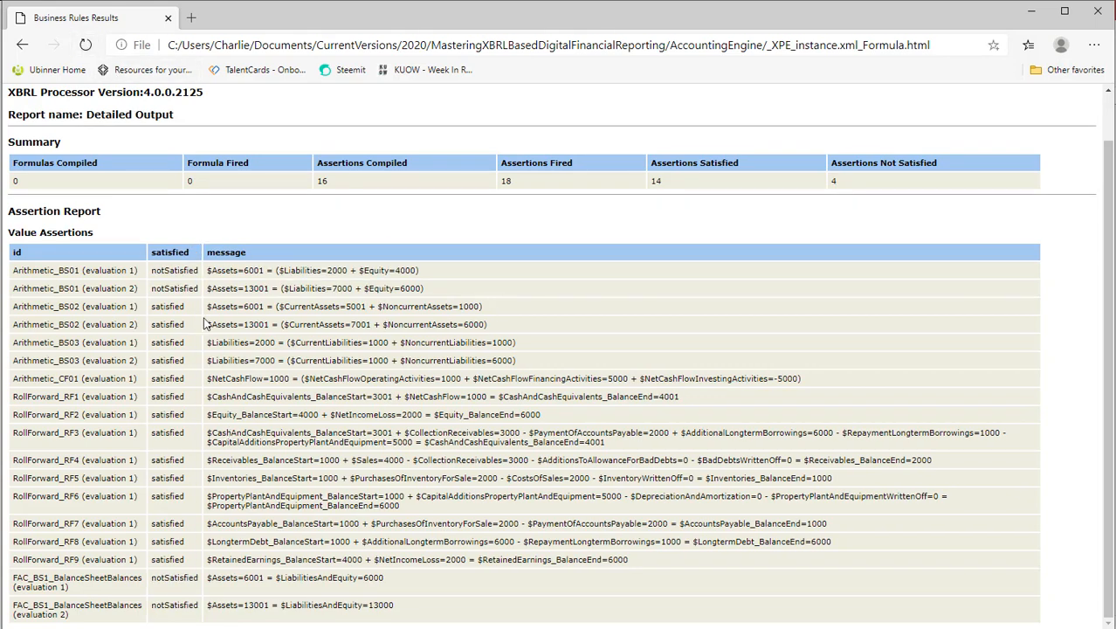
# Inspect the notSatisfied balance sheet assertion: assets 6001 versus 6000 liabilities and equity.
pyautogui.doubleClick(174, 270)
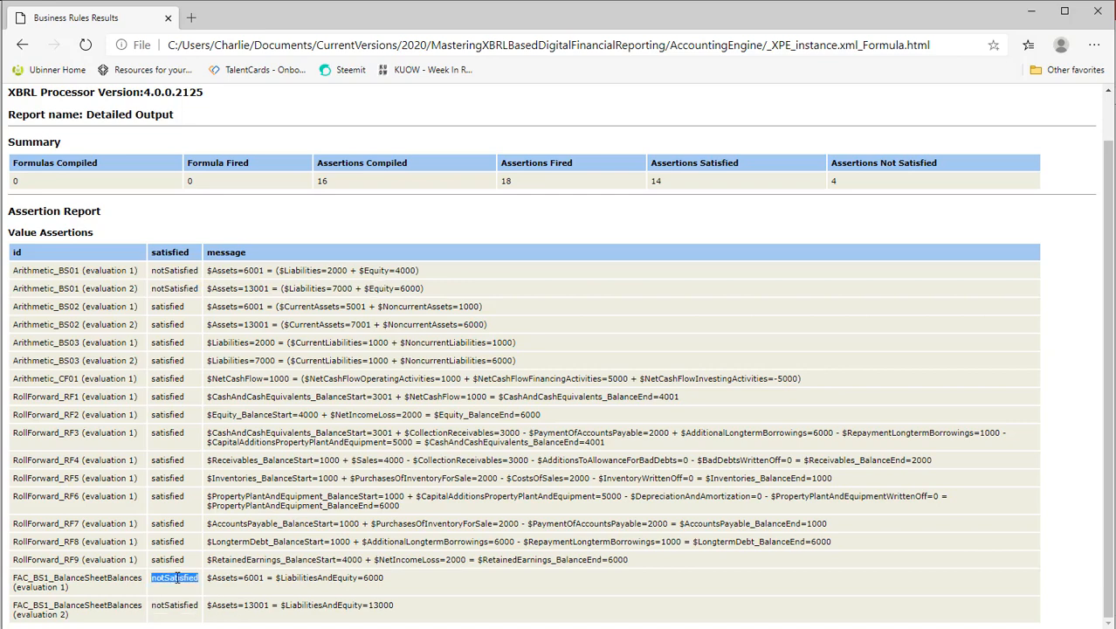
pyautogui.moveTo(264, 617)
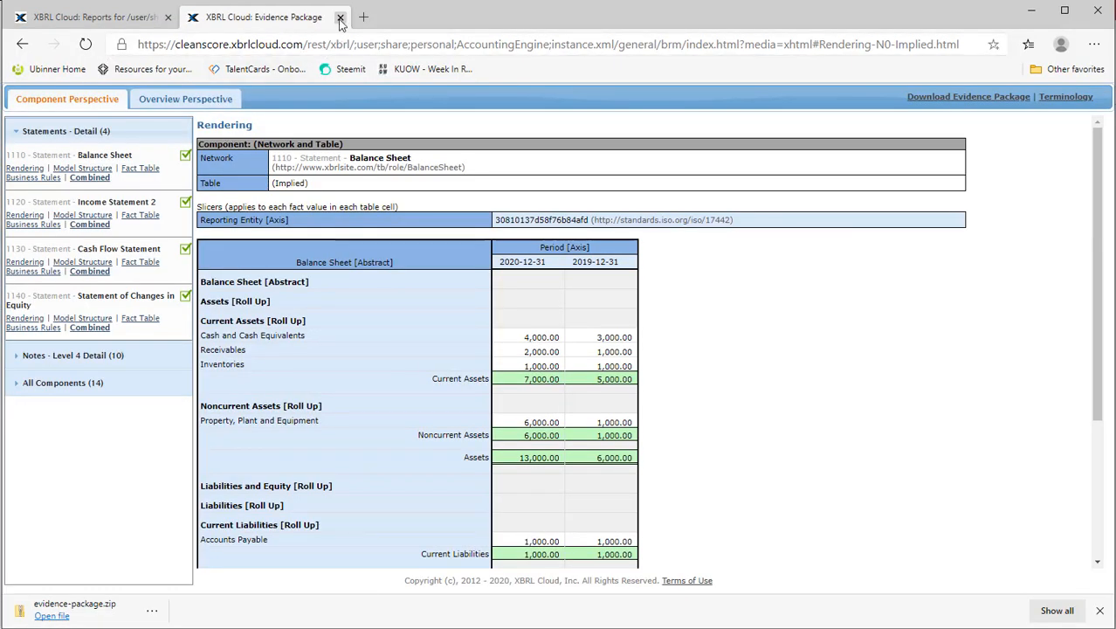
# Close the old evidence package and browse the AccountingEngine folder's existing instance files.
pyautogui.click(346, 17)
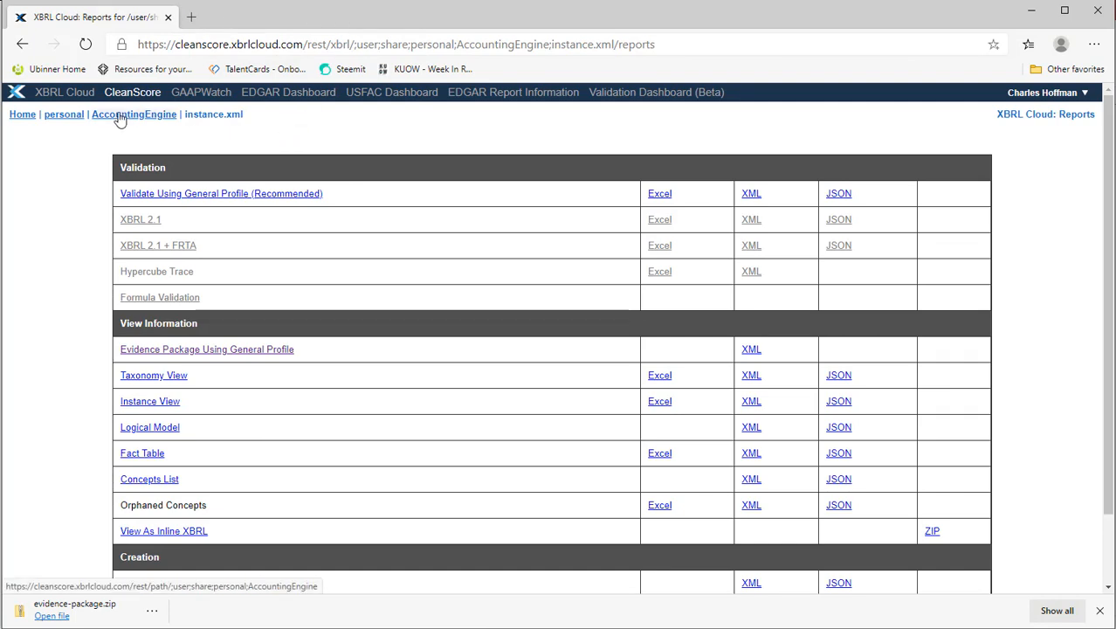
pyautogui.click(133, 115)
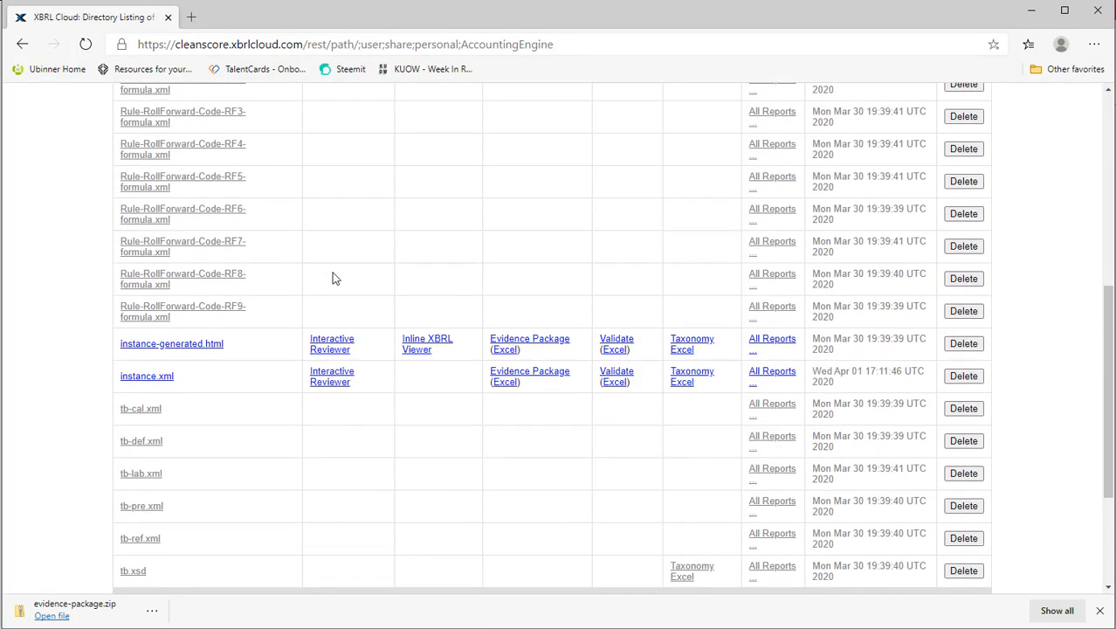
pyautogui.scroll(-3)
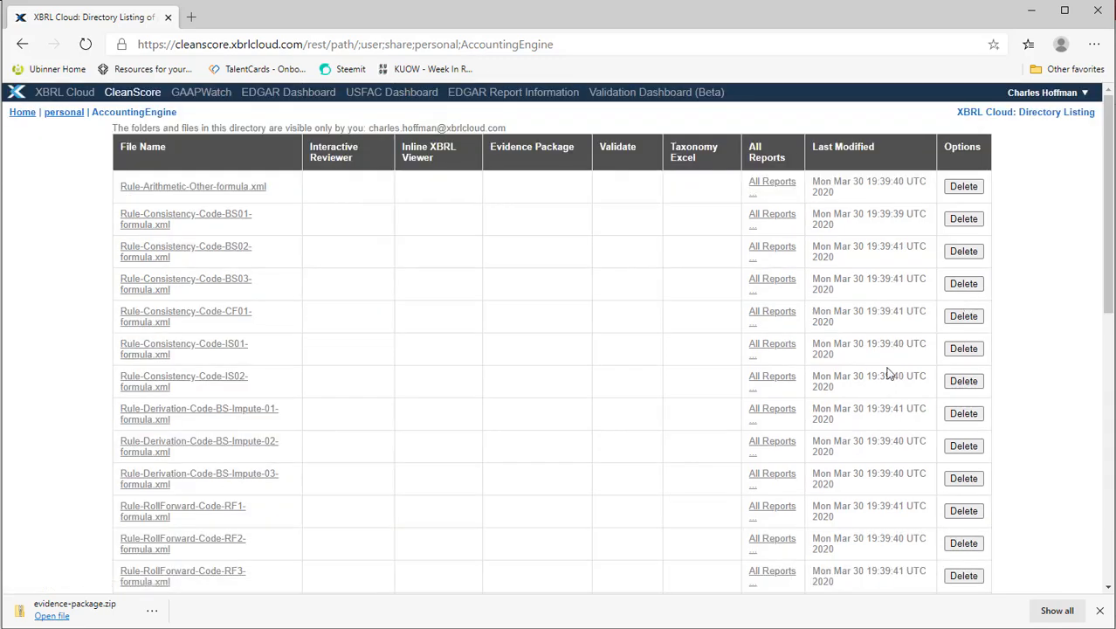
pyautogui.scroll(-3)
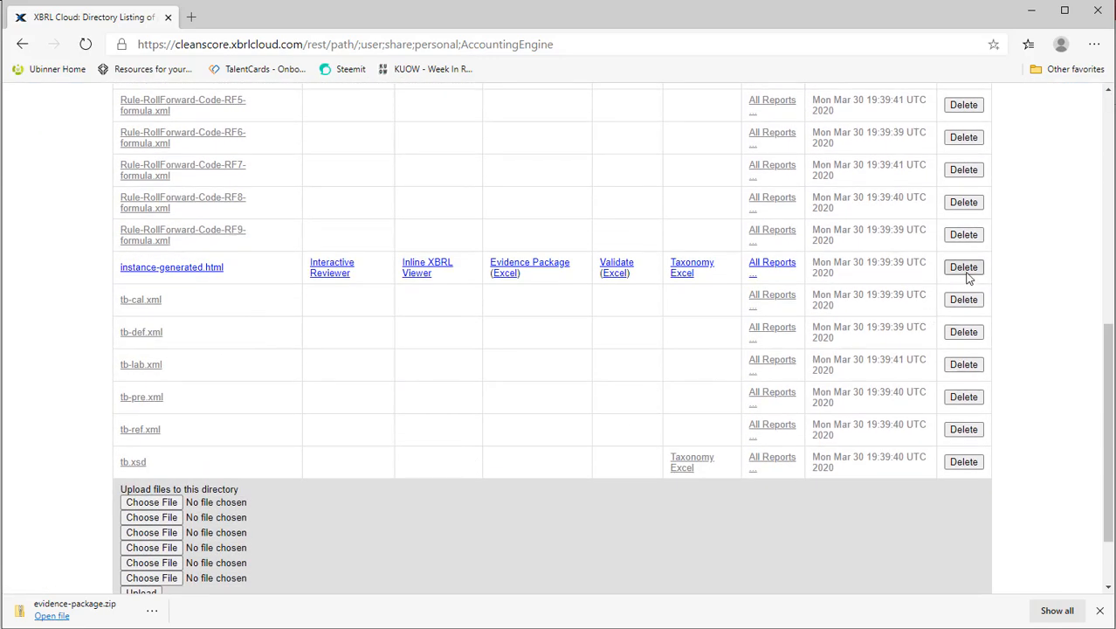
pyautogui.scroll(3)
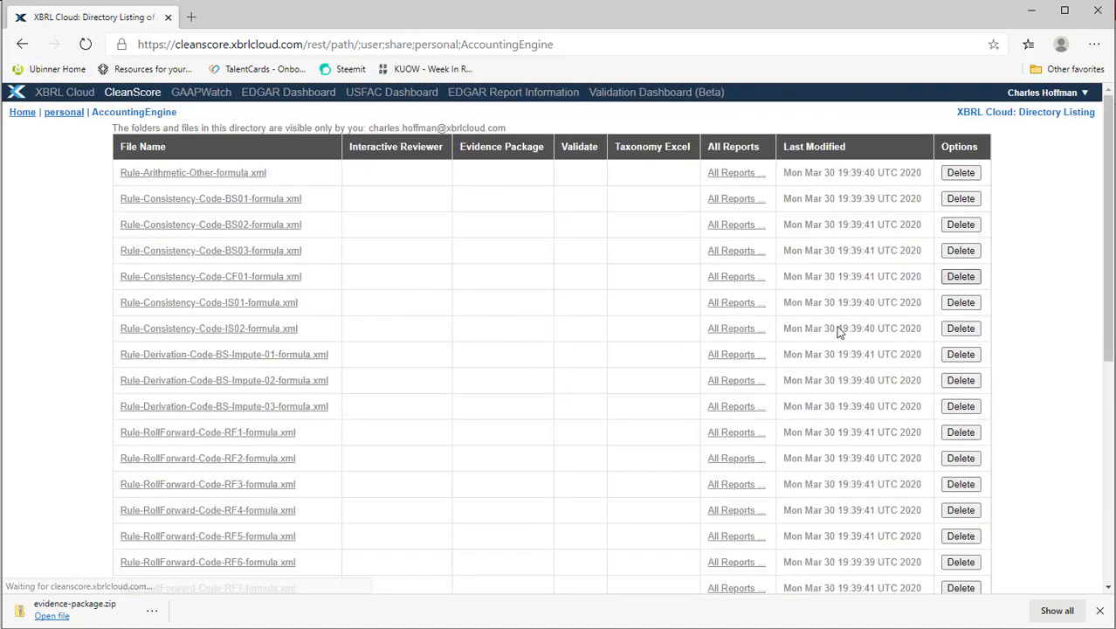
pyautogui.scroll(-3)
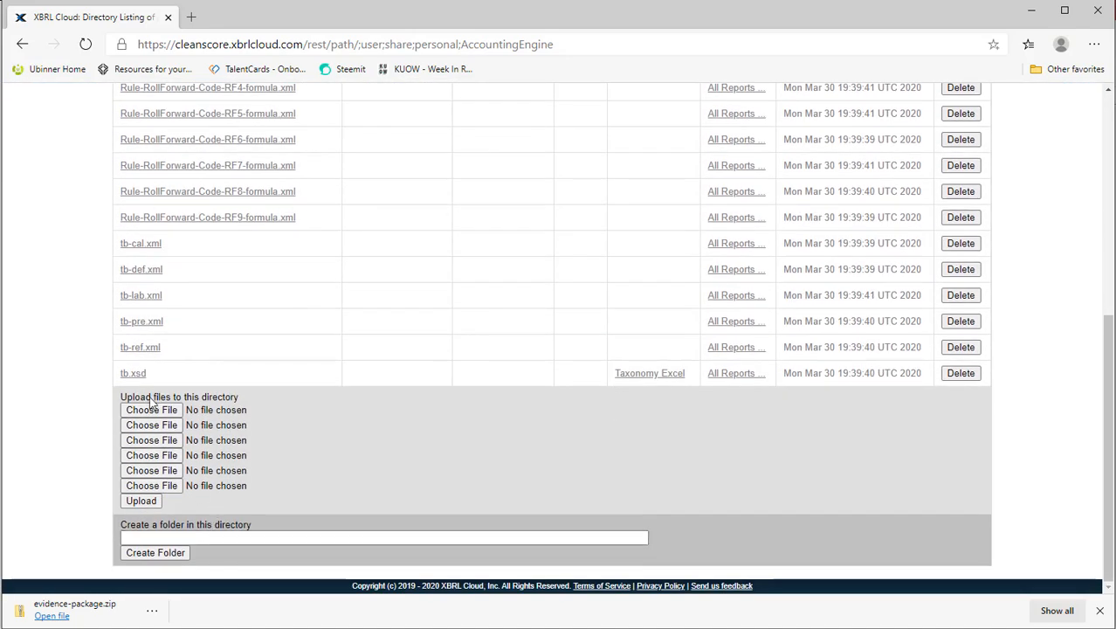
# Upload the regenerated instance.xml to the AccountingEngine folder.
pyautogui.click(151, 410)
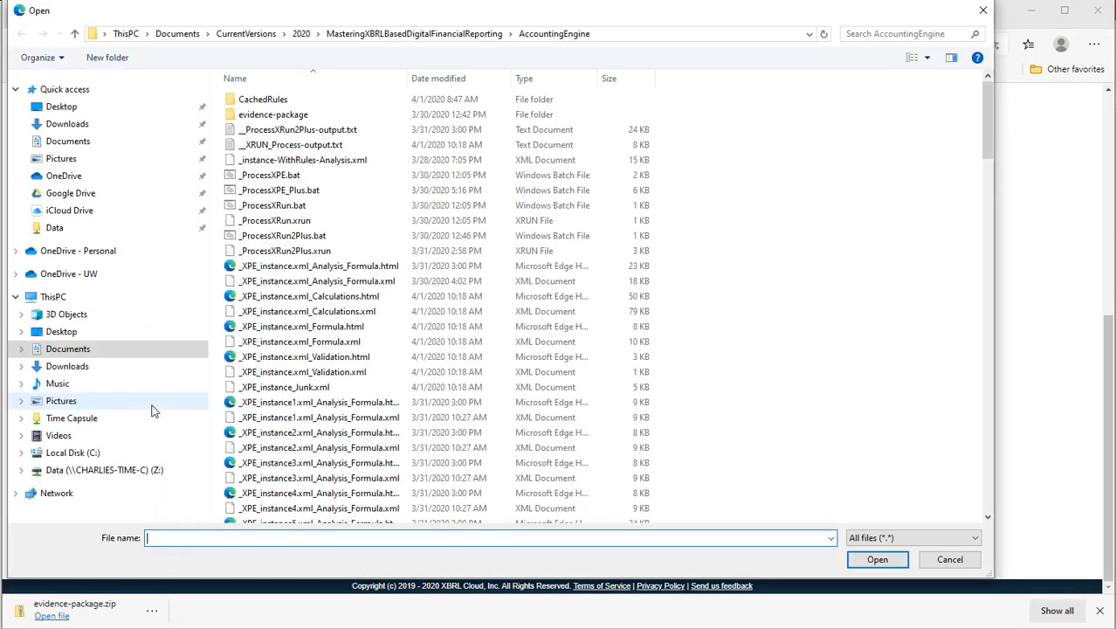
pyautogui.scroll(-3)
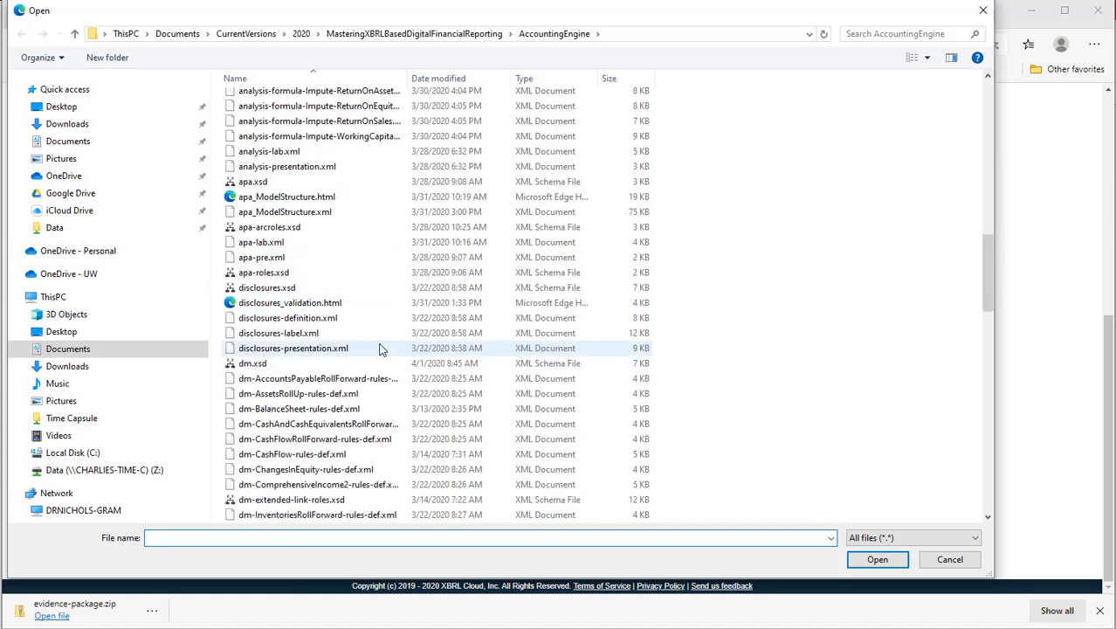
pyautogui.scroll(-3)
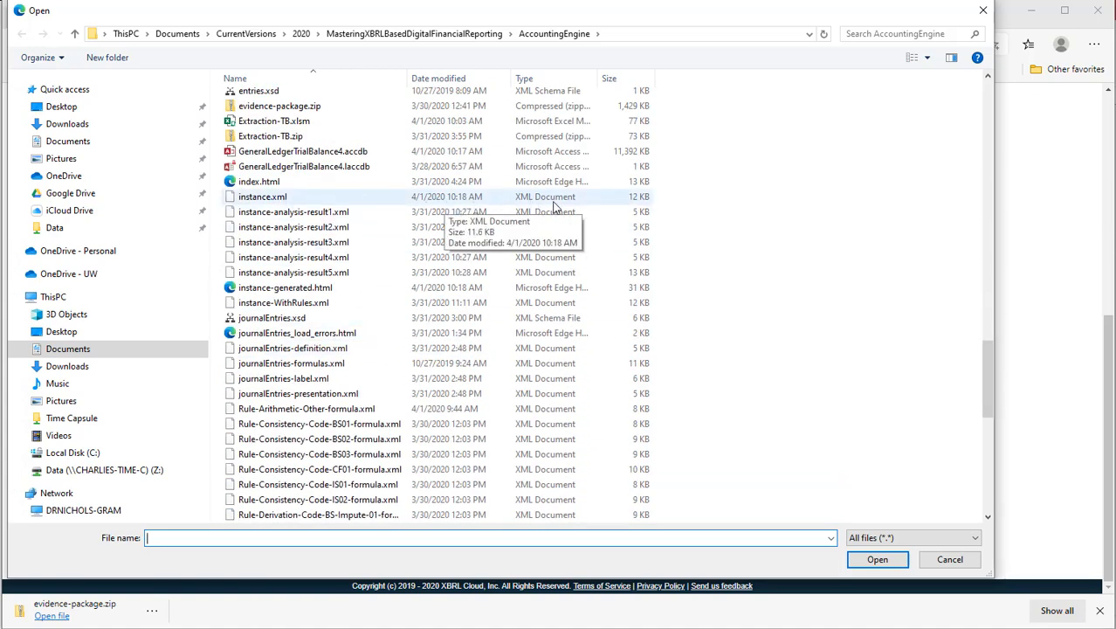
pyautogui.click(262, 197)
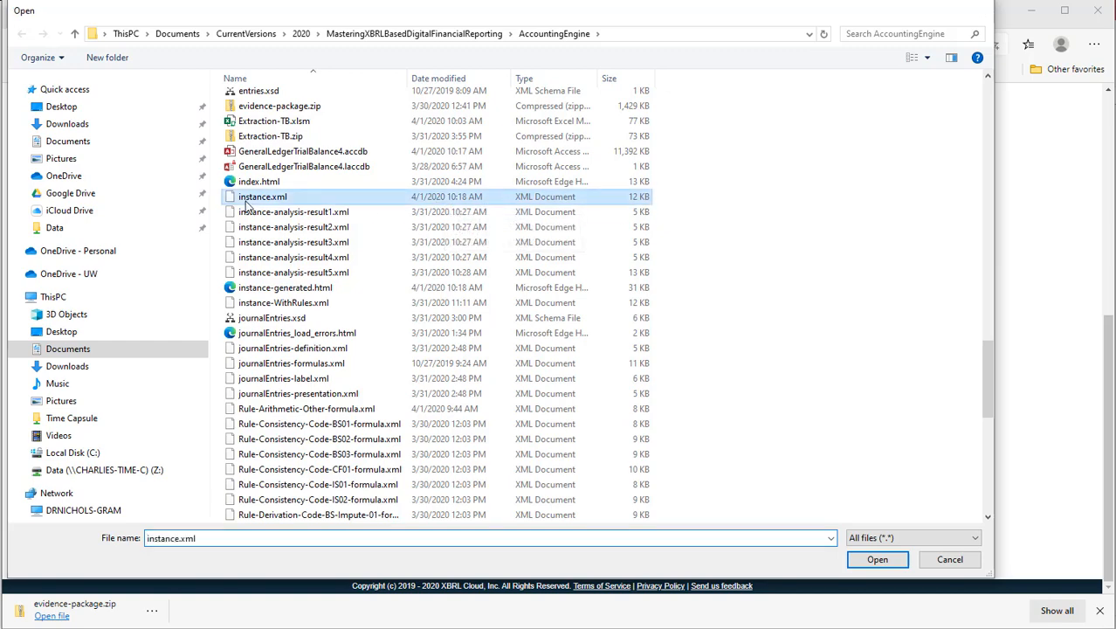
pyautogui.click(878, 559)
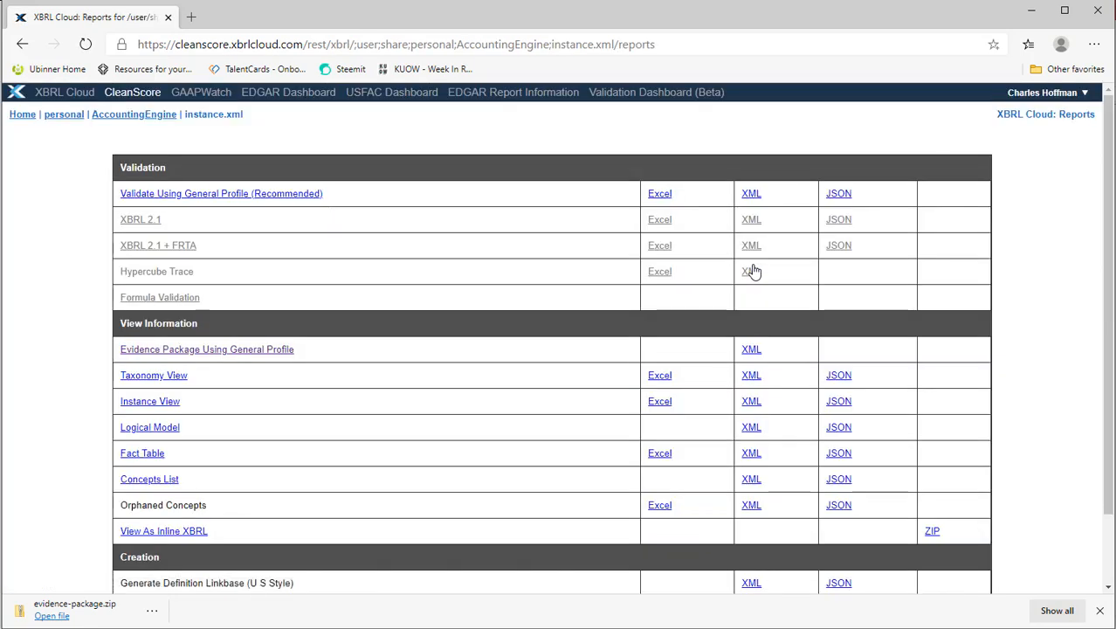
# Open the new instance's General Profile evidence package, check the 4,001.00 cash Balance Sheet, then view Overview.
pyautogui.click(206, 349)
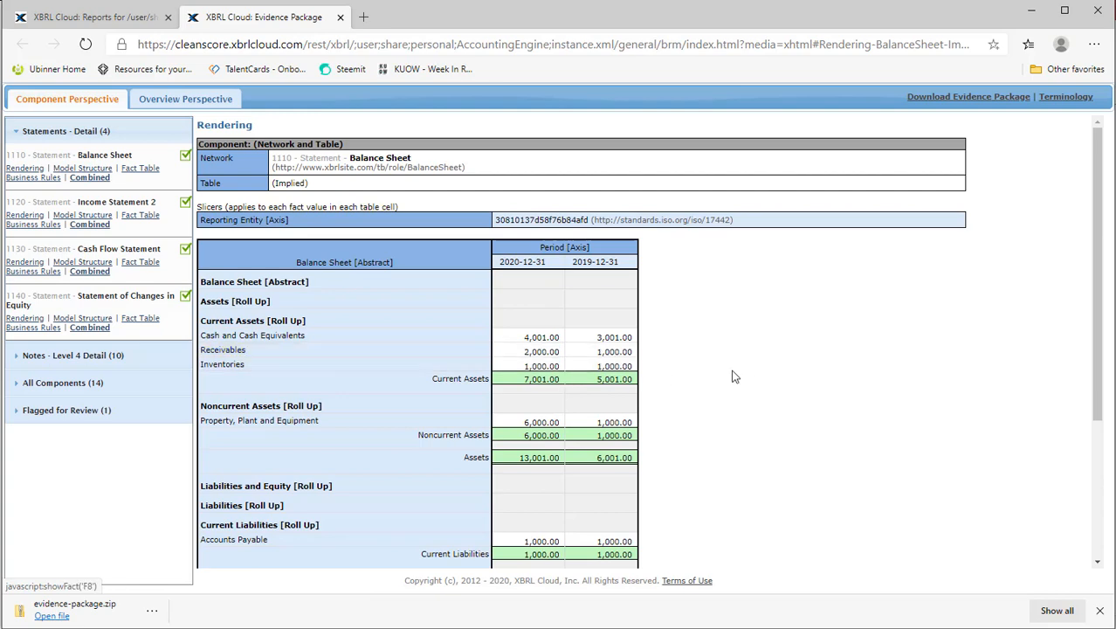
pyautogui.scroll(-3)
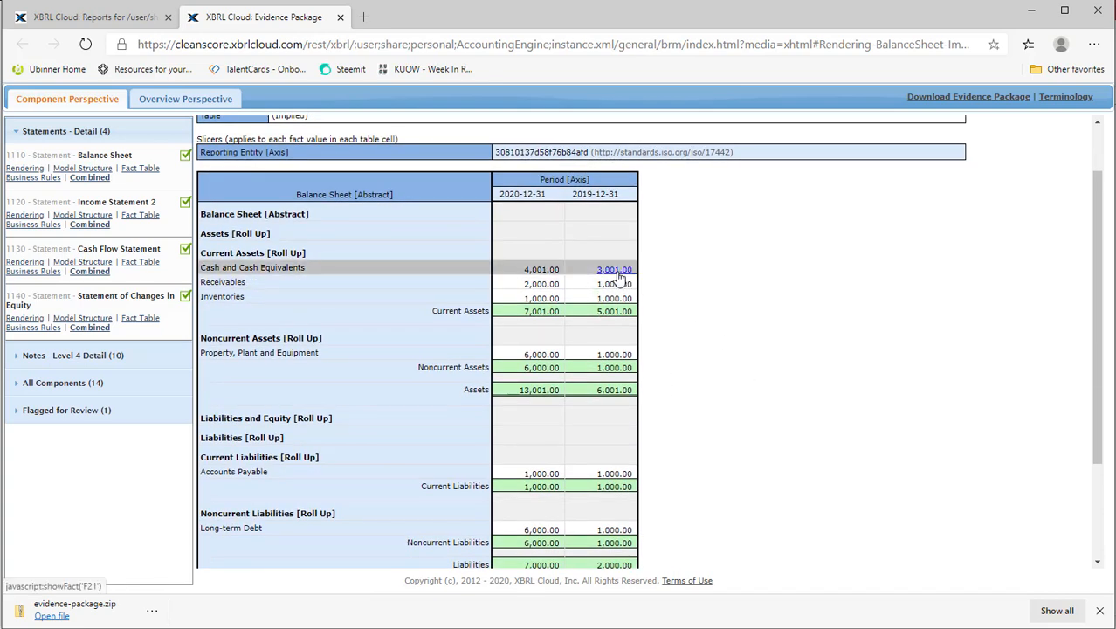
pyautogui.moveTo(726, 278)
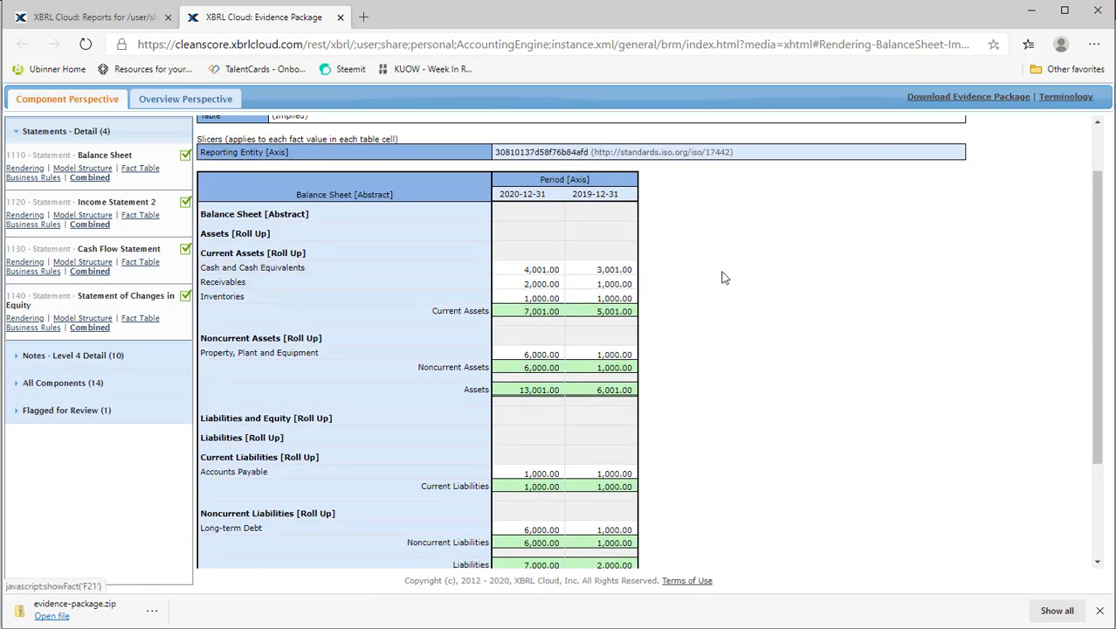
pyautogui.scroll(-3)
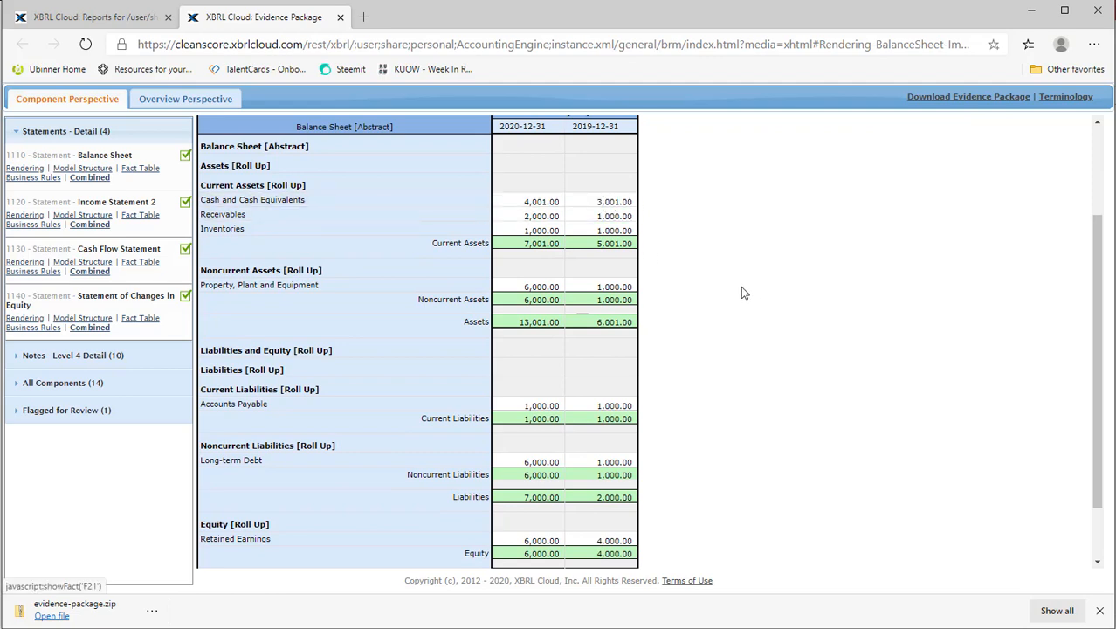
pyautogui.scroll(-3)
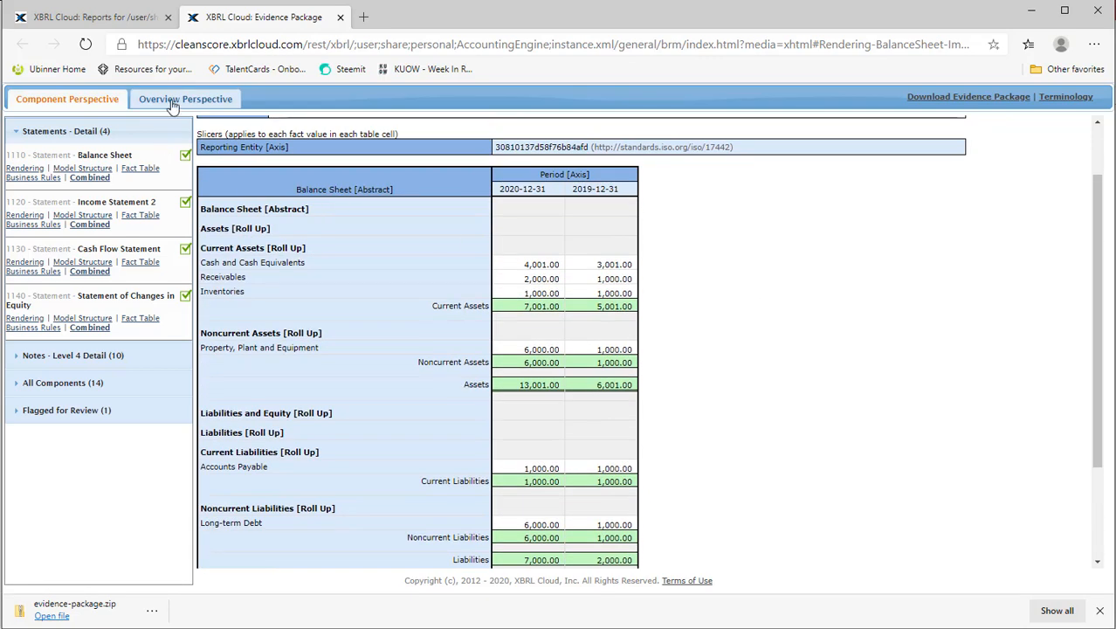
pyautogui.click(184, 98)
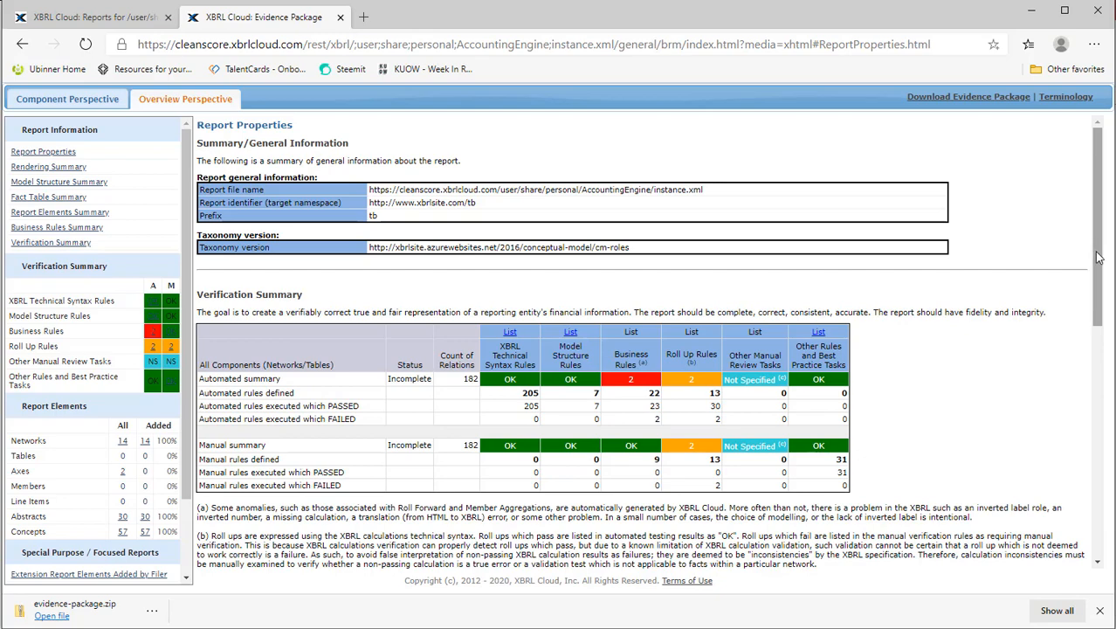
pyautogui.moveTo(83, 232)
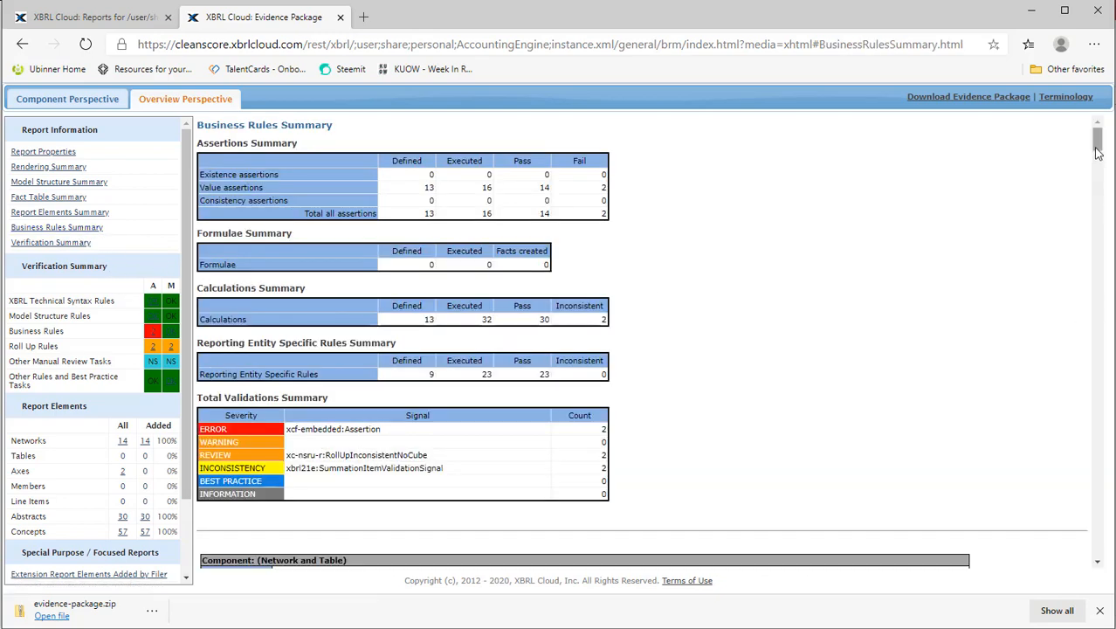
# Scroll the Business Rules Summary to the Value Assertions report: 14 passing, 2 failing.
pyautogui.scroll(-3)
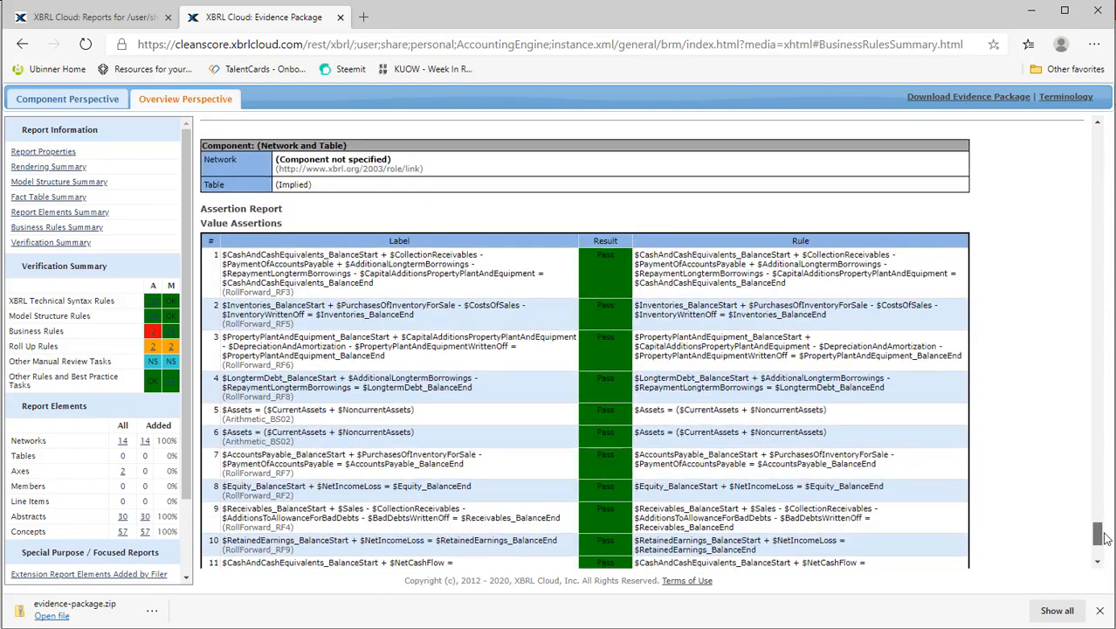
pyautogui.scroll(3)
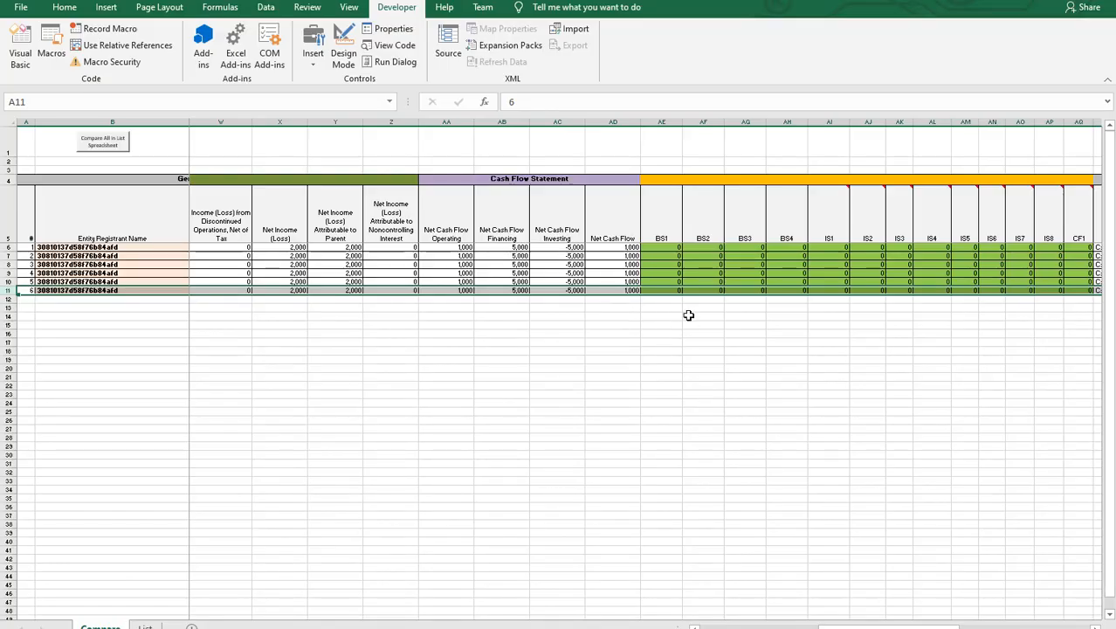
pyautogui.moveTo(668, 237)
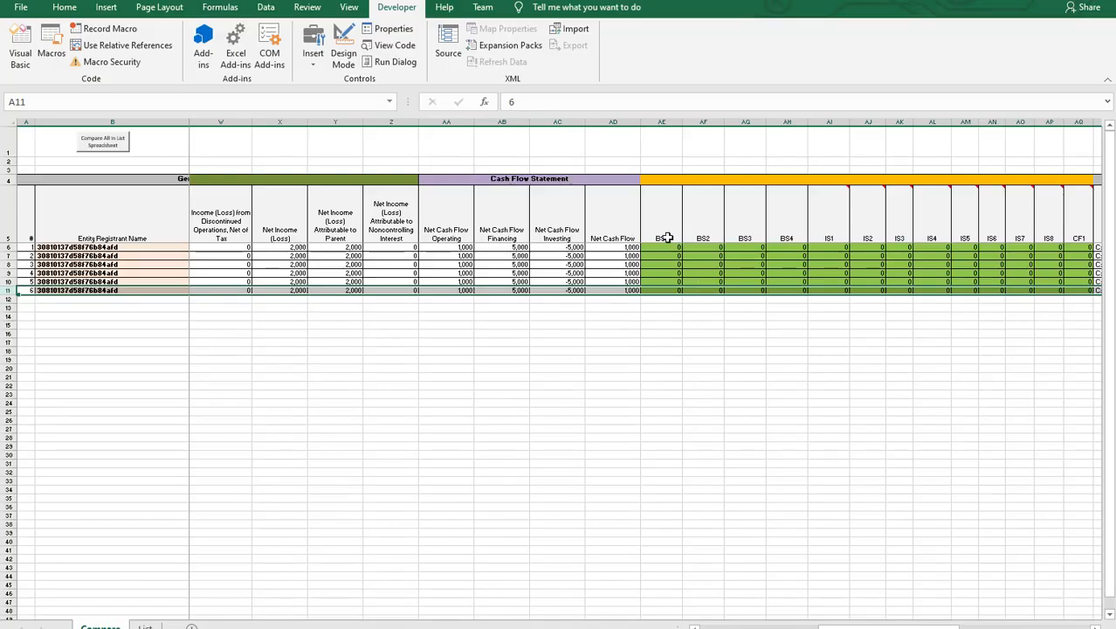
# Show the List sheet of six companies linked to their XBRL instance files.
pyautogui.click(661, 360)
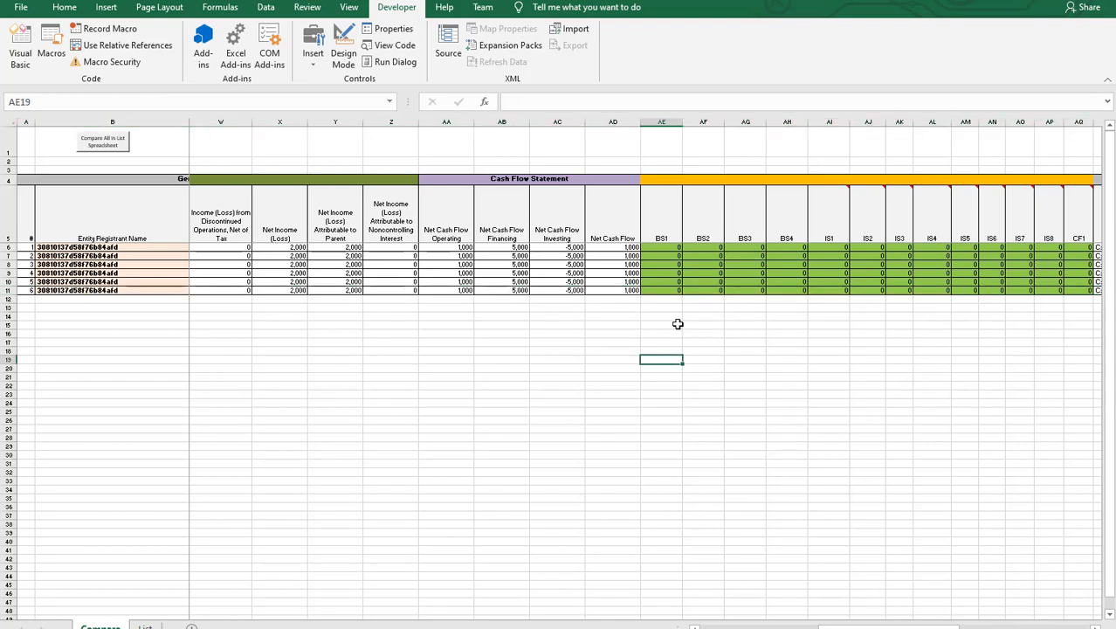
pyautogui.moveTo(502, 510)
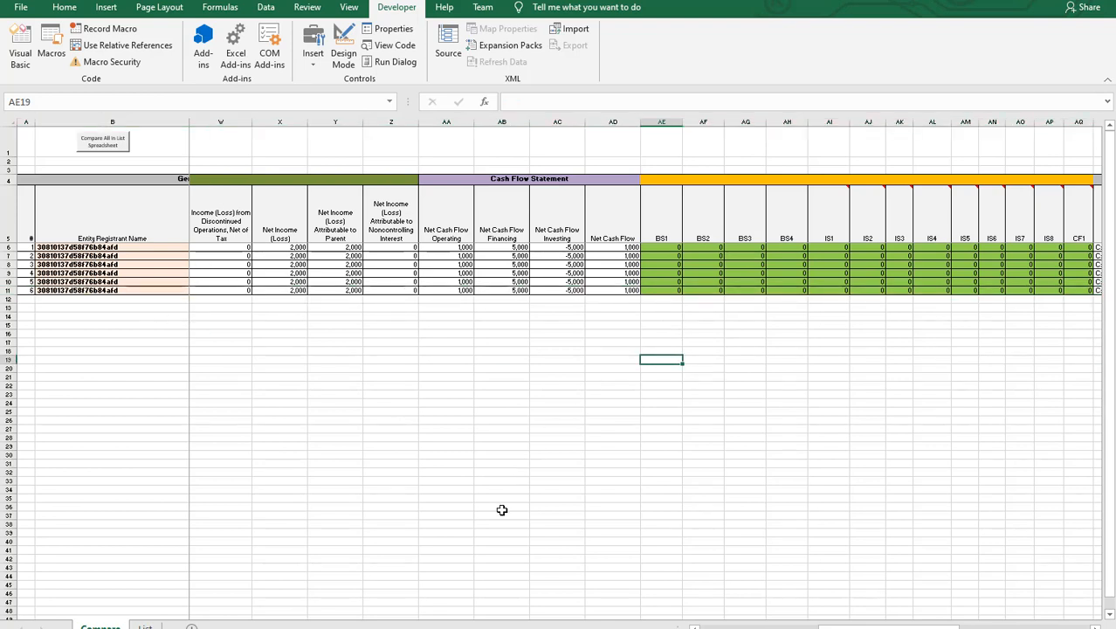
pyautogui.click(147, 624)
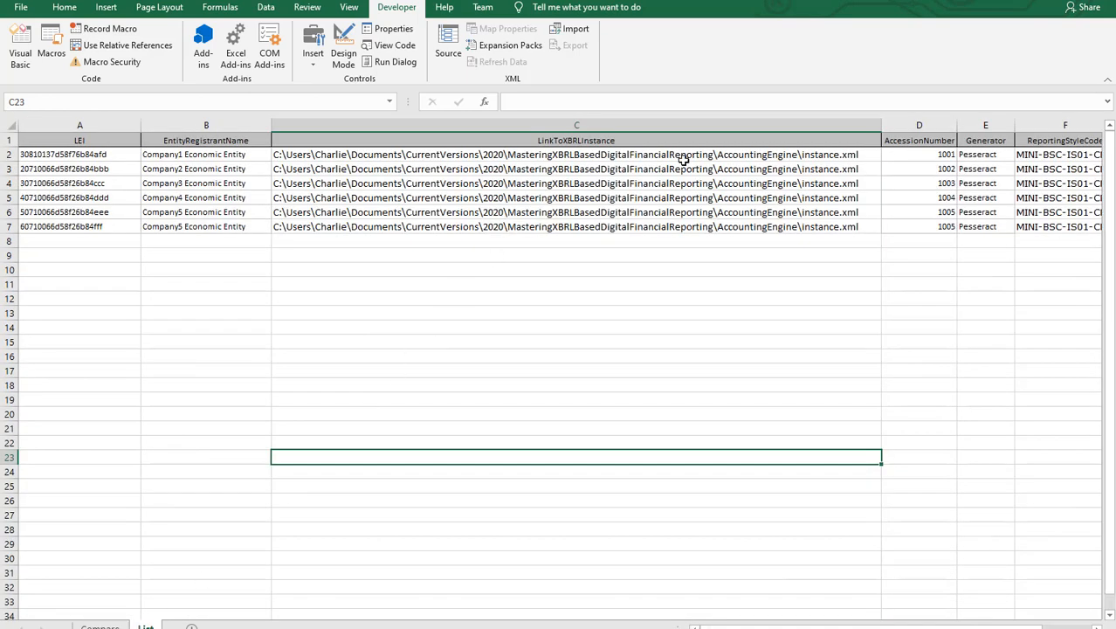
pyautogui.moveTo(754, 241)
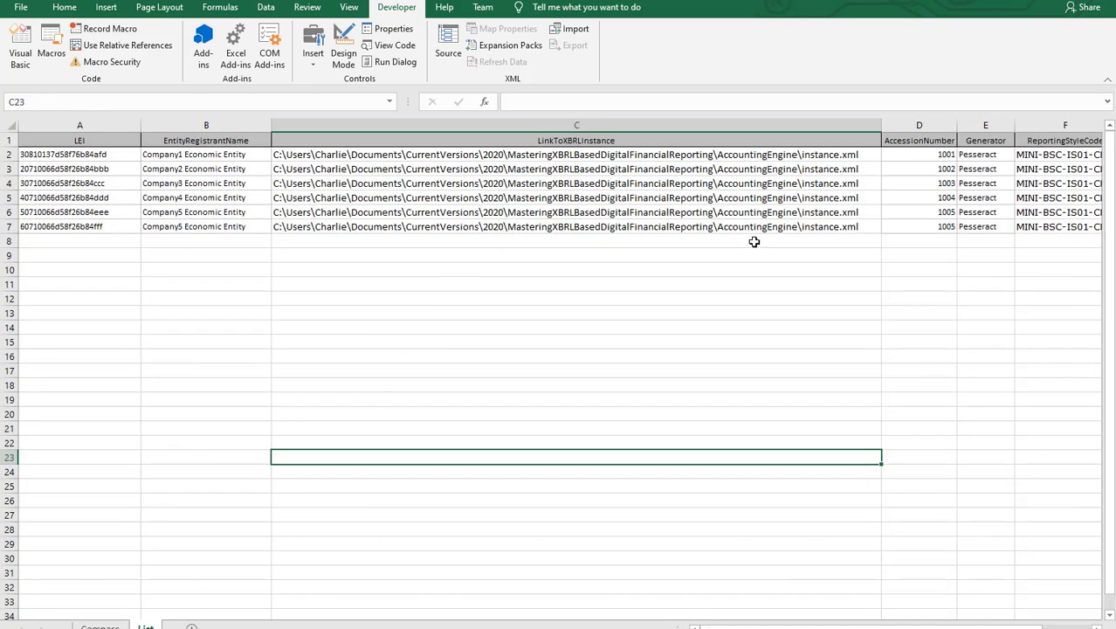
pyautogui.moveTo(619, 446)
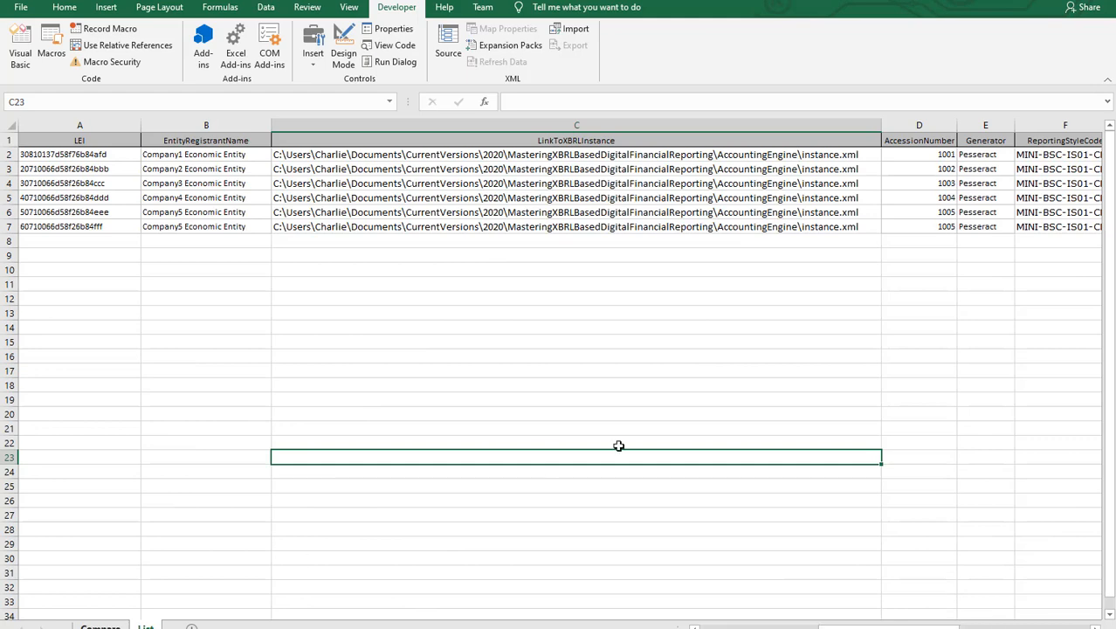
pyautogui.click(96, 623)
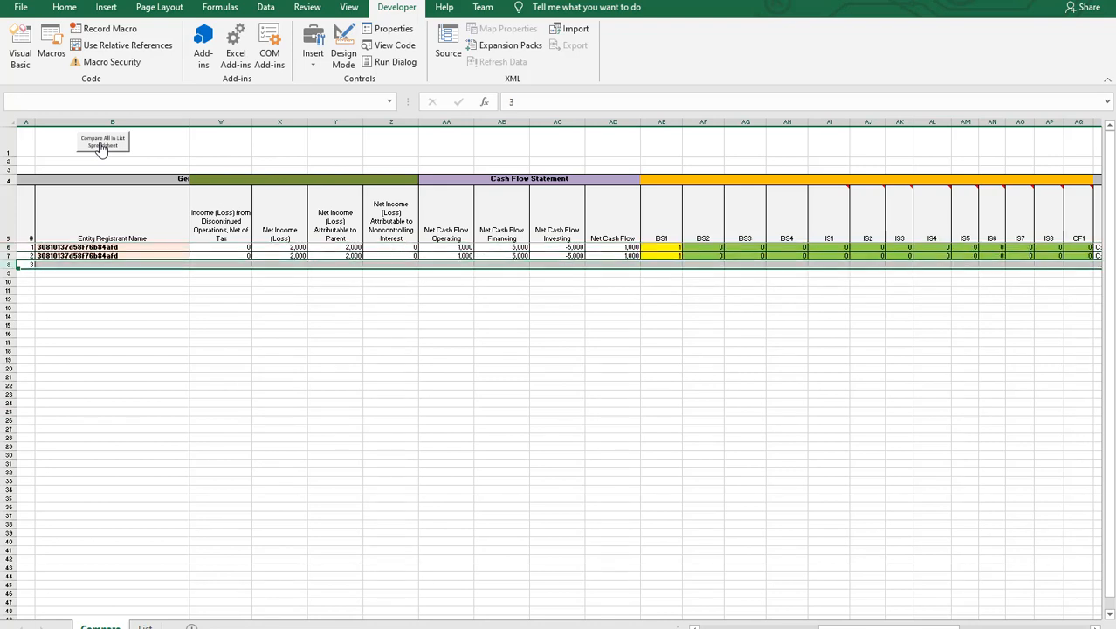
# Rerun 'Compare All in List Spreadsheet' so all six entities flag BS1 as 1.
pyautogui.click(102, 142)
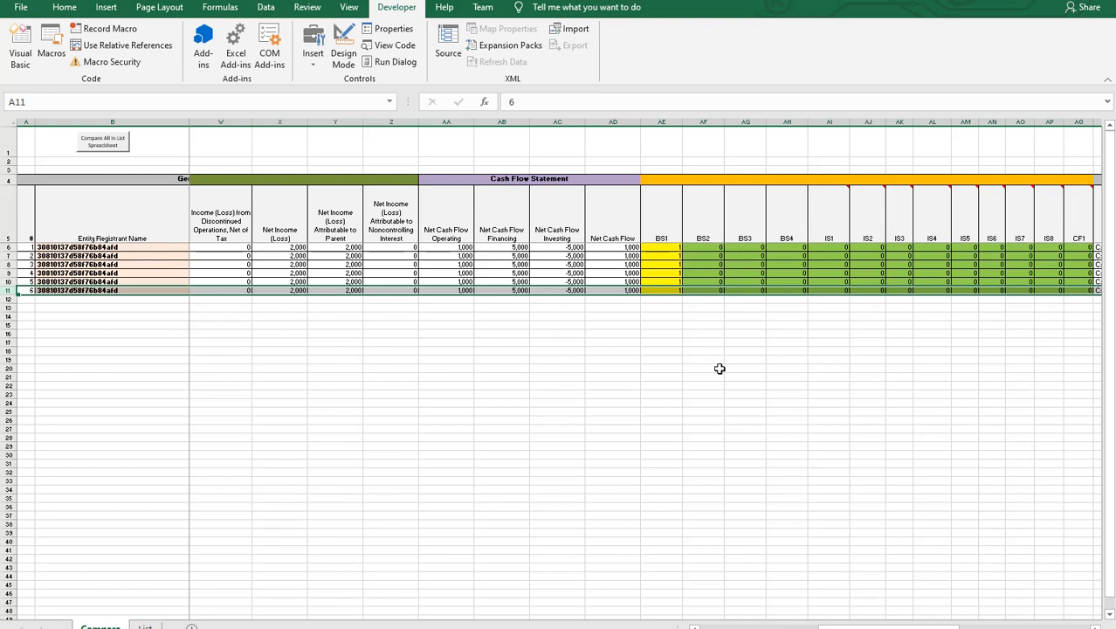
pyautogui.moveTo(763, 433)
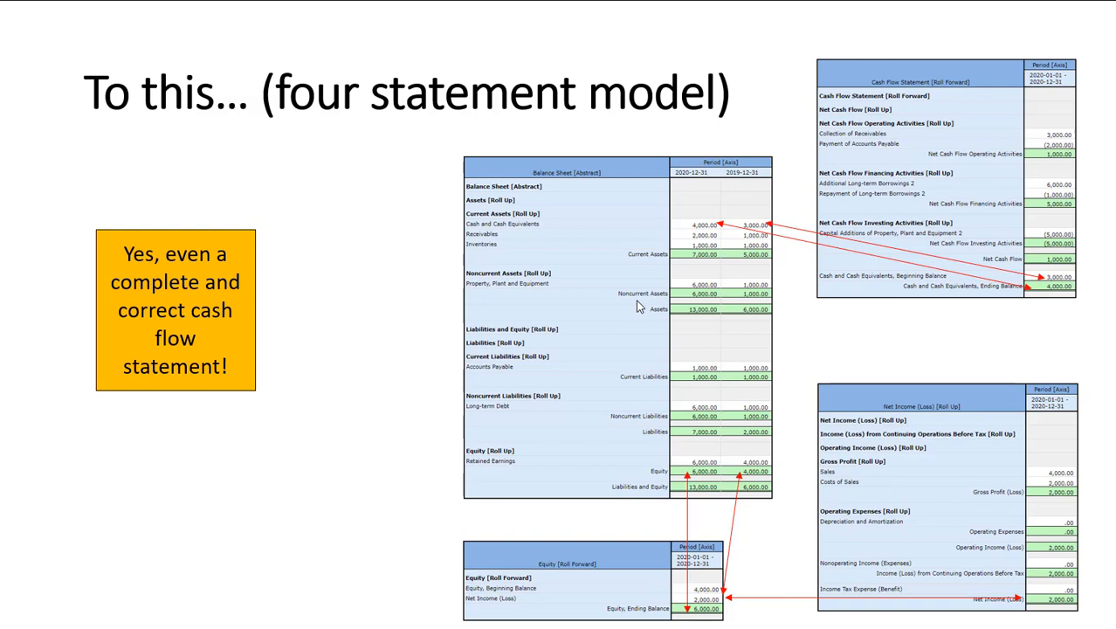
pyautogui.moveTo(869, 560)
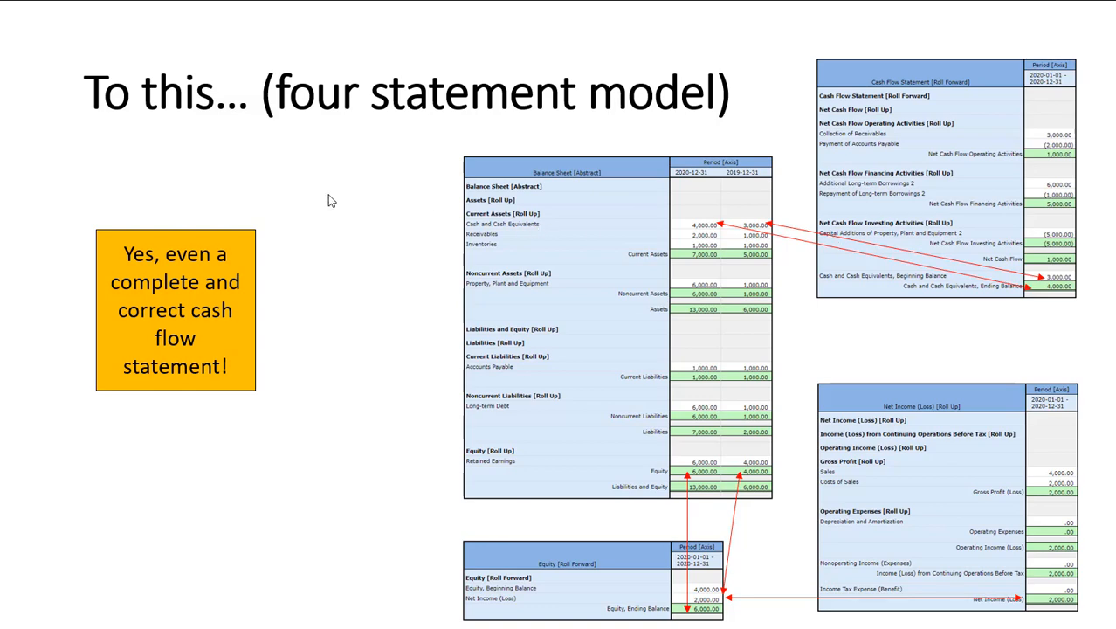
# Advance to the slide on rolling forward every balance sheet account.
pyautogui.press('Right')
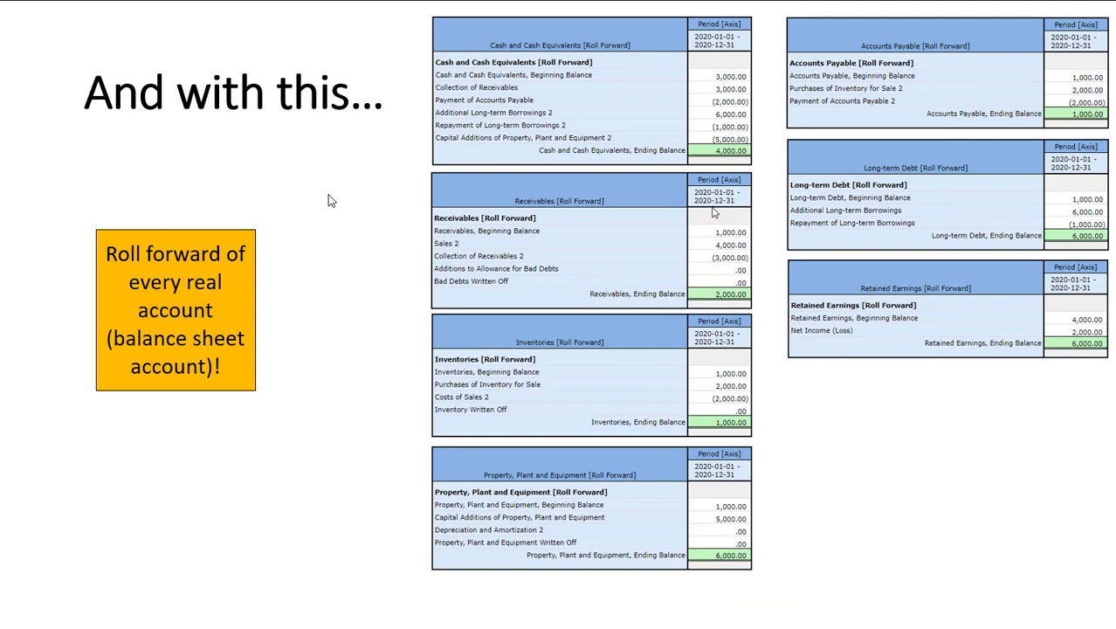
pyautogui.moveTo(474, 245)
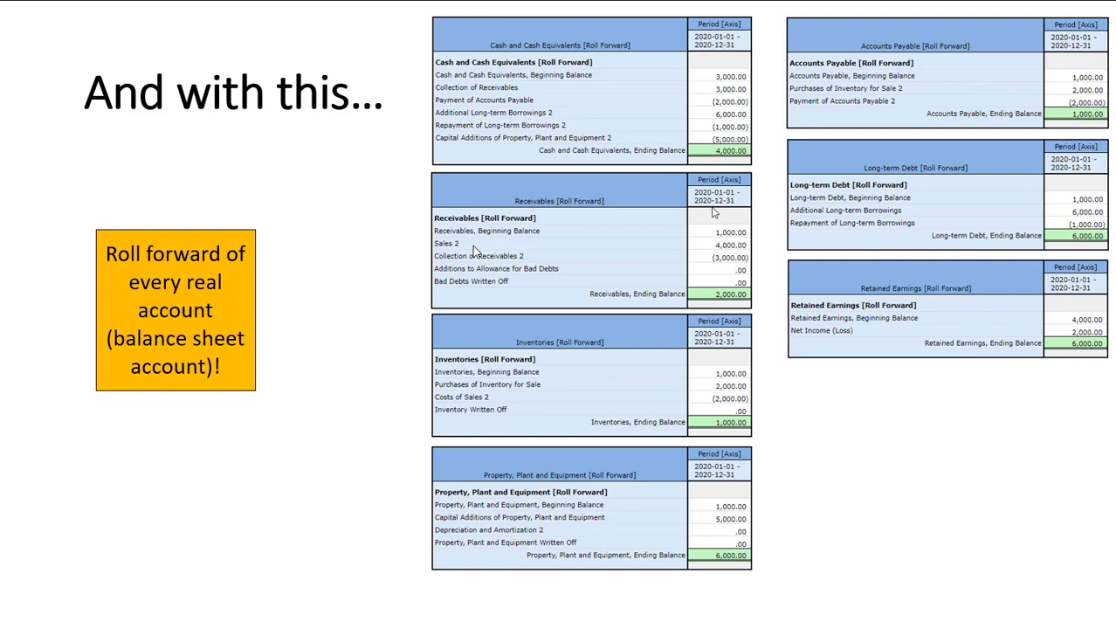
pyautogui.moveTo(508, 276)
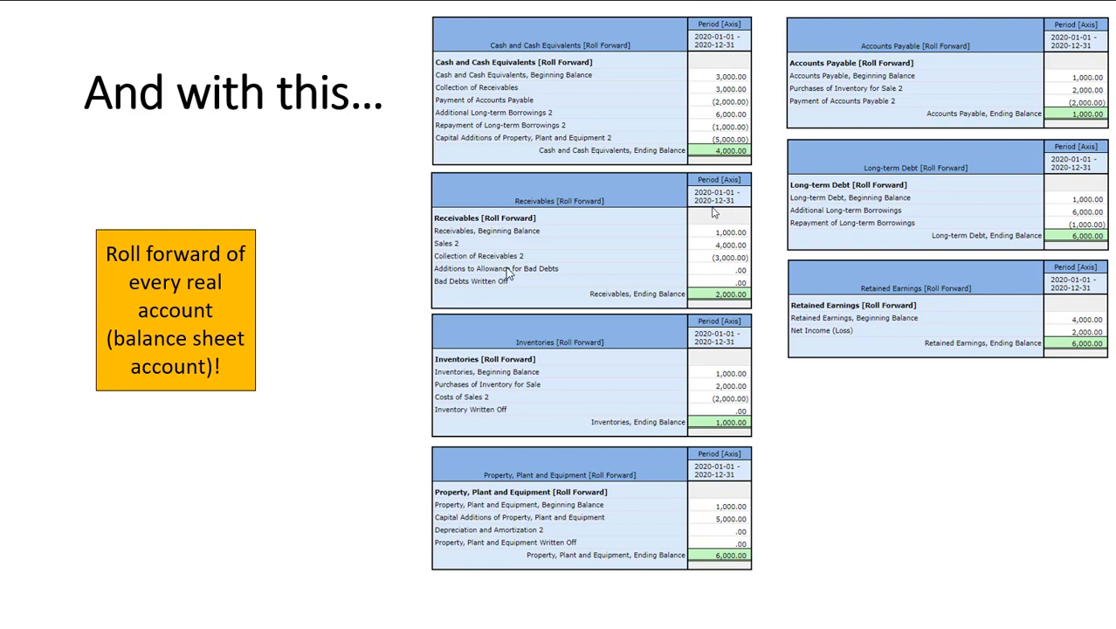
pyautogui.moveTo(569, 170)
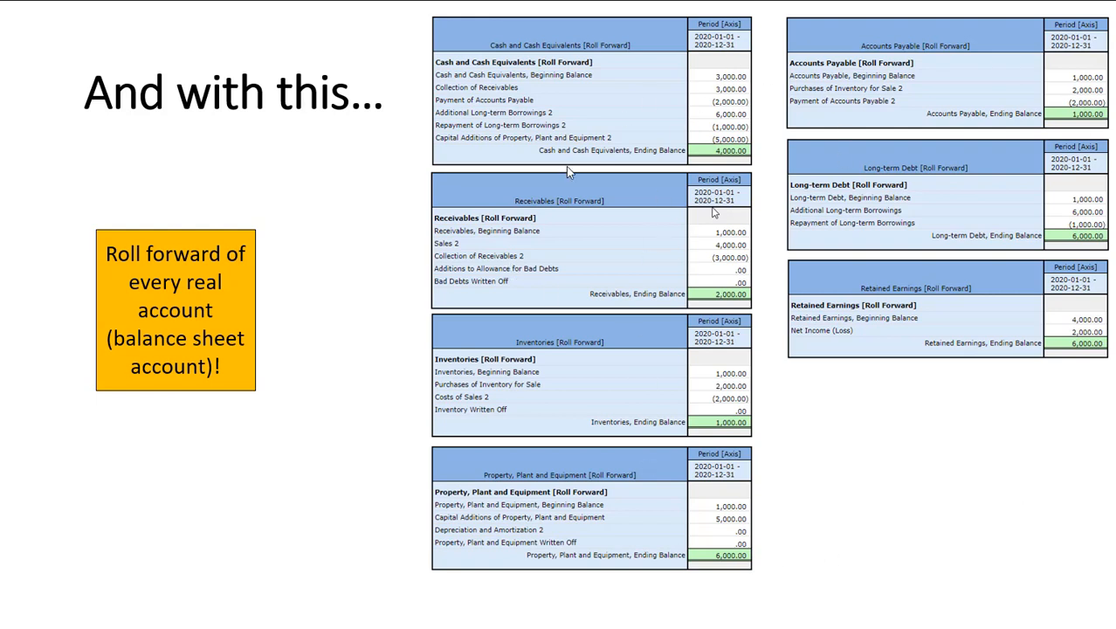
pyautogui.moveTo(381, 217)
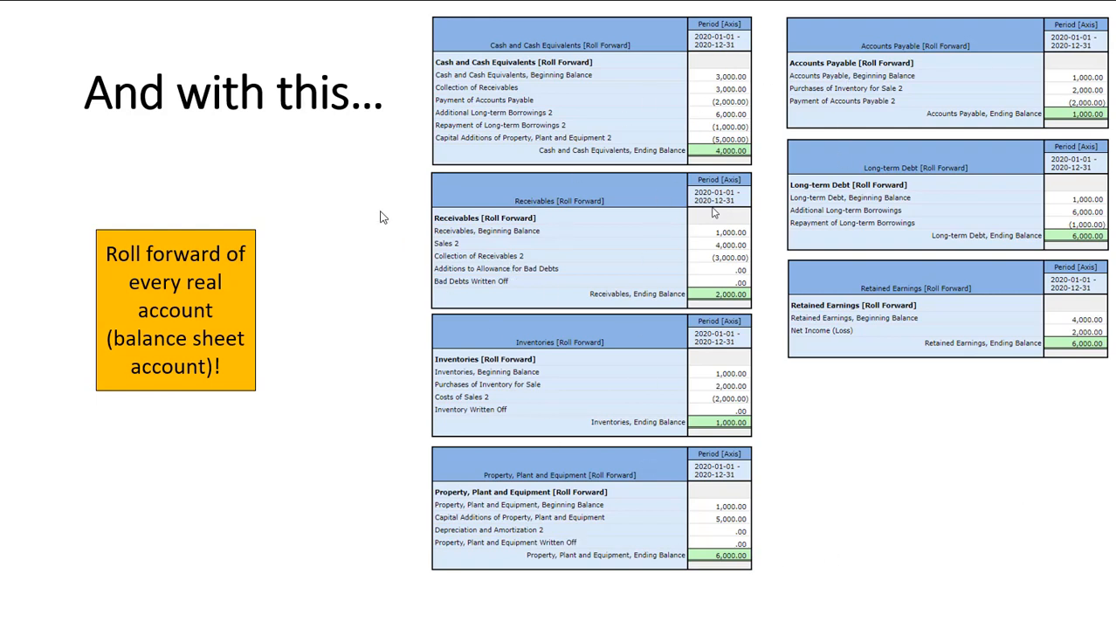
pyautogui.moveTo(259, 171)
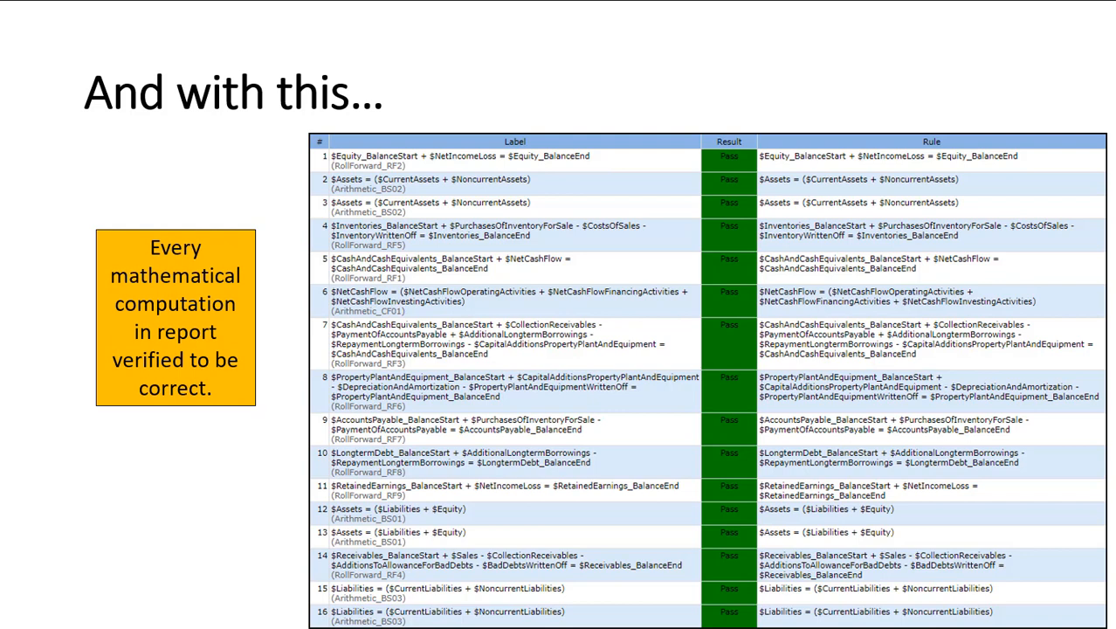
pyautogui.moveTo(254, 177)
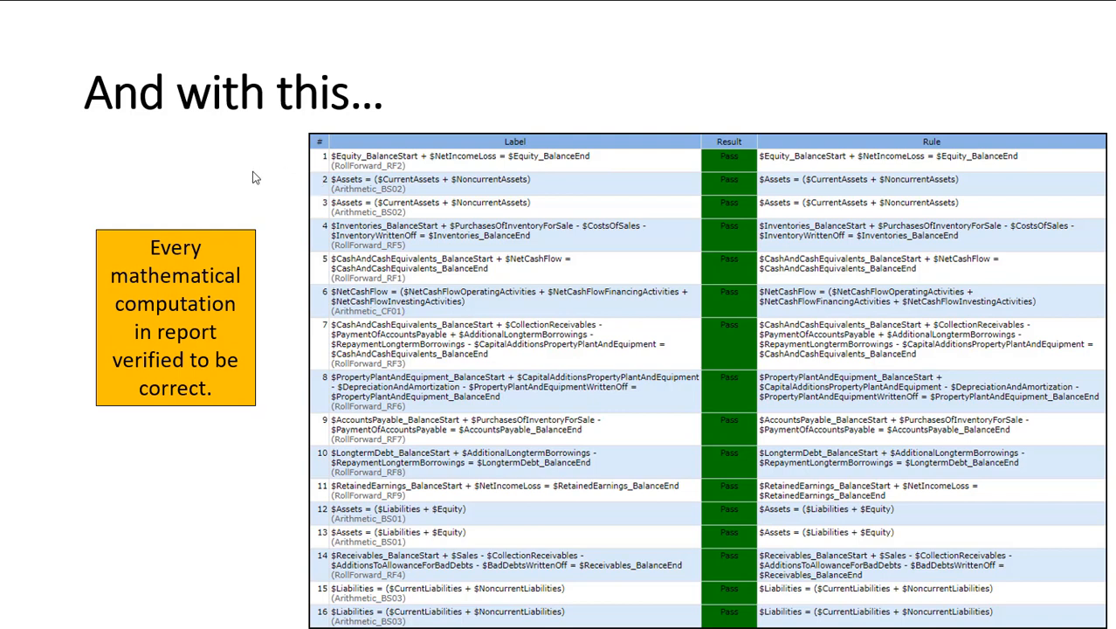
# Advance past the roll forward slides to the disclosure mechanics slide.
pyautogui.press('right')
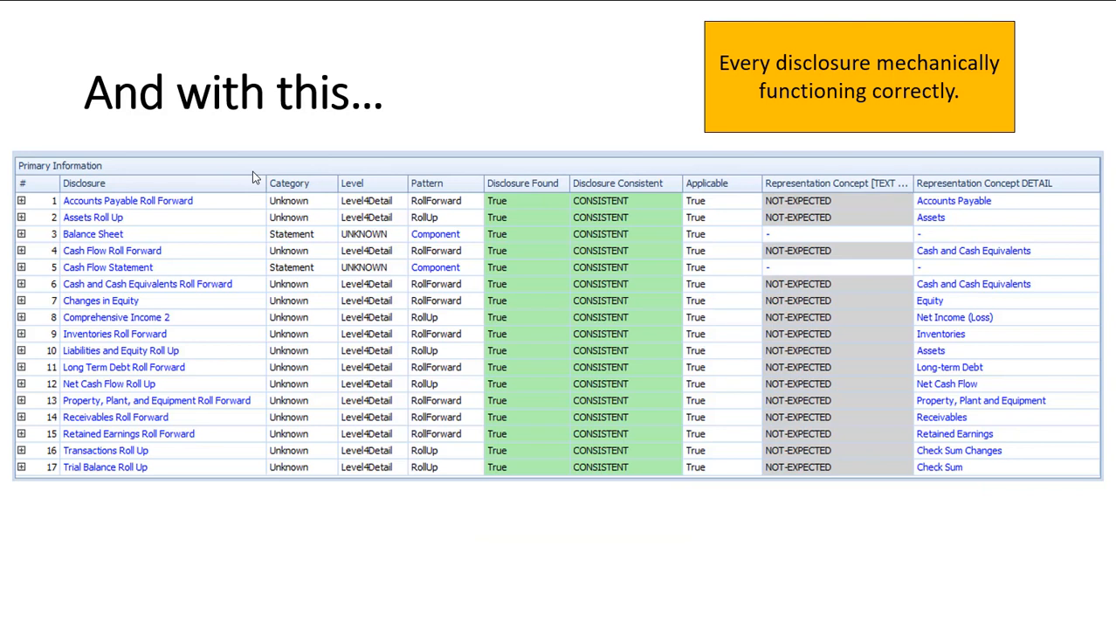
pyautogui.moveTo(662, 311)
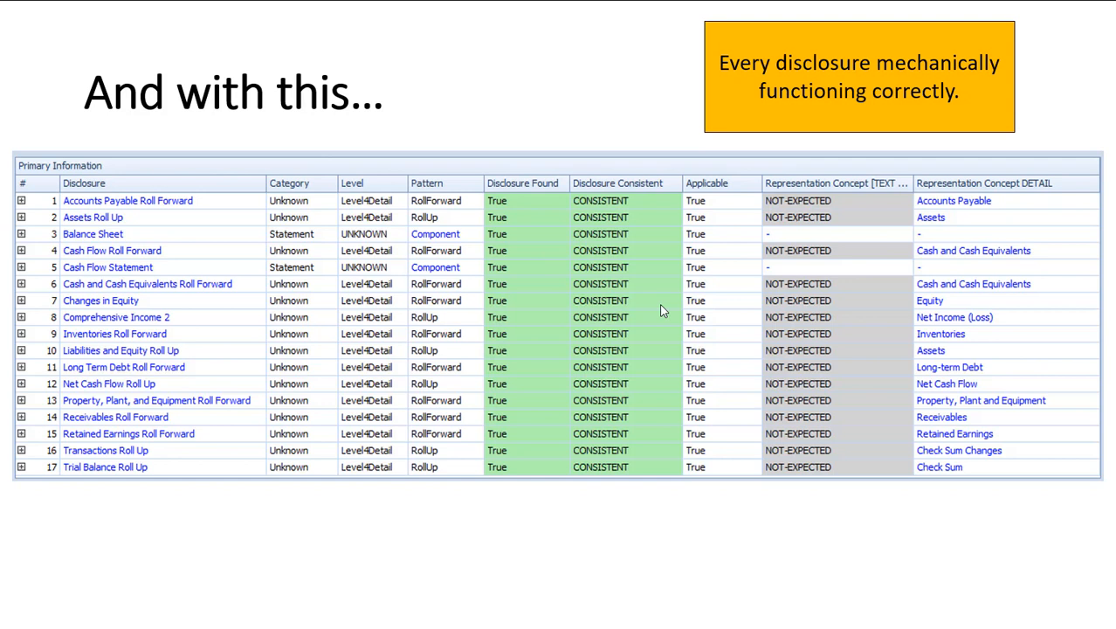
pyautogui.moveTo(620, 383)
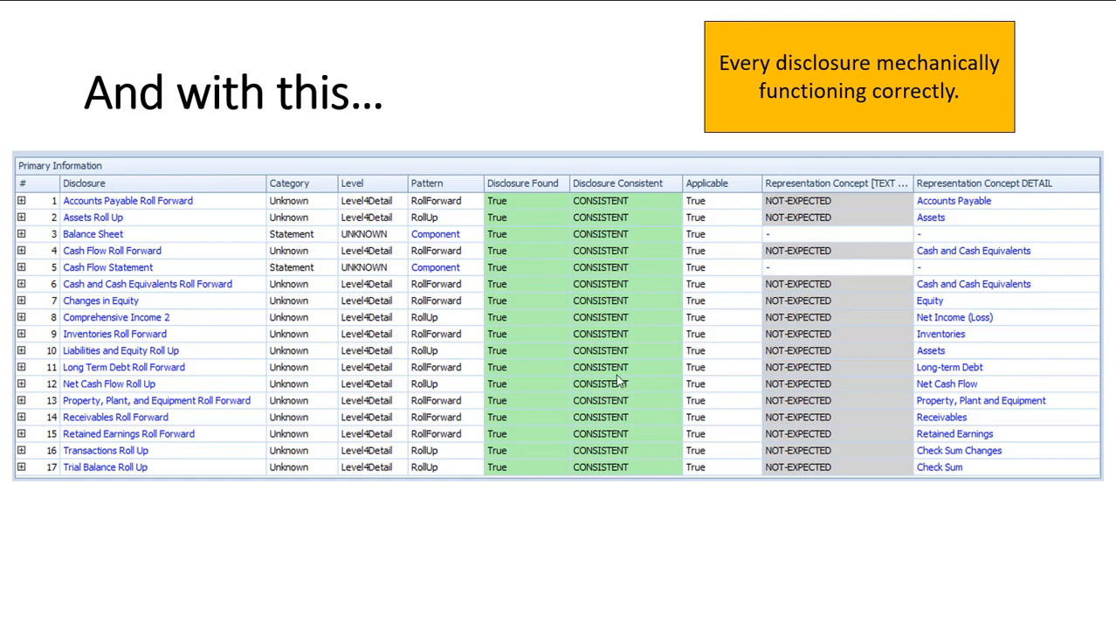
pyautogui.moveTo(760, 356)
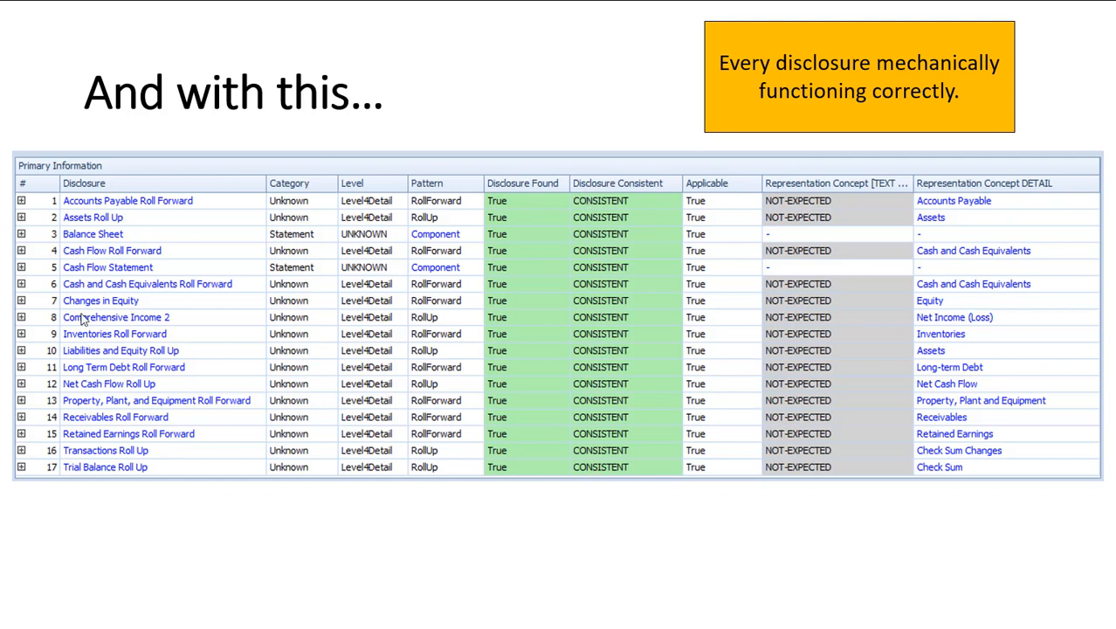
pyautogui.moveTo(564, 552)
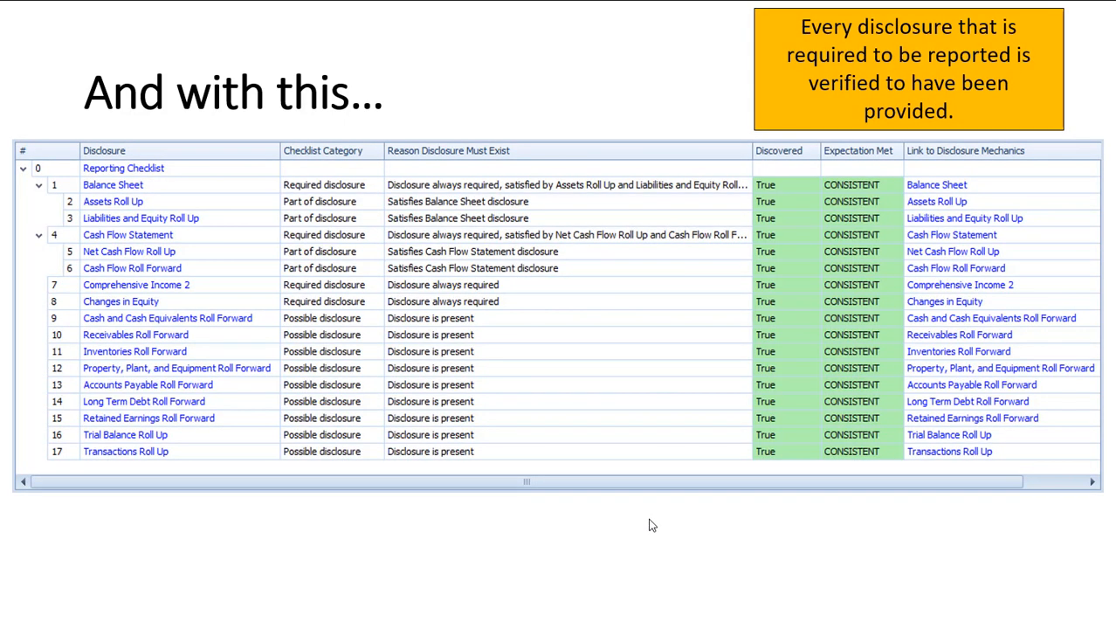
pyautogui.moveTo(899, 54)
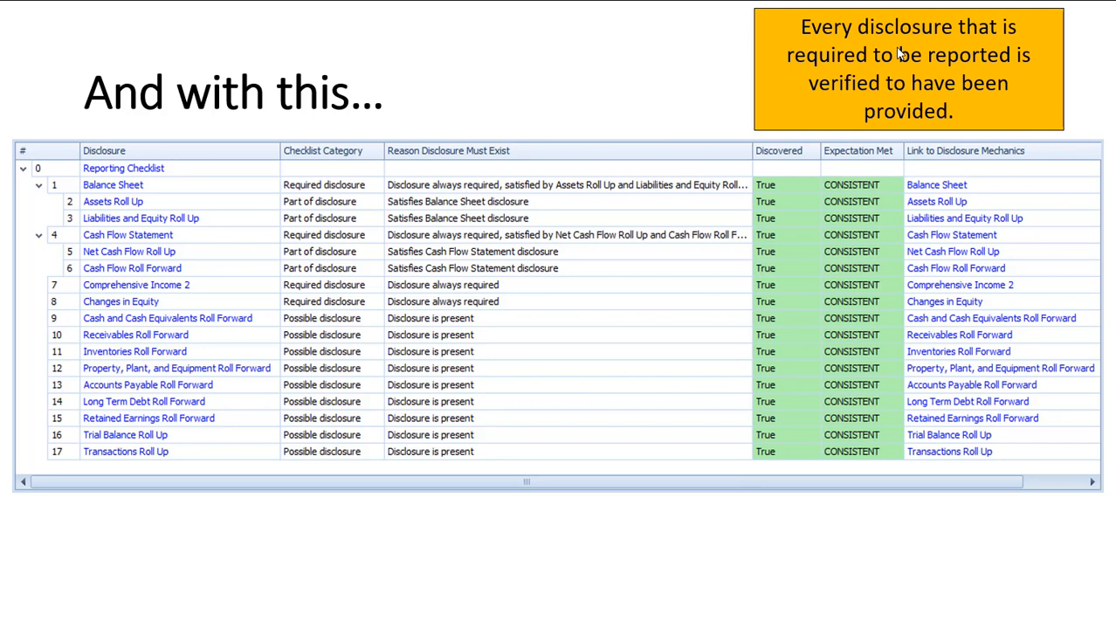
pyautogui.moveTo(440, 451)
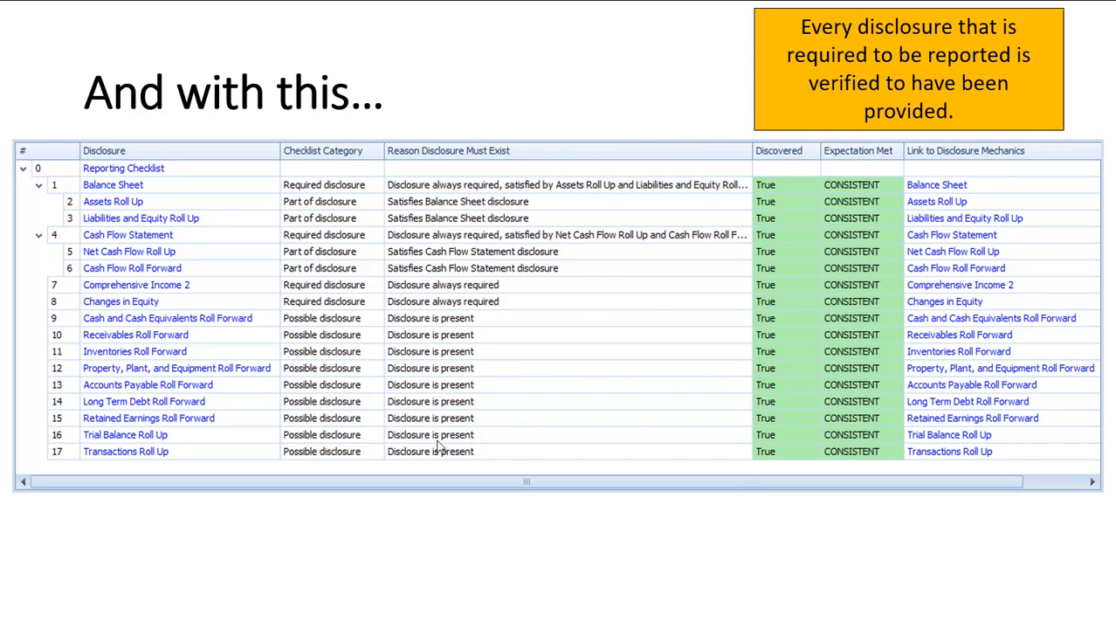
pyautogui.moveTo(439, 463)
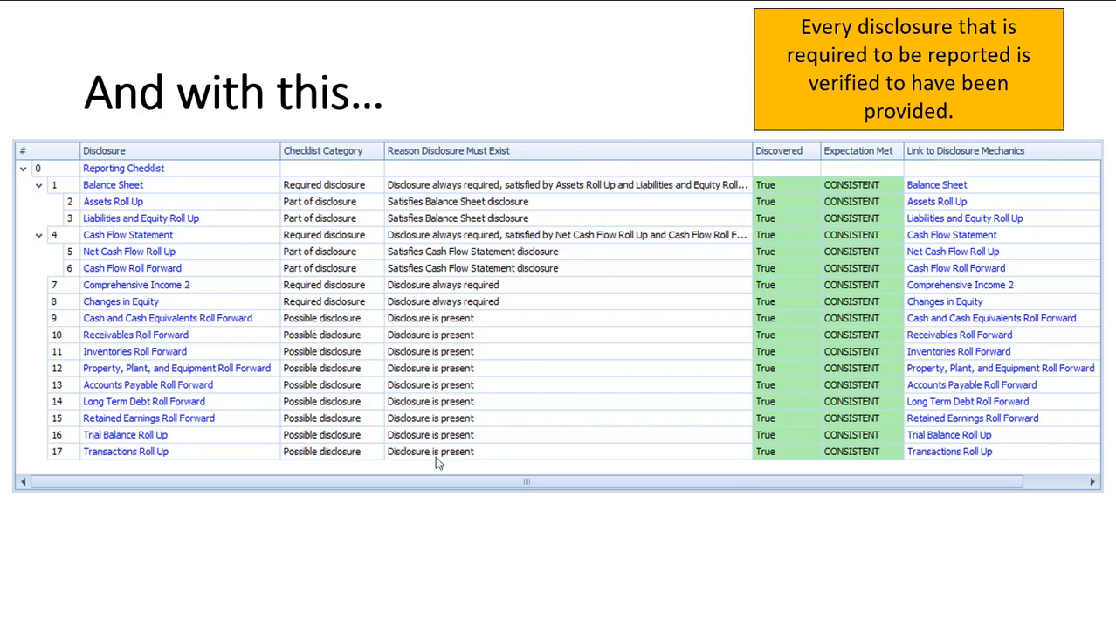
pyautogui.moveTo(868, 96)
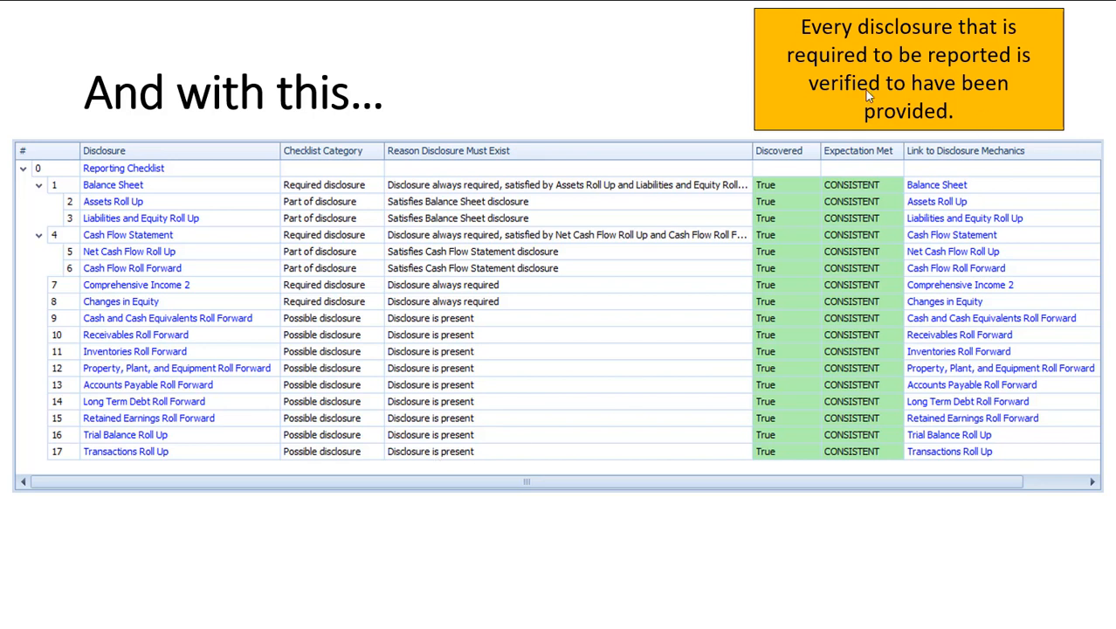
pyautogui.moveTo(330, 201)
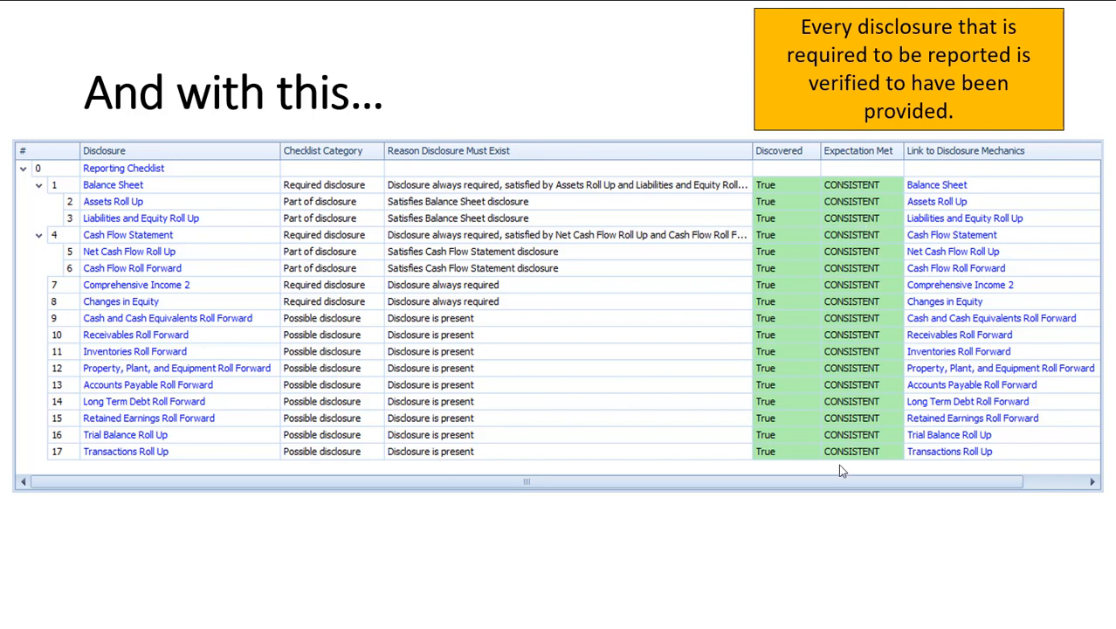
pyautogui.moveTo(809, 539)
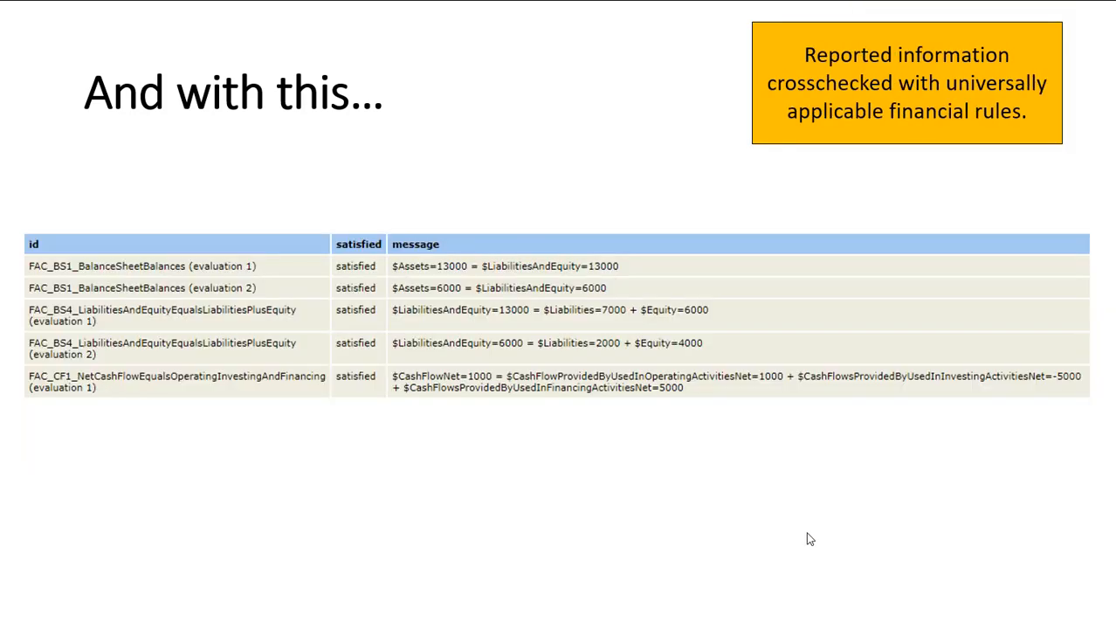
pyautogui.moveTo(393, 329)
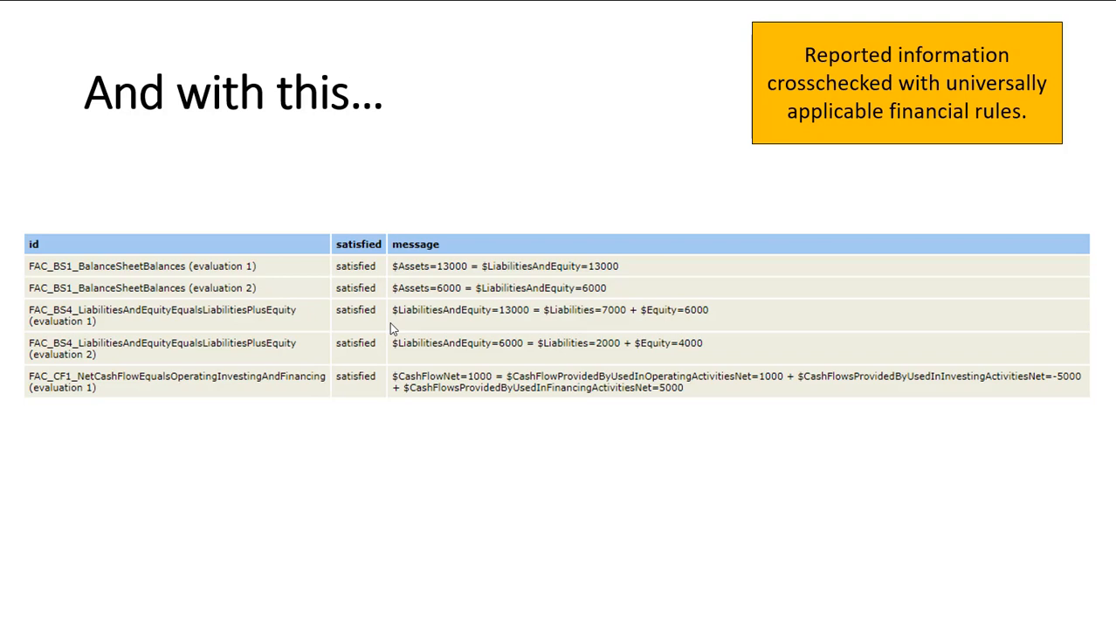
pyautogui.moveTo(740, 438)
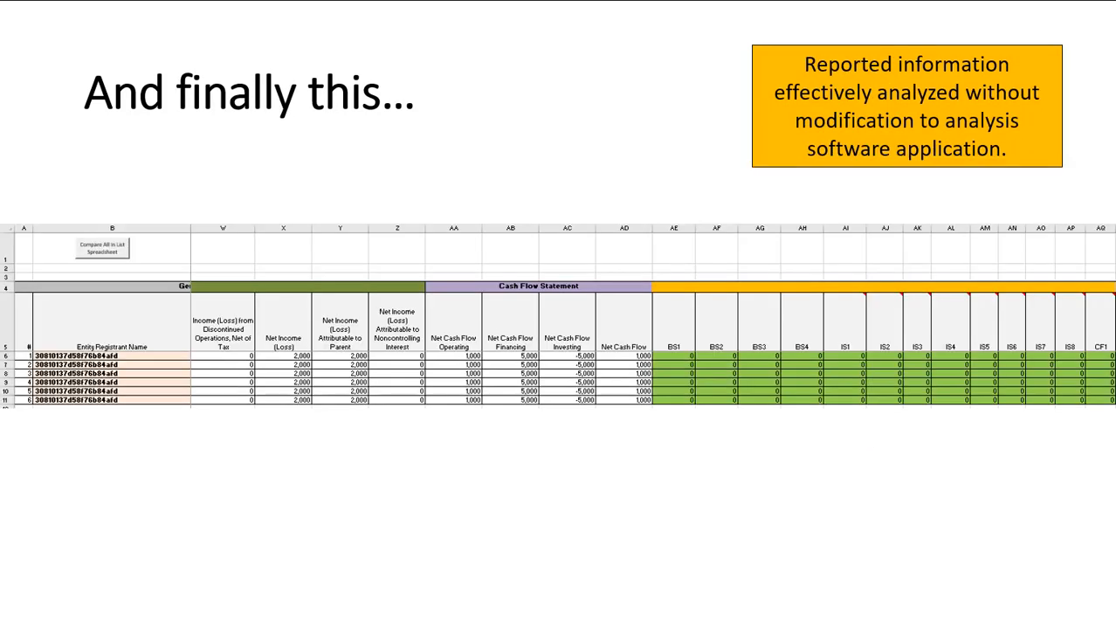
pyautogui.moveTo(767, 421)
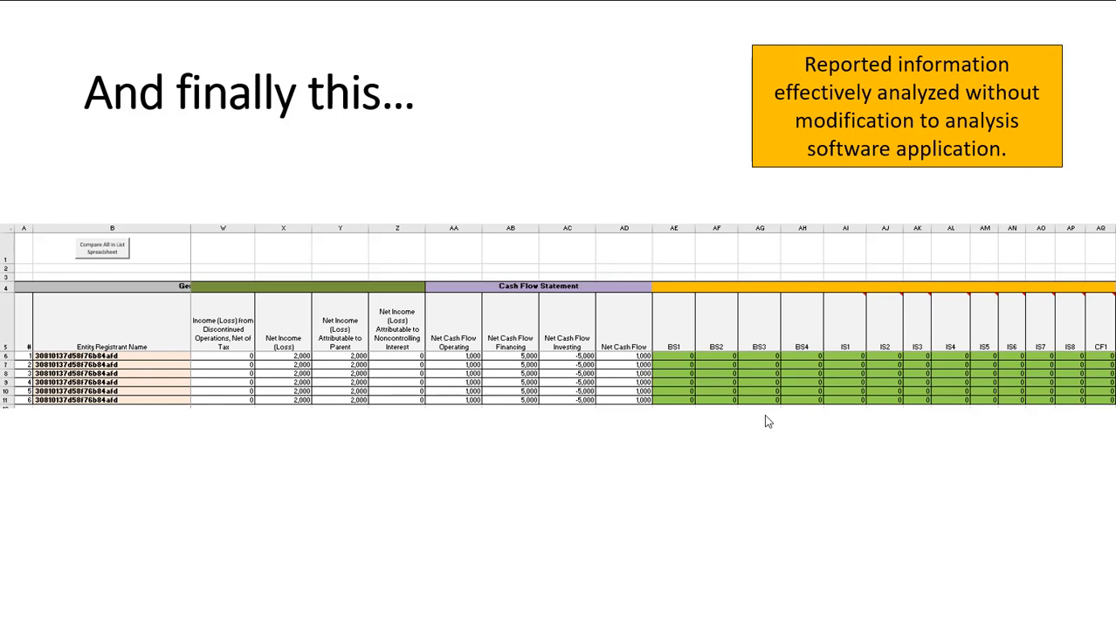
pyautogui.moveTo(1031, 478)
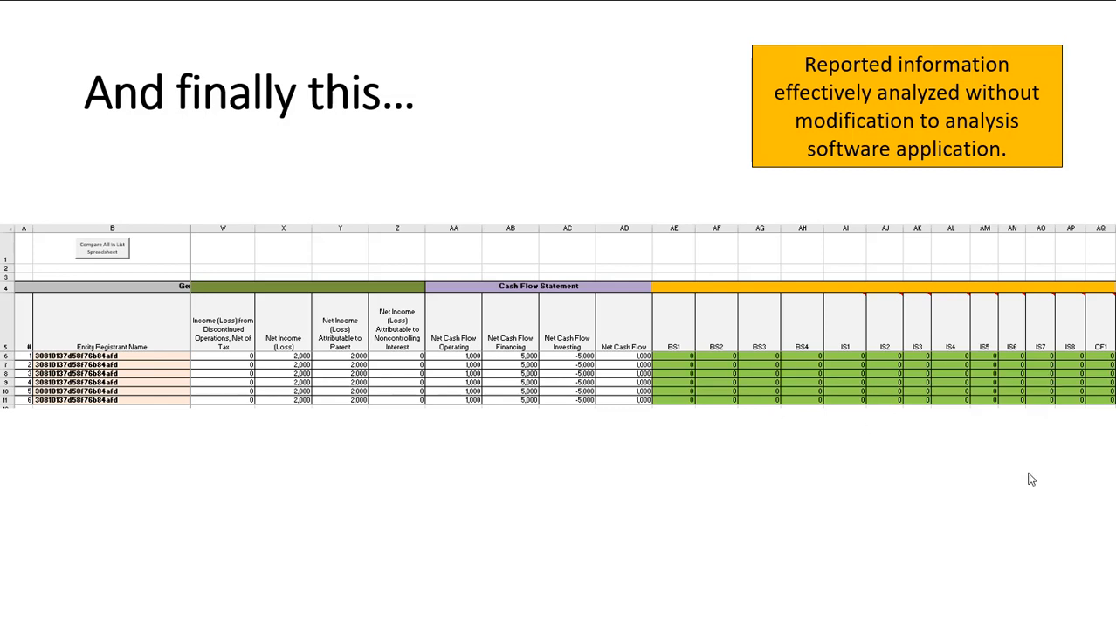
pyautogui.moveTo(909, 450)
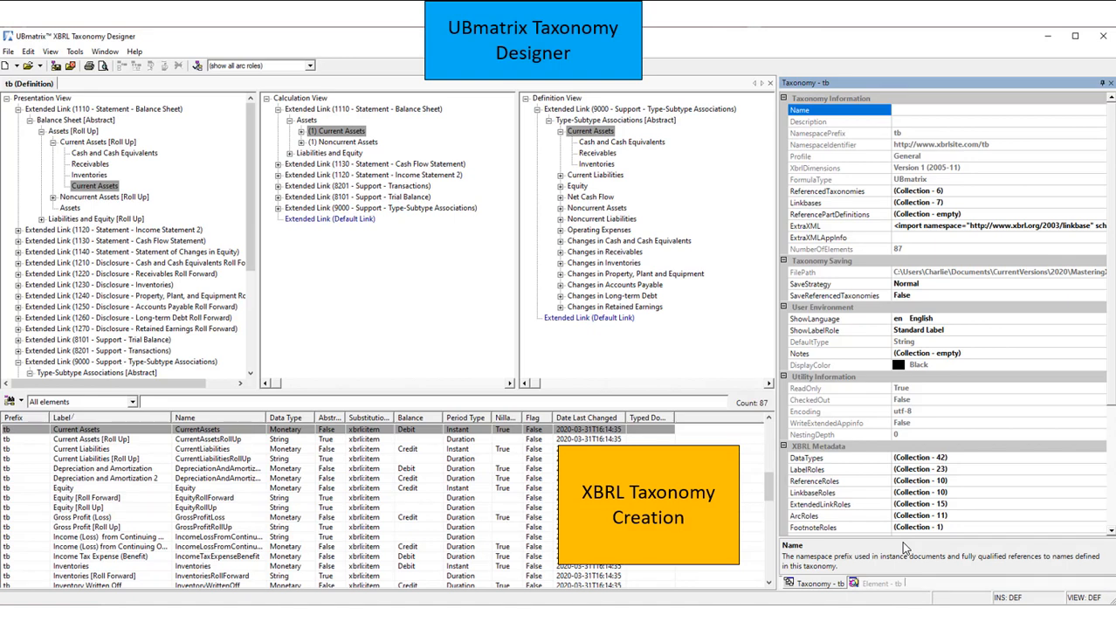
pyautogui.moveTo(913, 493)
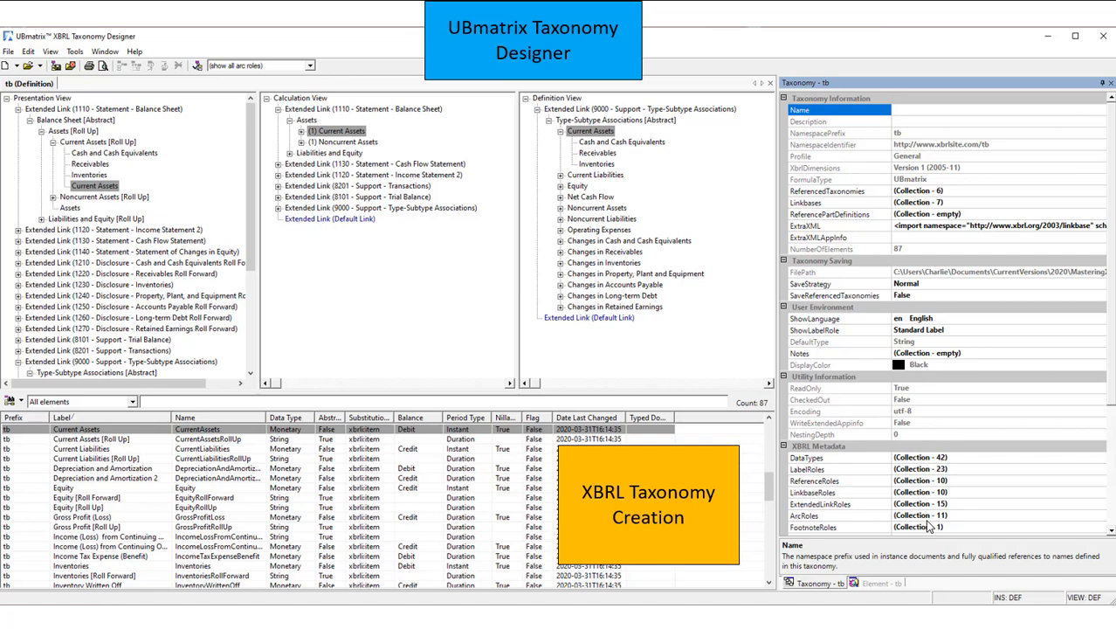
pyautogui.moveTo(897, 422)
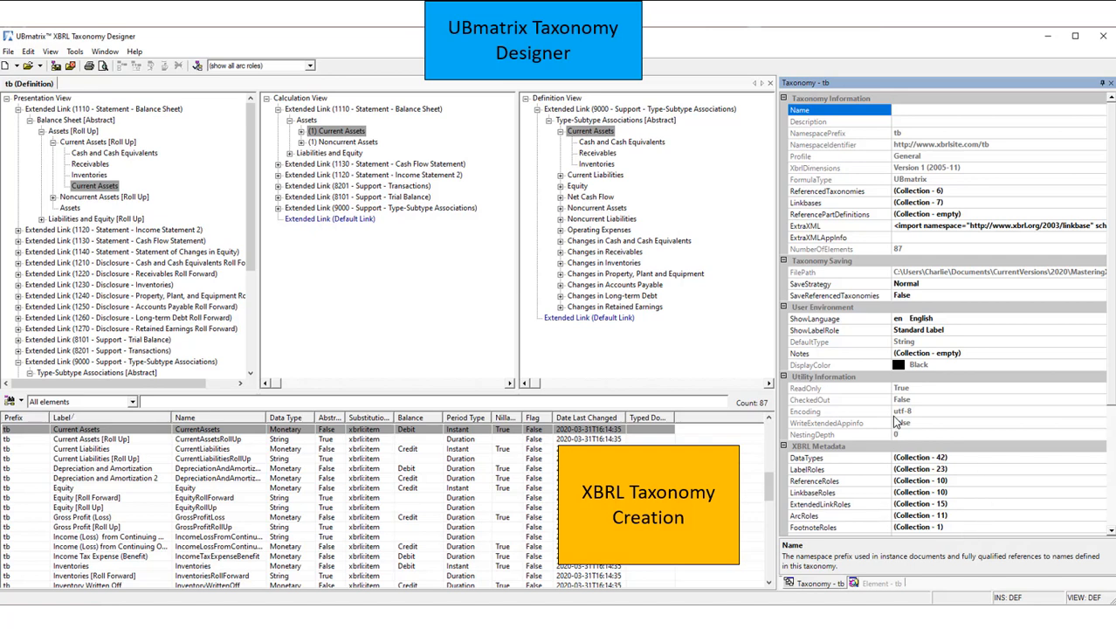
pyautogui.moveTo(989, 517)
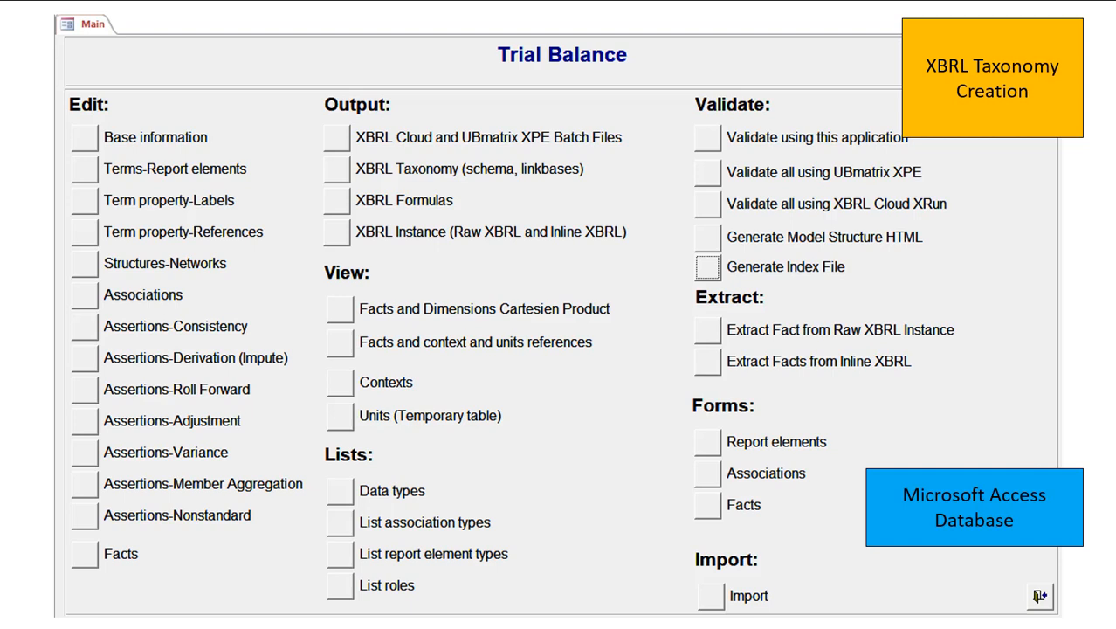
pyautogui.moveTo(1001, 369)
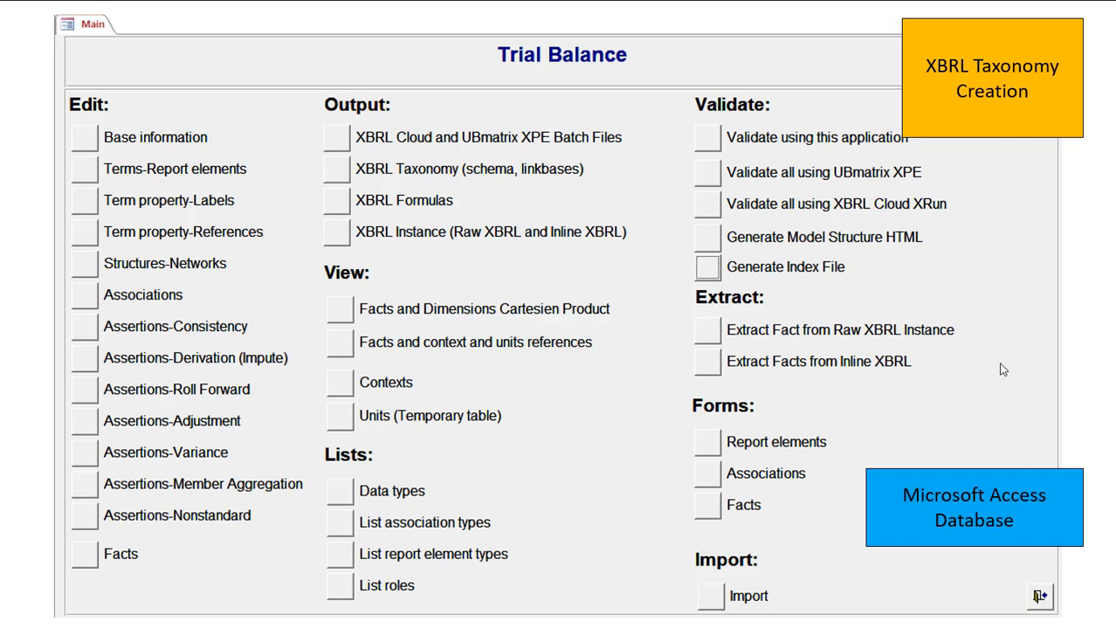
pyautogui.moveTo(992, 419)
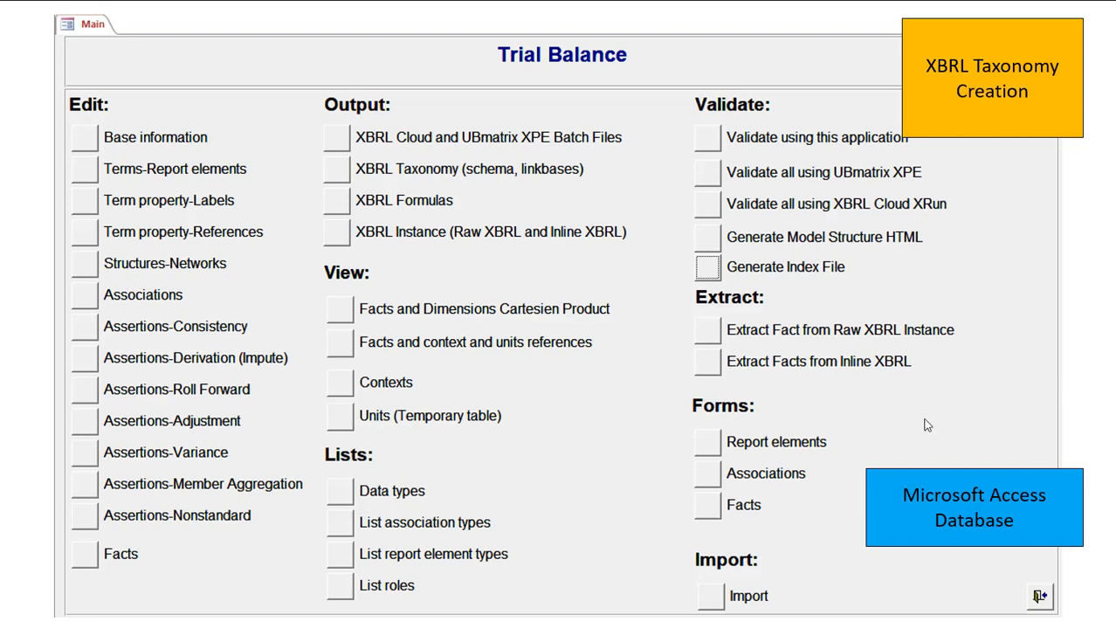
pyautogui.moveTo(612, 189)
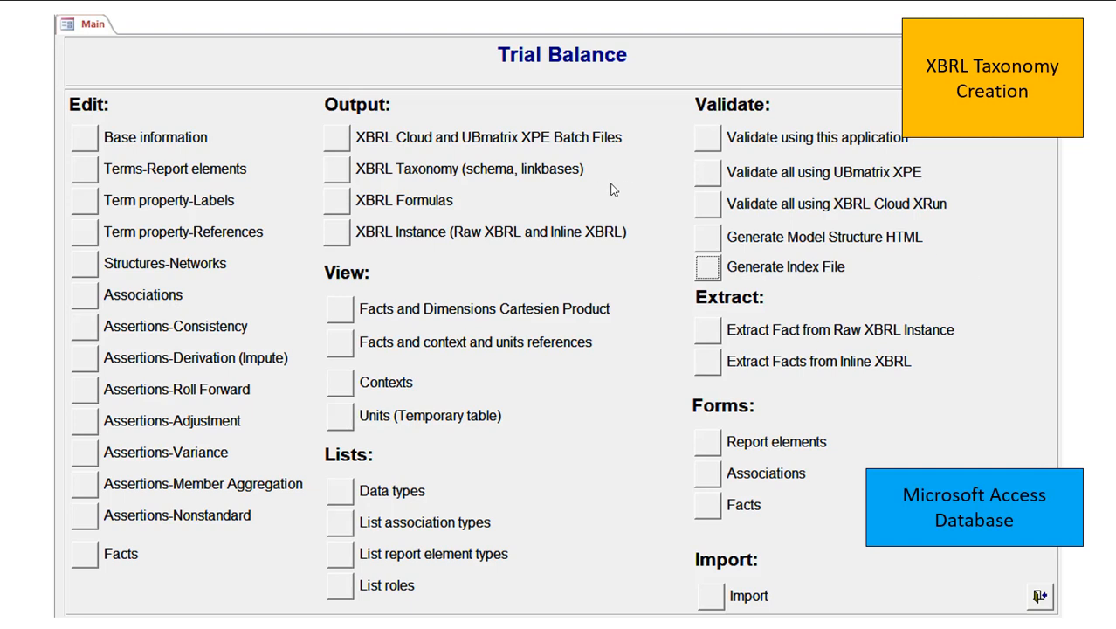
pyautogui.moveTo(1011, 400)
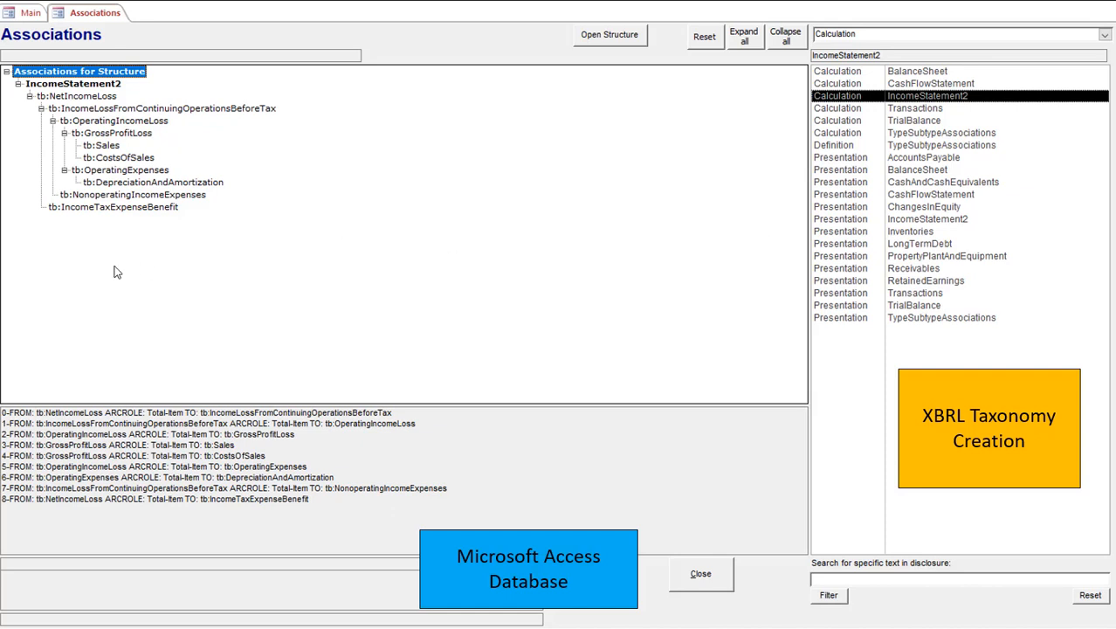
pyautogui.moveTo(889, 353)
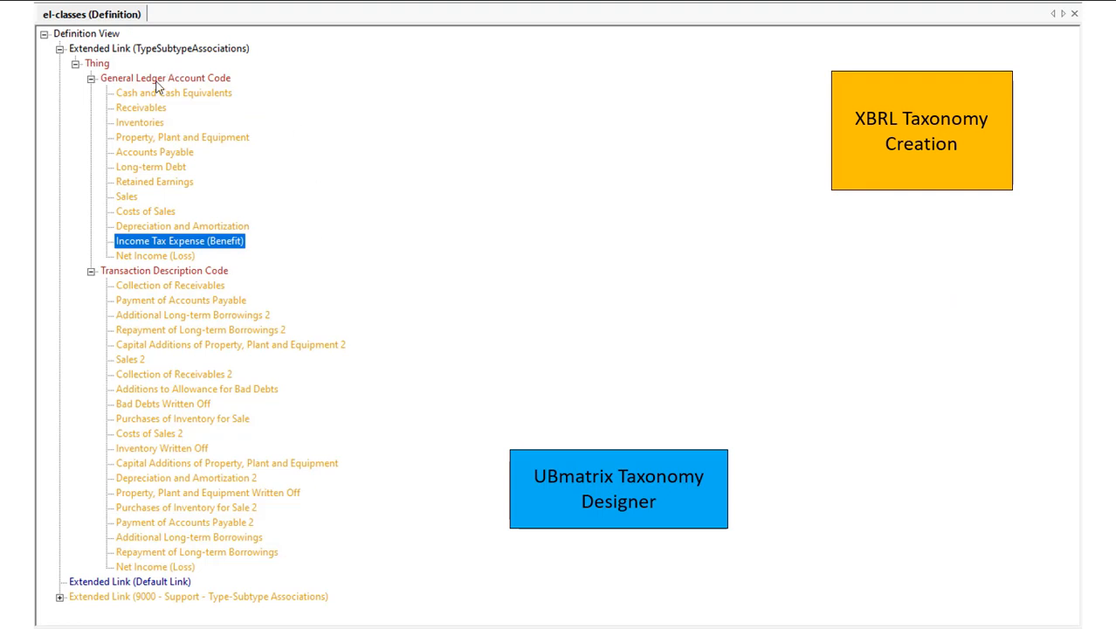
pyautogui.moveTo(168, 96)
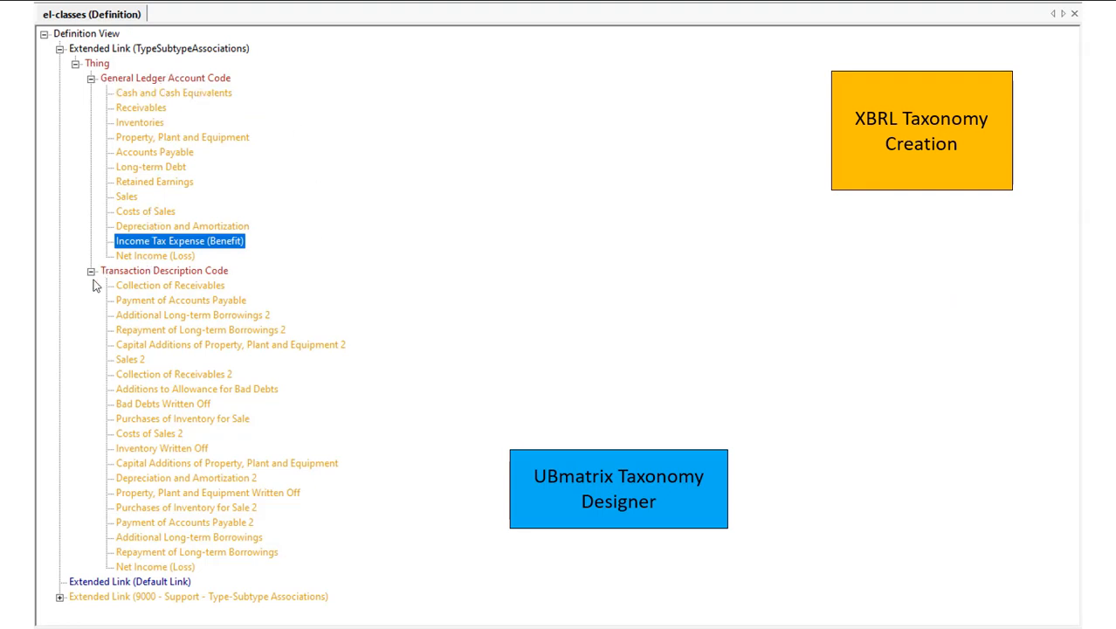
pyautogui.moveTo(204, 289)
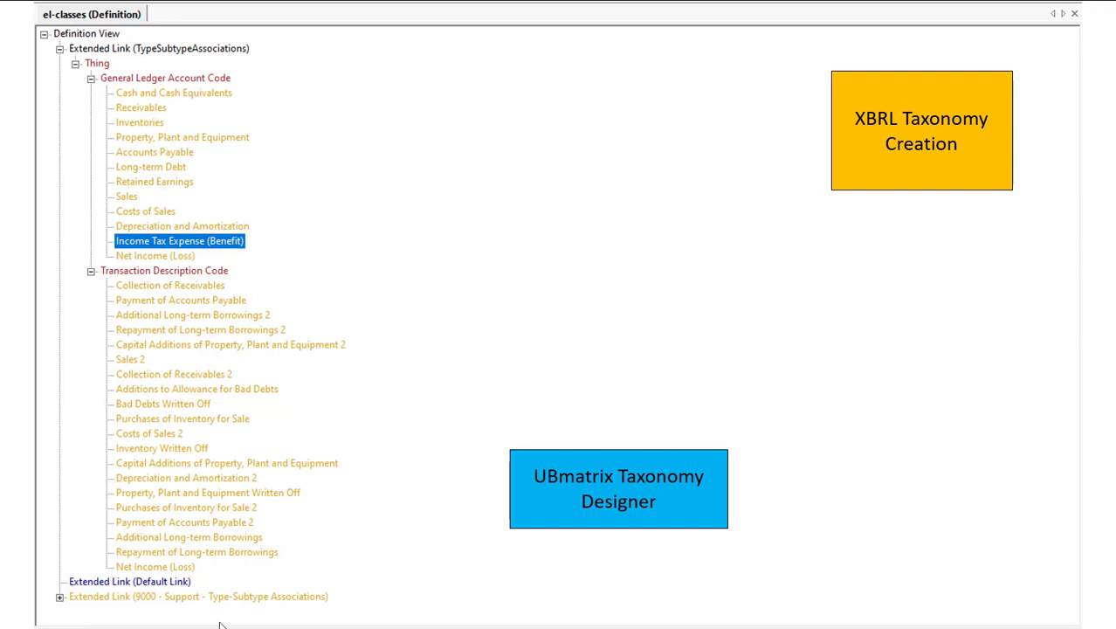
pyautogui.moveTo(989, 449)
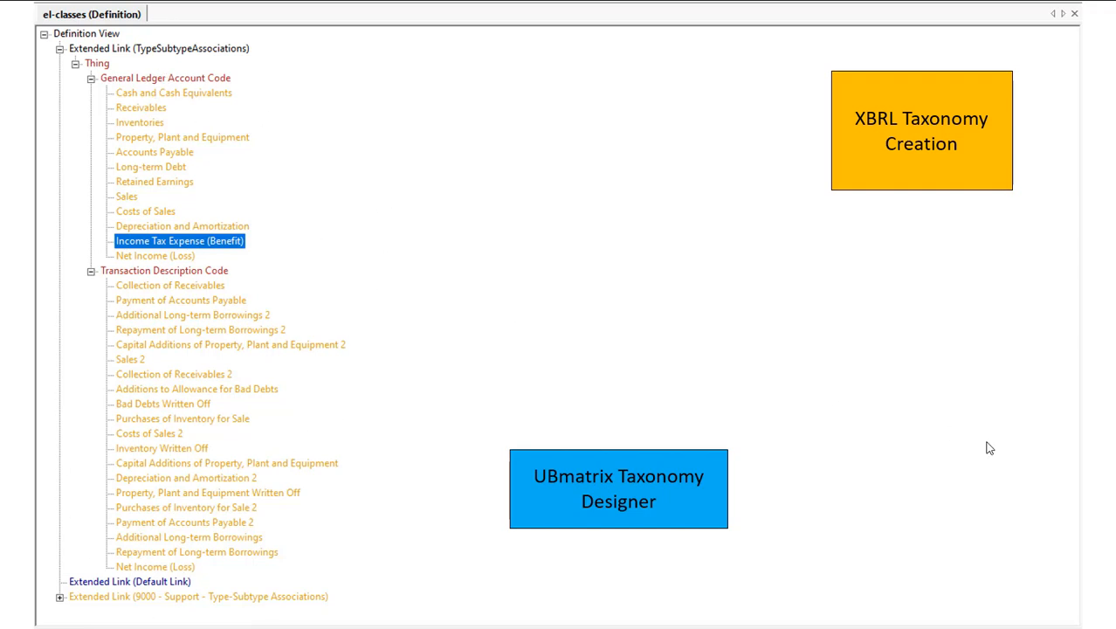
pyautogui.moveTo(220, 273)
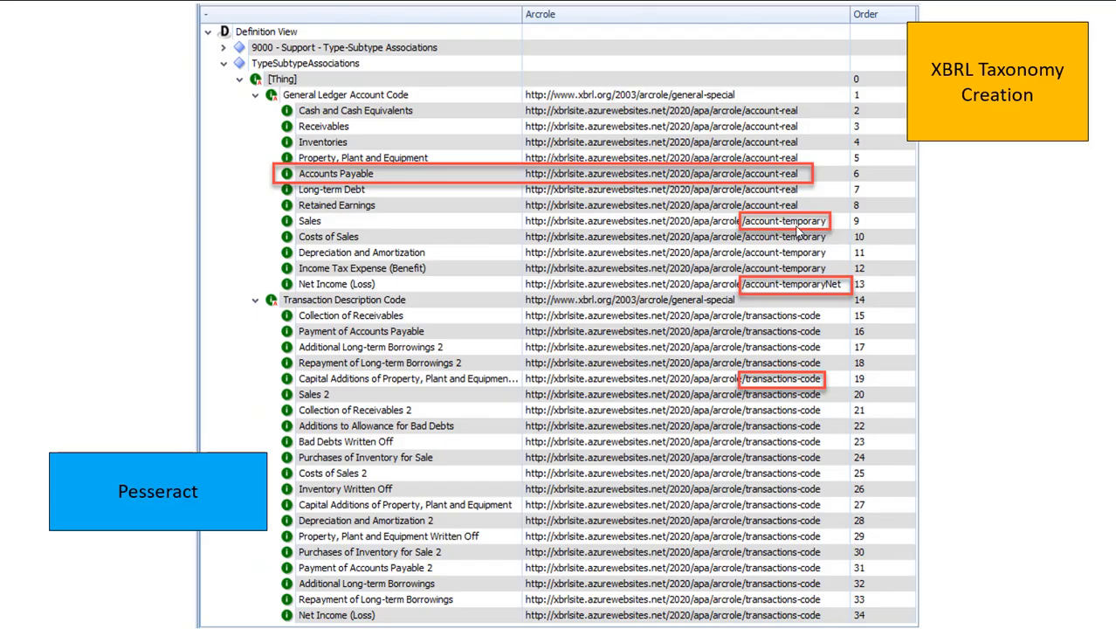
pyautogui.moveTo(906, 274)
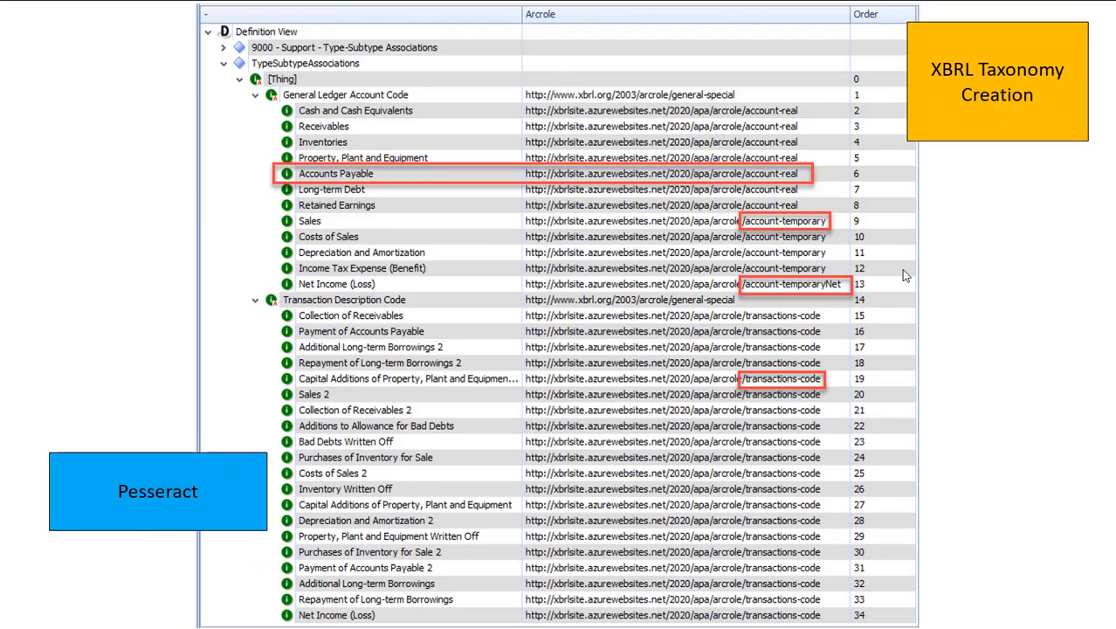
pyautogui.moveTo(620, 130)
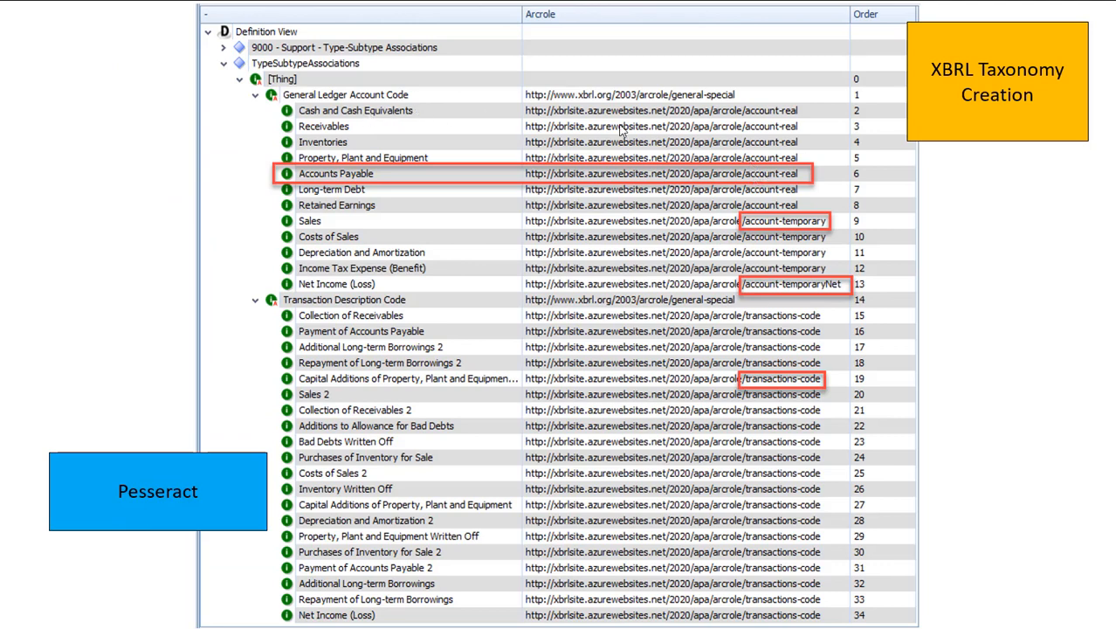
pyautogui.moveTo(415, 122)
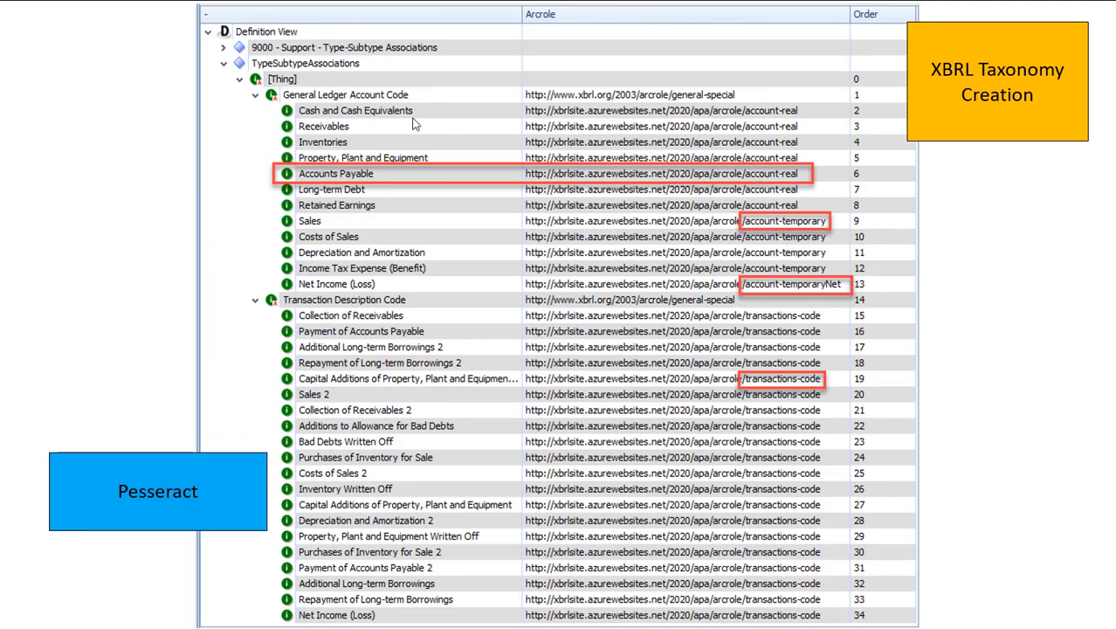
pyautogui.moveTo(788, 119)
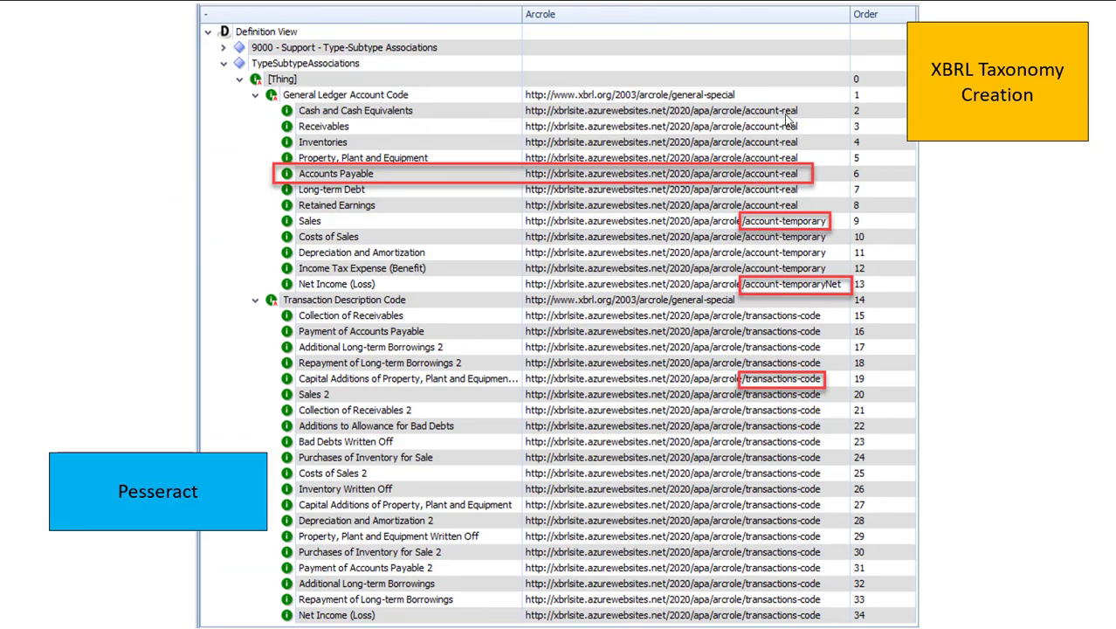
pyautogui.moveTo(310, 190)
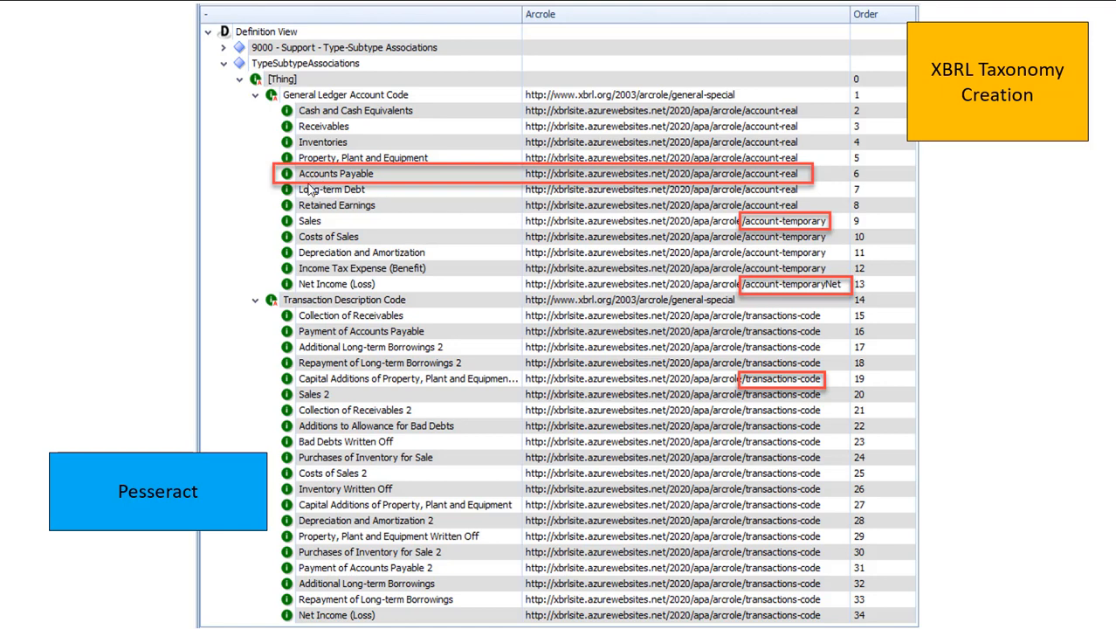
pyautogui.moveTo(765, 232)
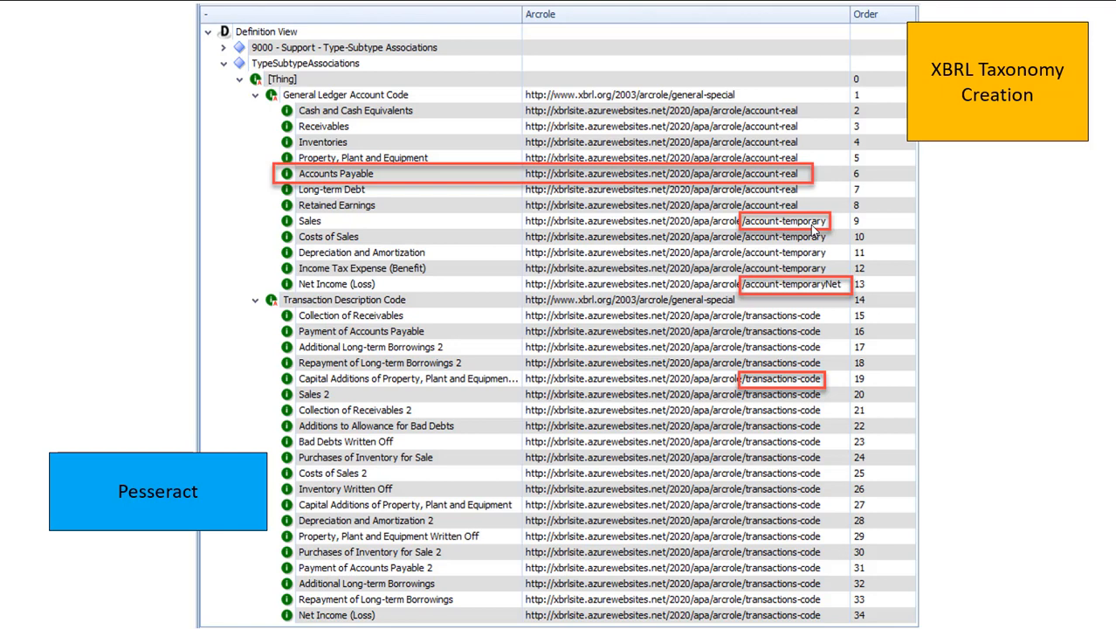
pyautogui.moveTo(728, 300)
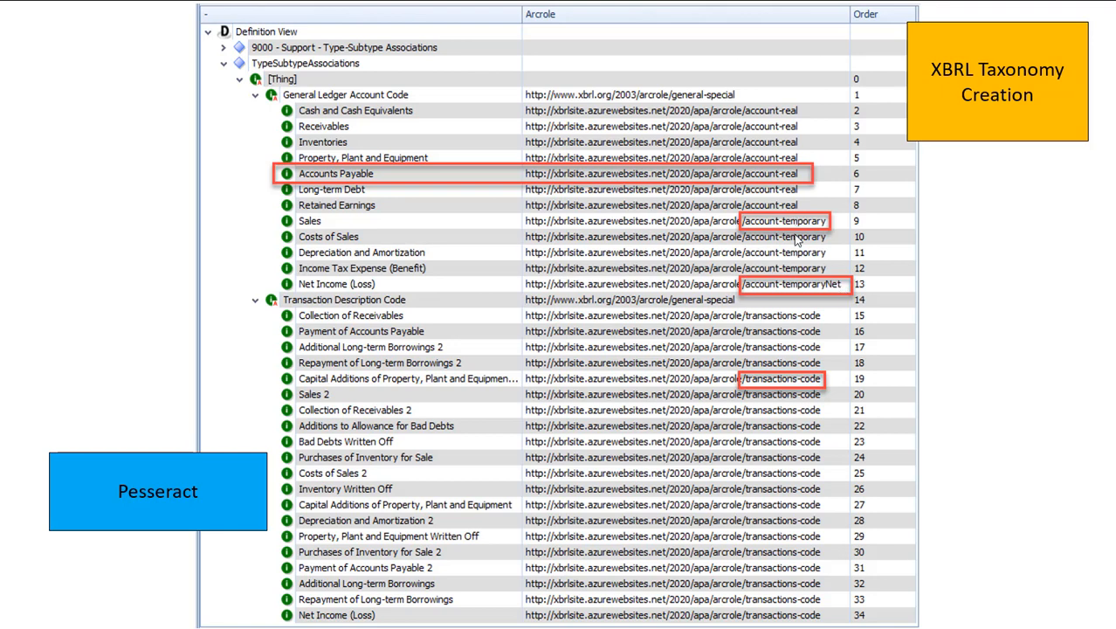
pyautogui.moveTo(836, 293)
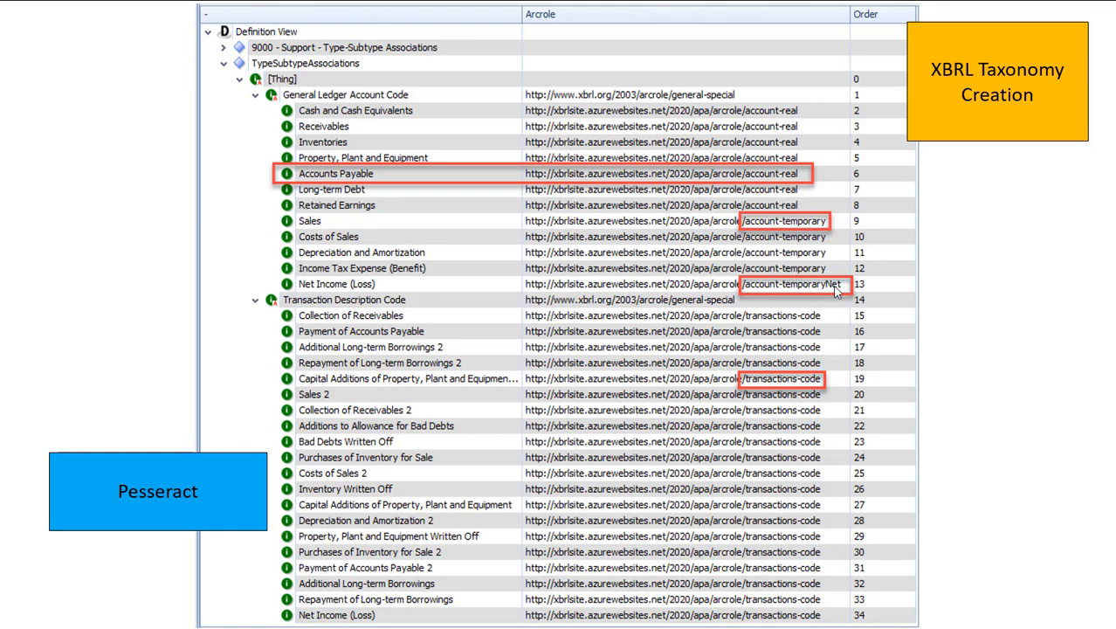
pyautogui.moveTo(783, 402)
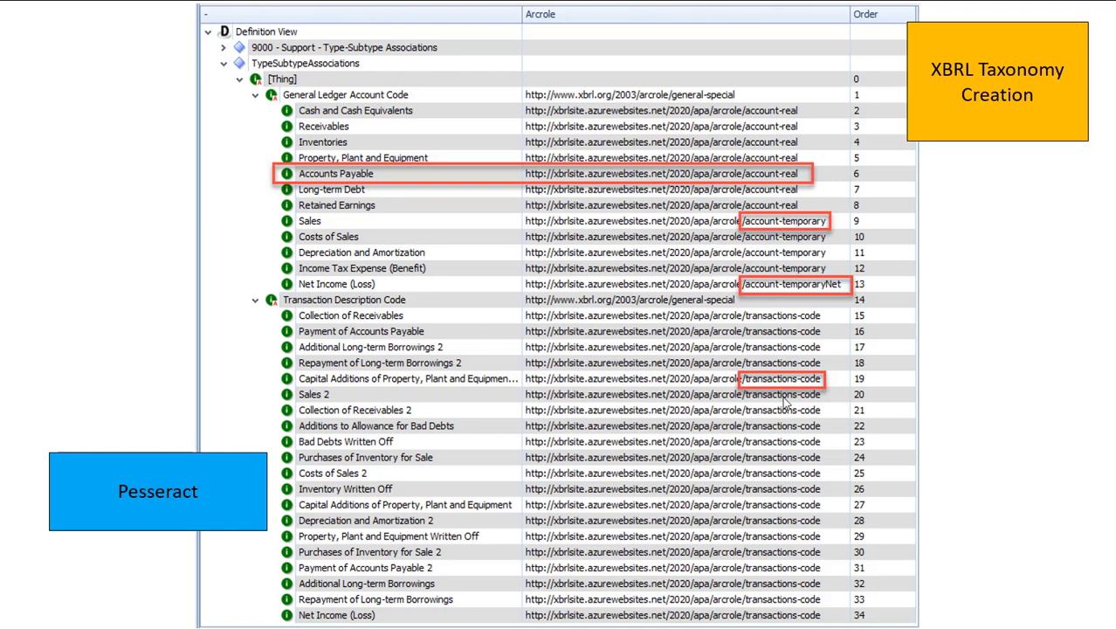
pyautogui.moveTo(857, 392)
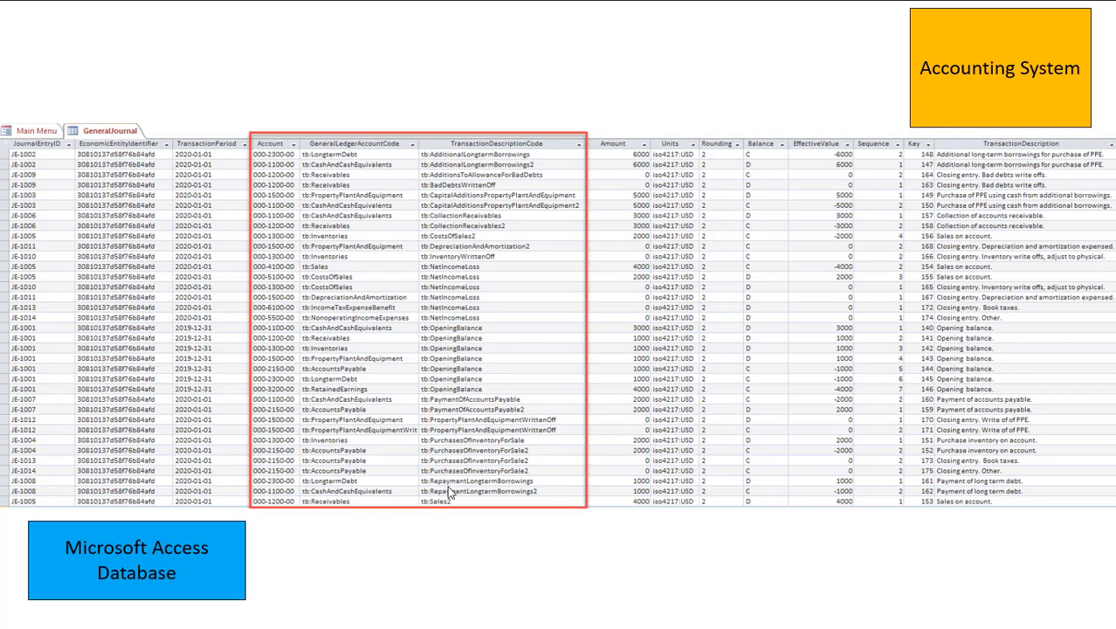
pyautogui.moveTo(617, 372)
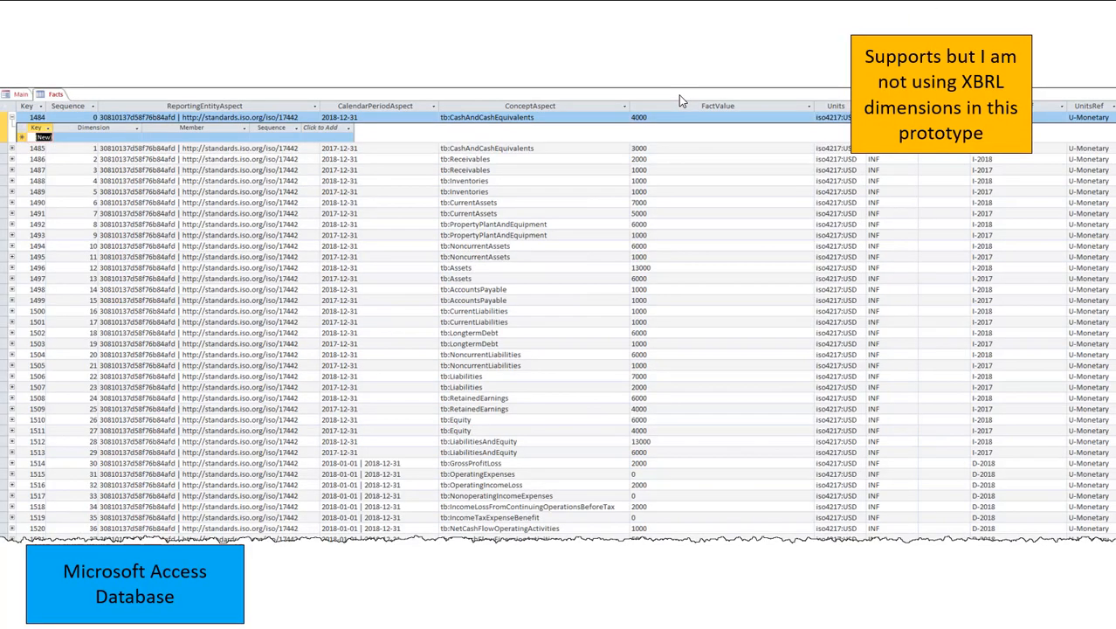
pyautogui.moveTo(1017, 121)
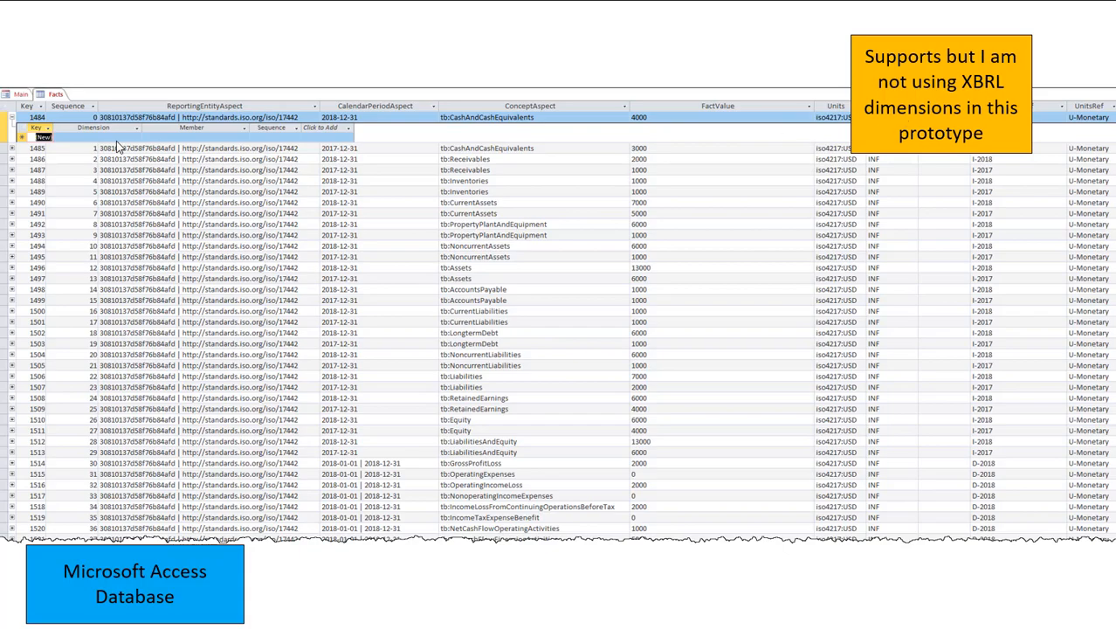
# Bring up the Facts table, noting dimensions are supported but unused.
pyautogui.click(109, 129)
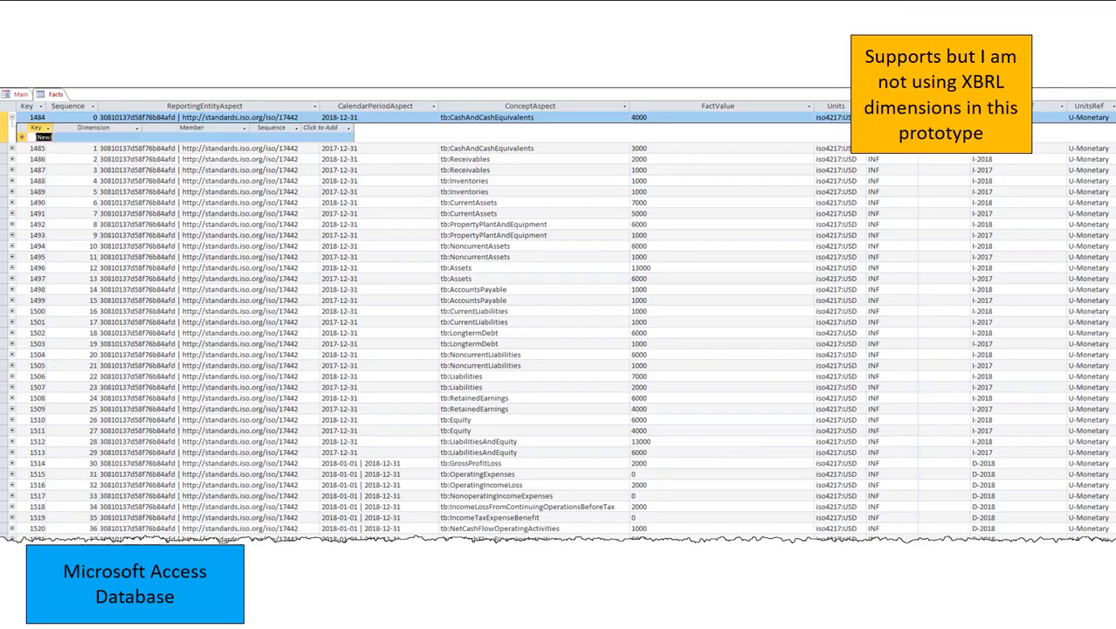
pyautogui.moveTo(221, 142)
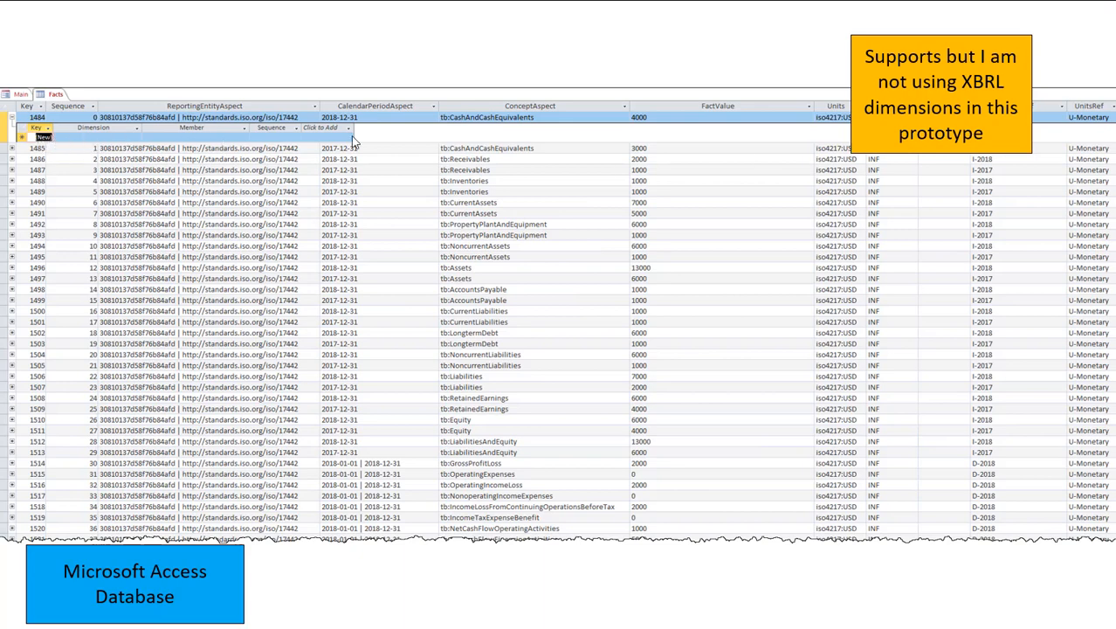
pyautogui.moveTo(737, 254)
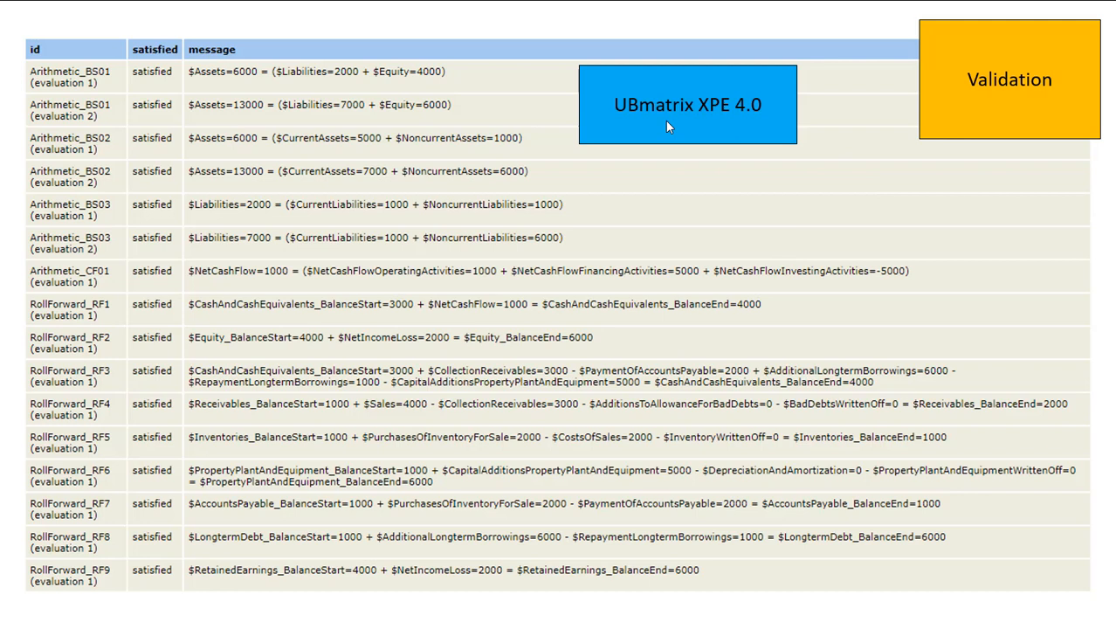
pyautogui.moveTo(400, 322)
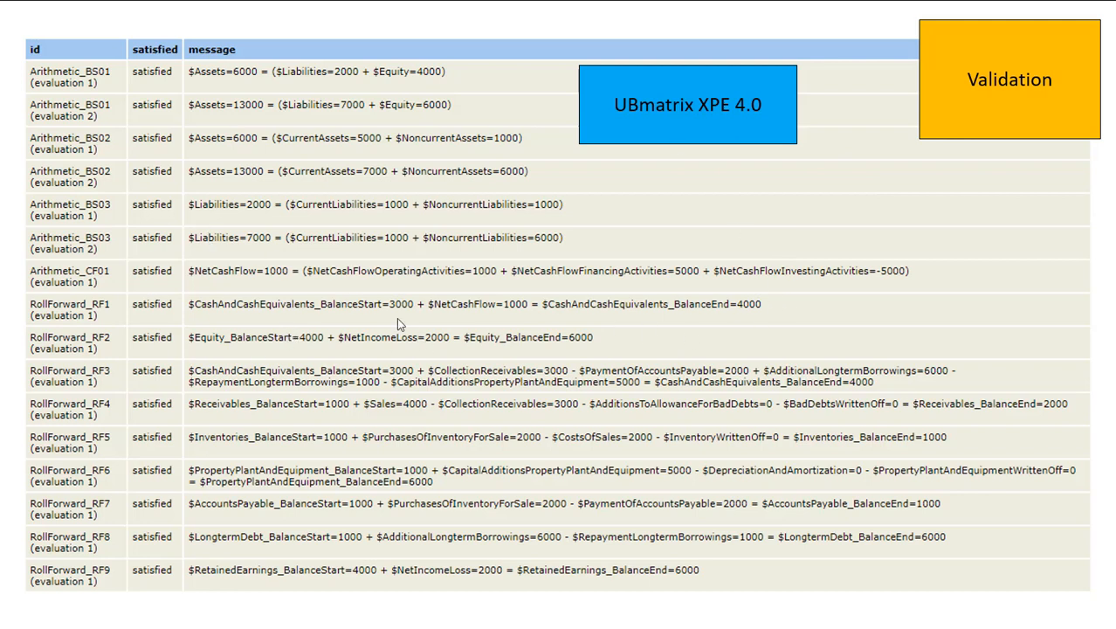
pyautogui.moveTo(251, 258)
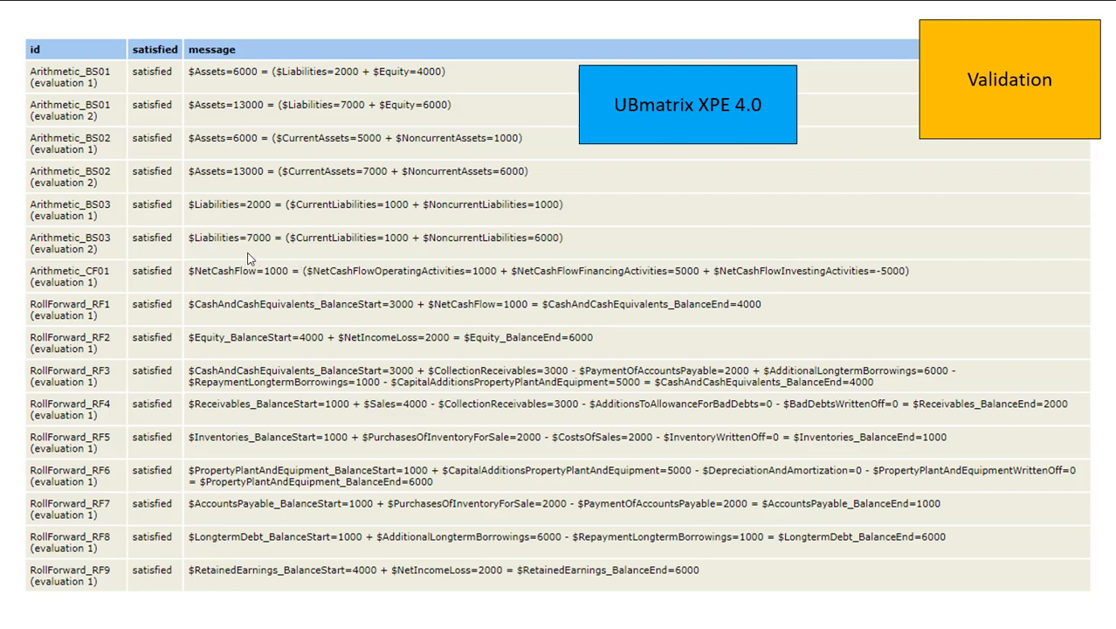
pyautogui.moveTo(869, 263)
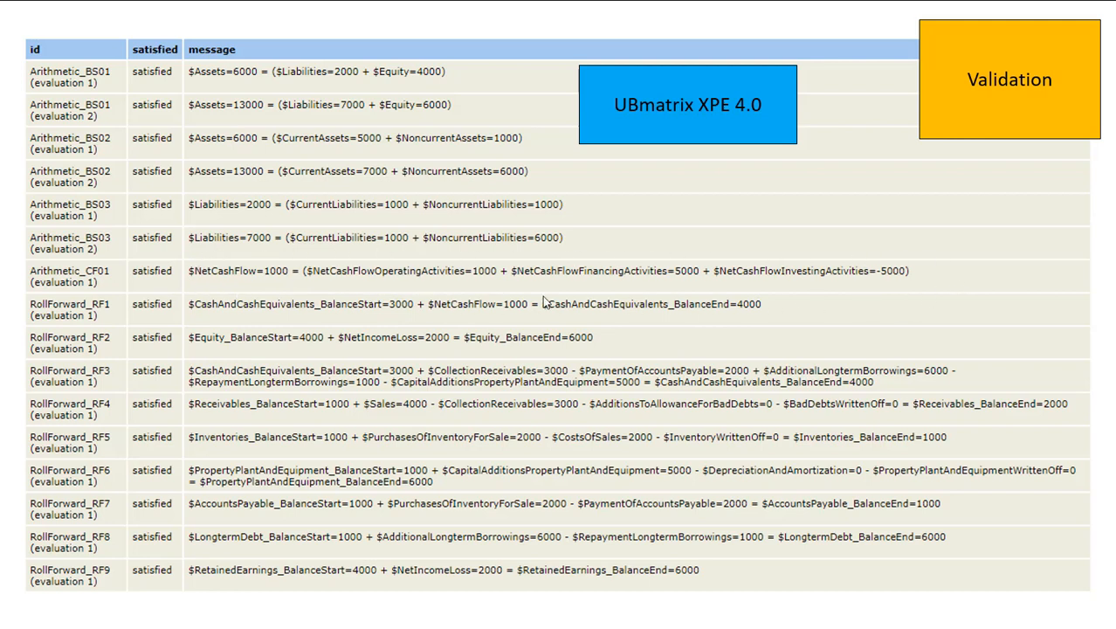
pyautogui.moveTo(194, 292)
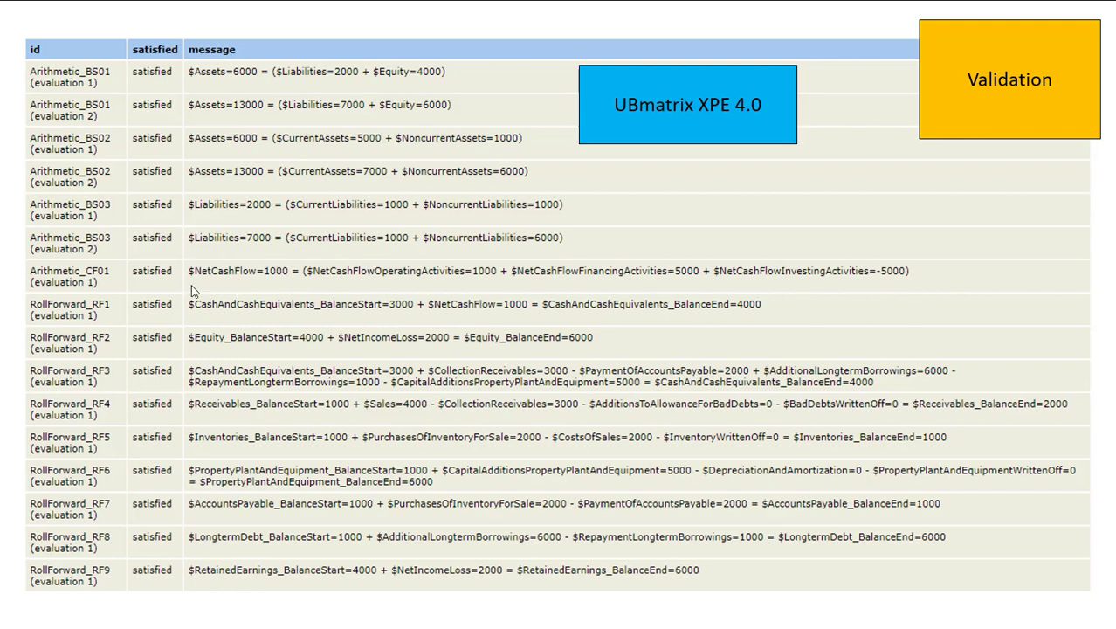
pyautogui.moveTo(912, 293)
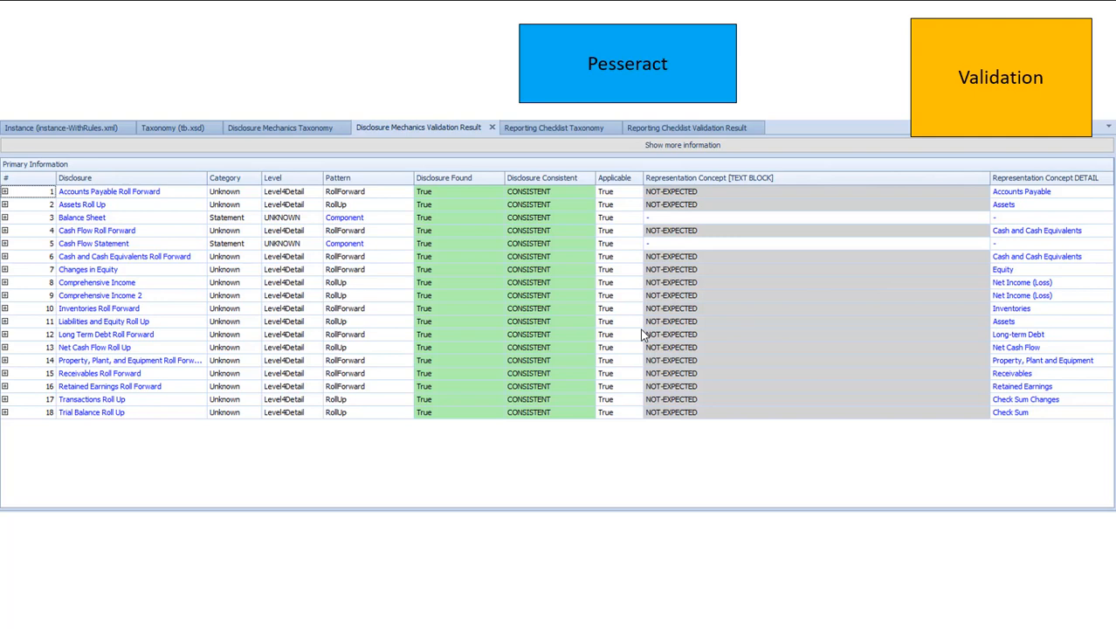
# Show the Reporting Checklist Validation Result with all disclosures discovered and consistent.
pyautogui.click(692, 128)
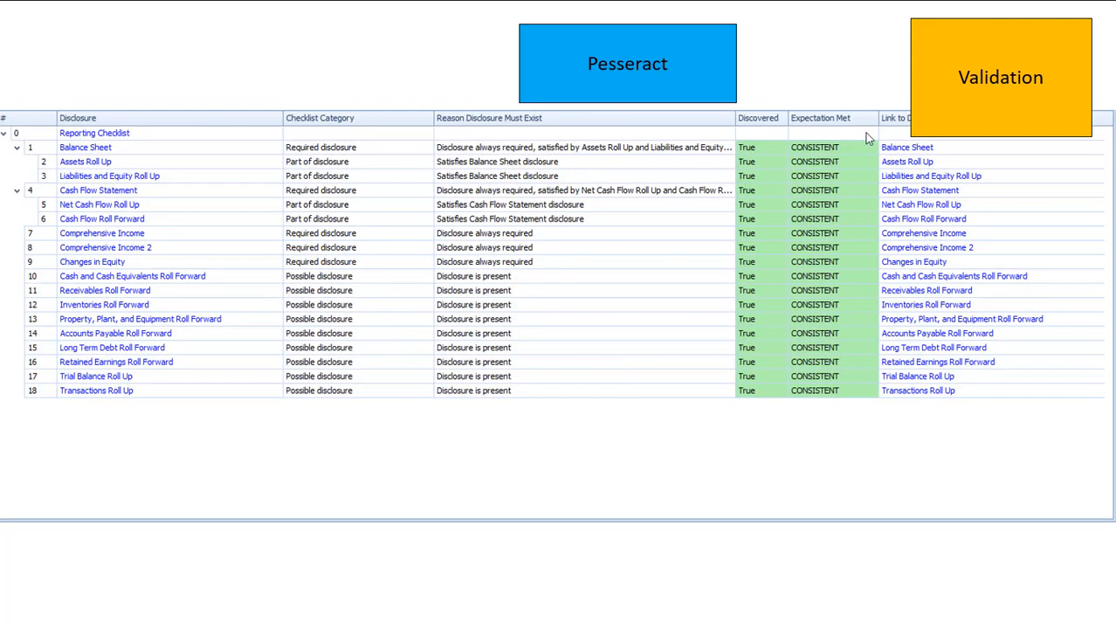
pyautogui.moveTo(901, 282)
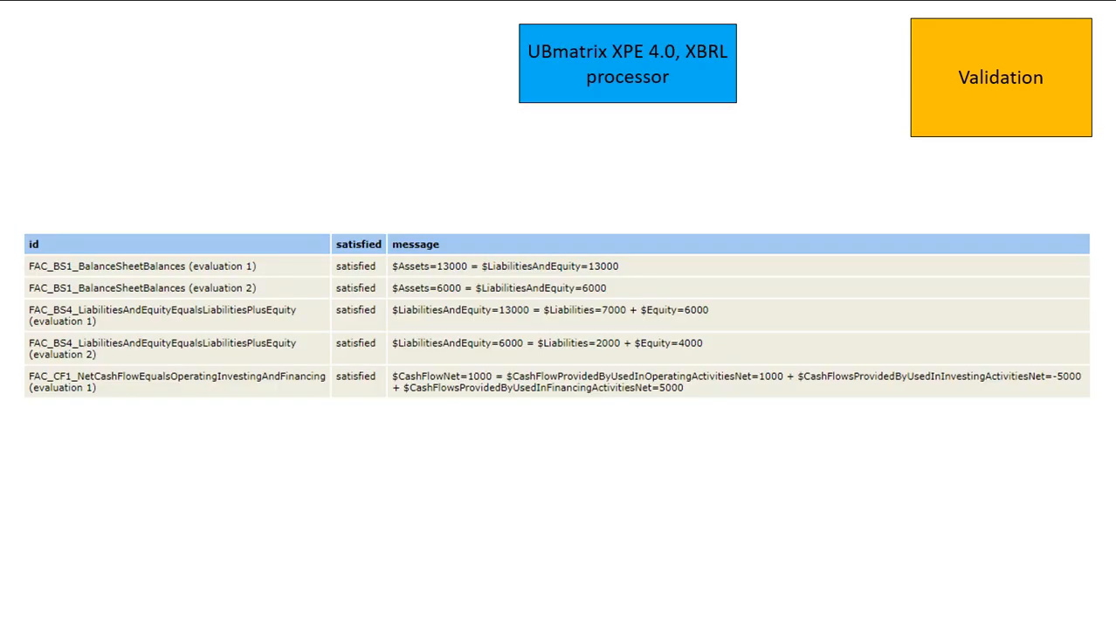
pyautogui.moveTo(625, 111)
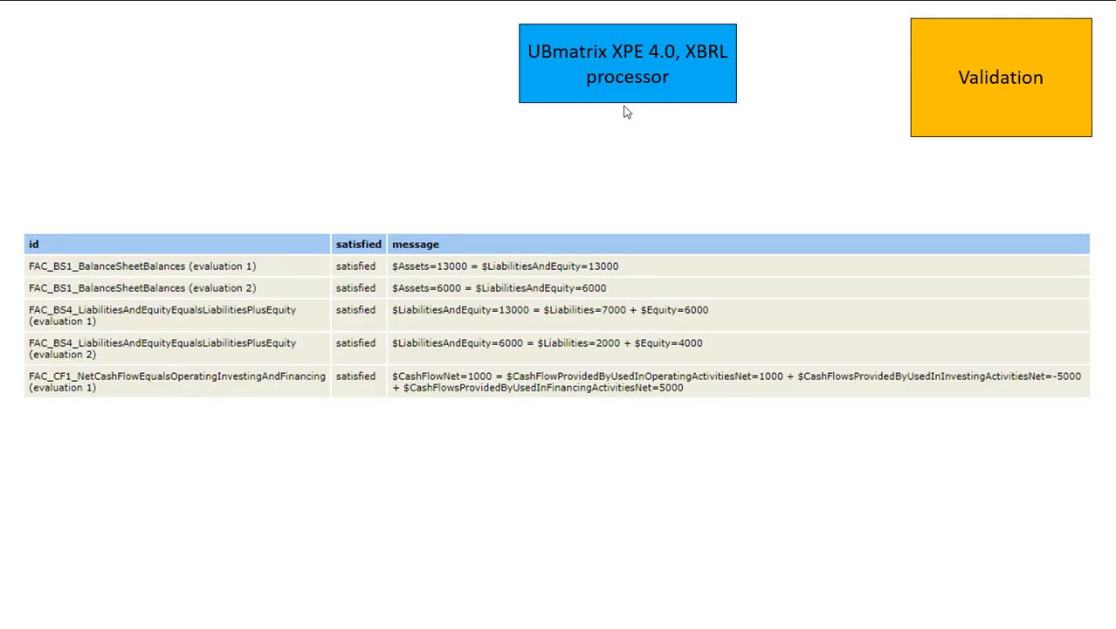
pyautogui.moveTo(734, 317)
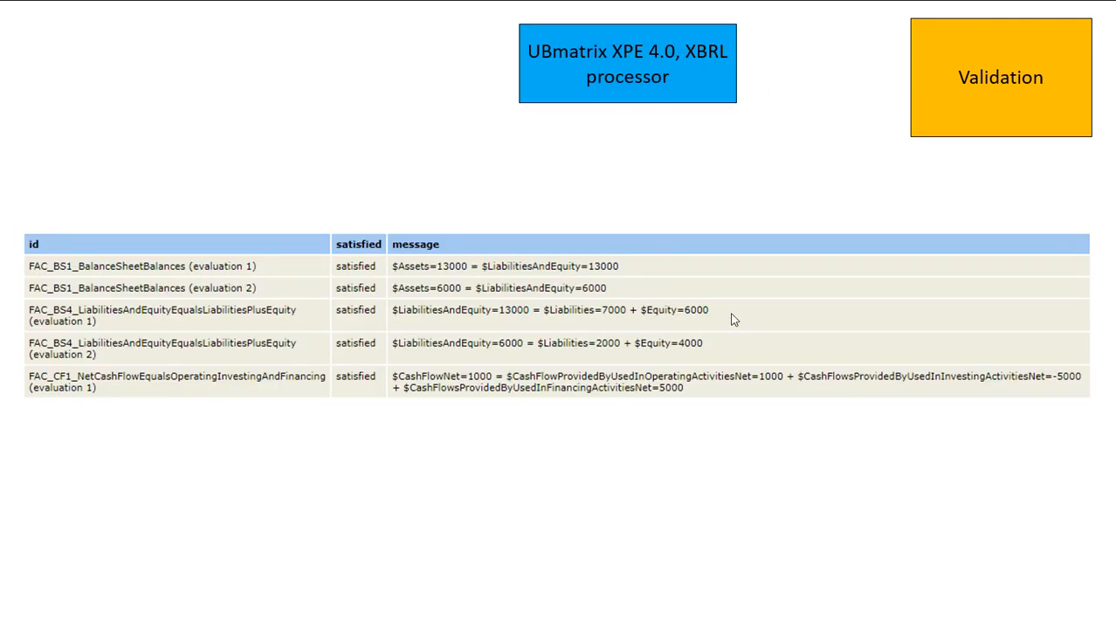
pyautogui.moveTo(446, 295)
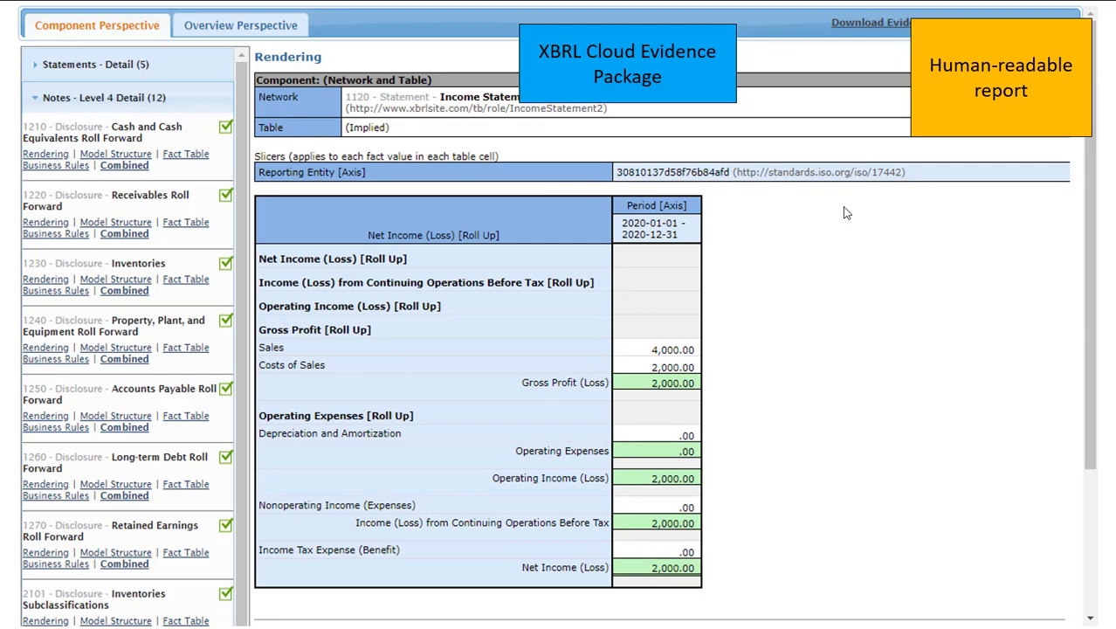
pyautogui.moveTo(829, 320)
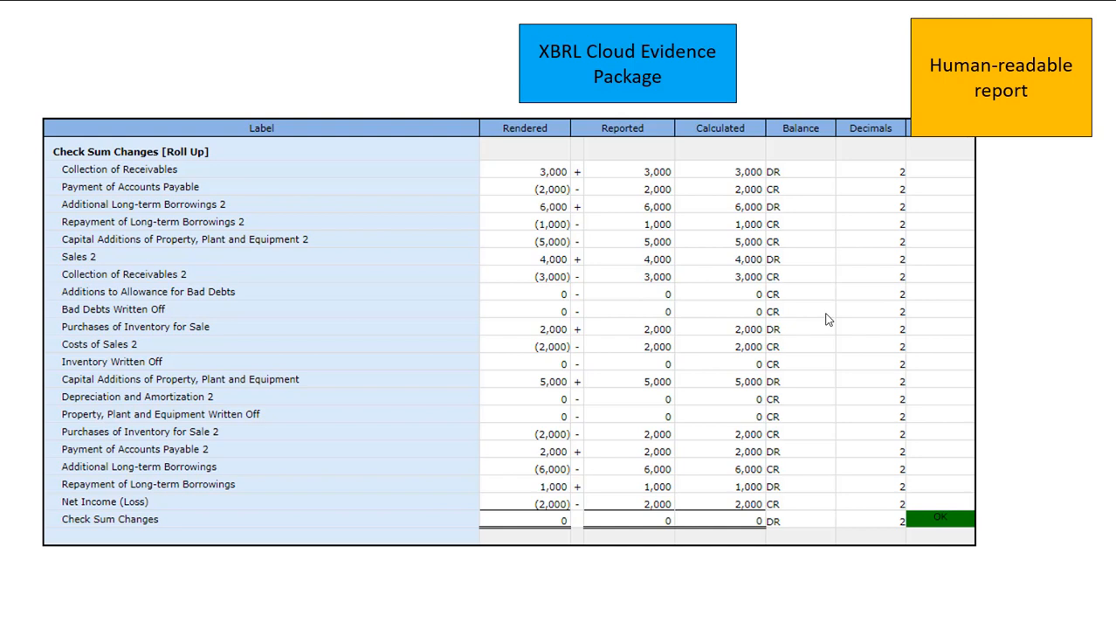
pyautogui.moveTo(991, 553)
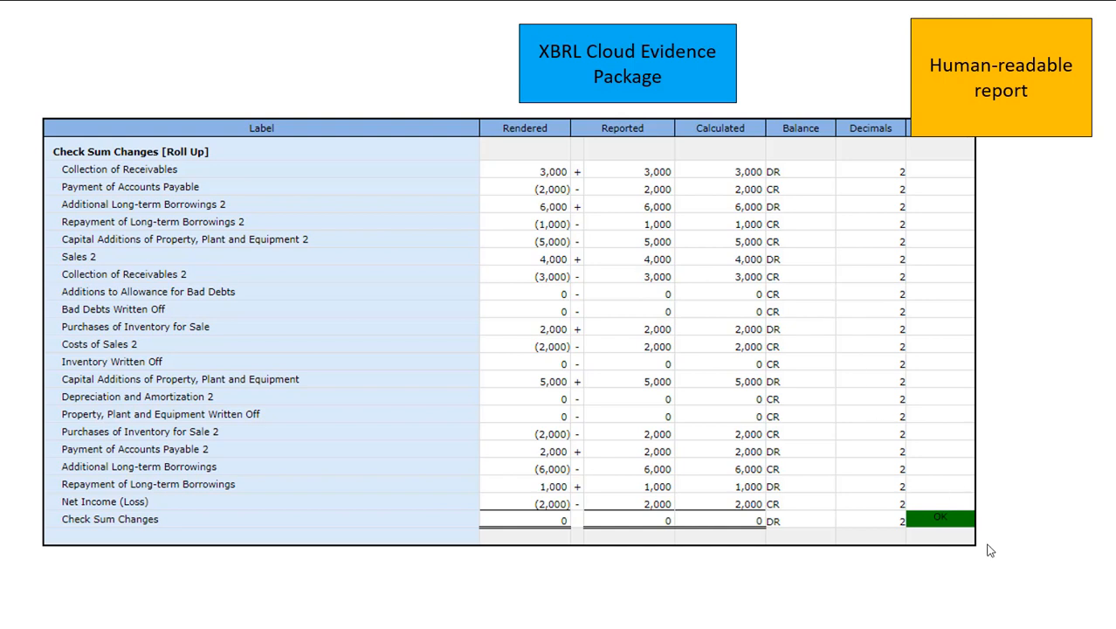
pyautogui.moveTo(765, 515)
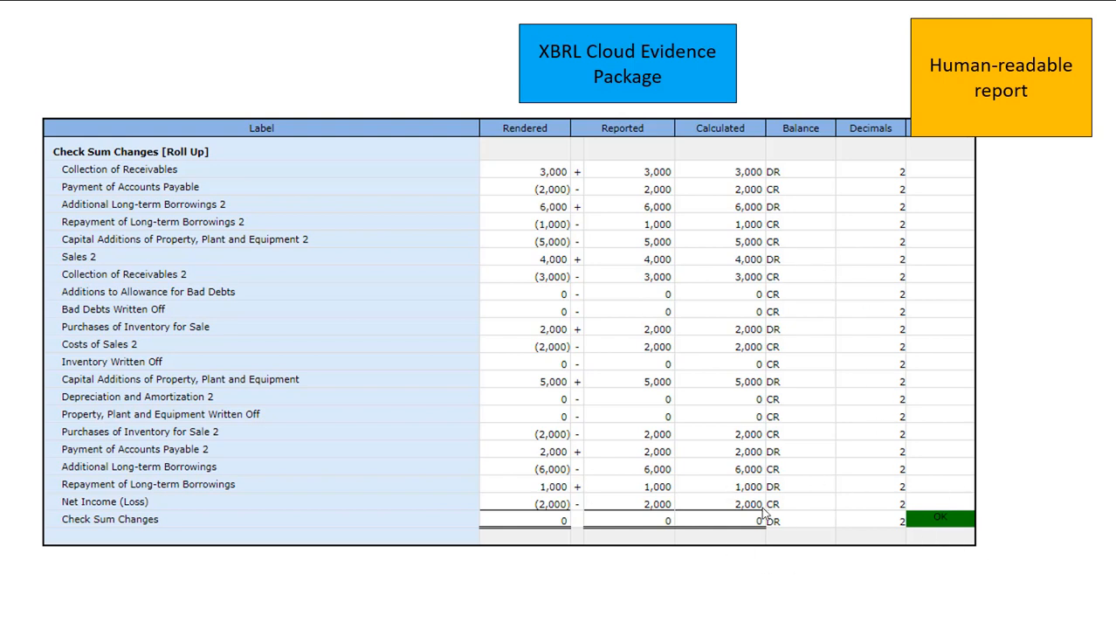
pyautogui.moveTo(588, 272)
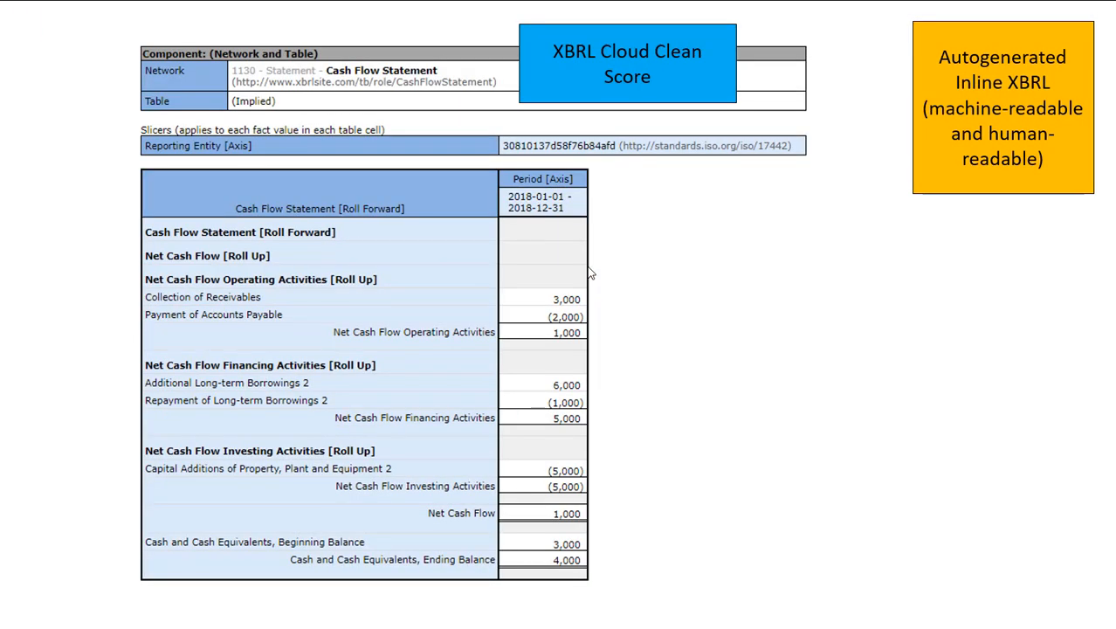
pyautogui.moveTo(496, 343)
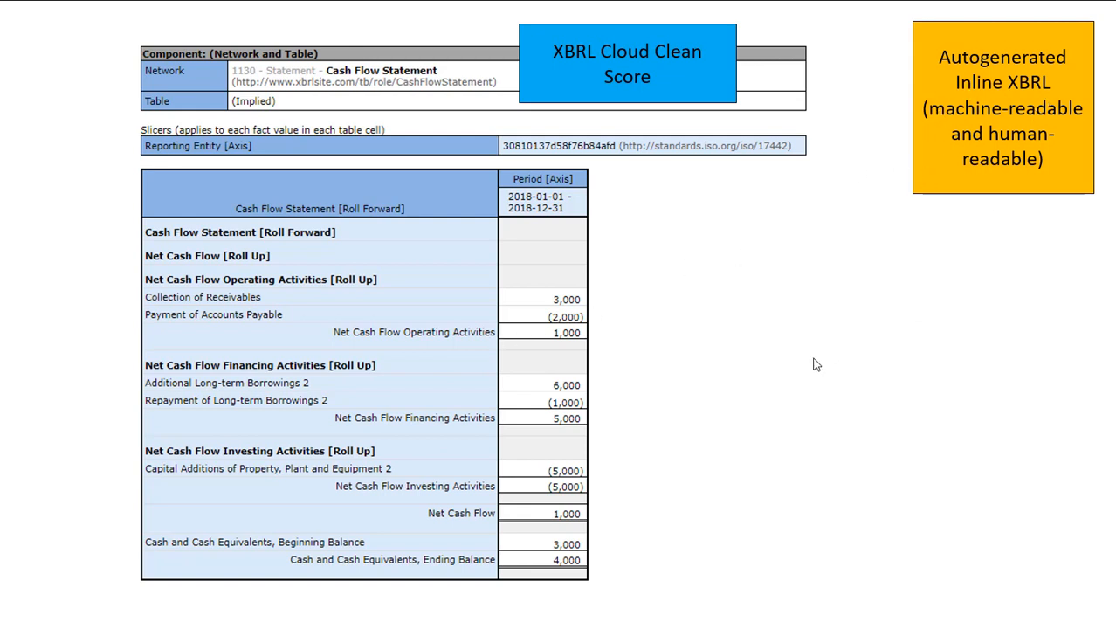
pyautogui.moveTo(789, 371)
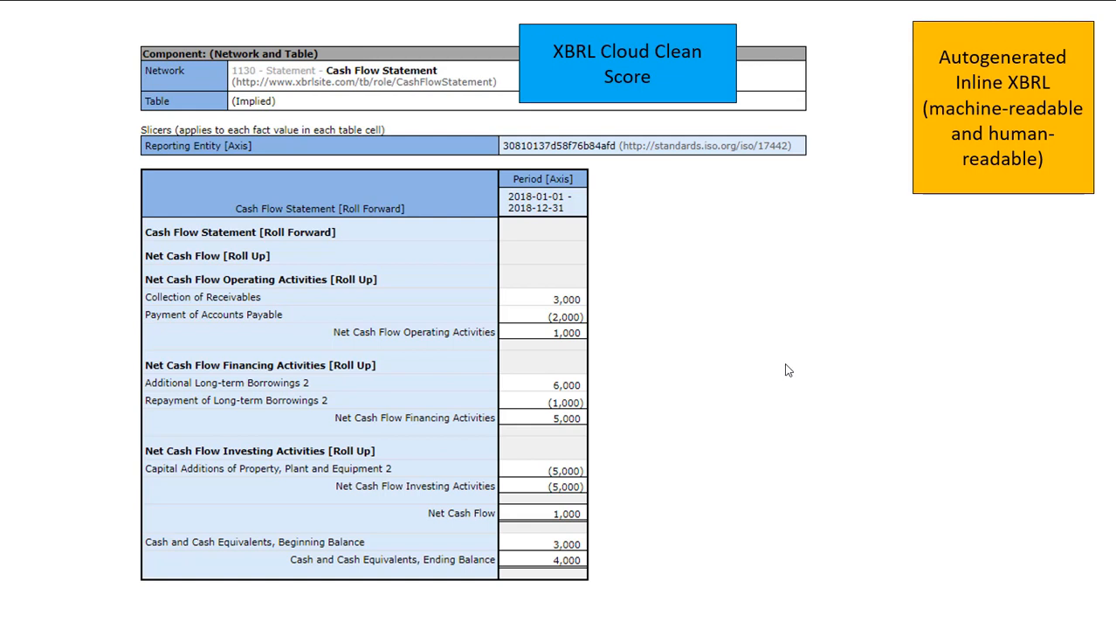
pyautogui.moveTo(515, 273)
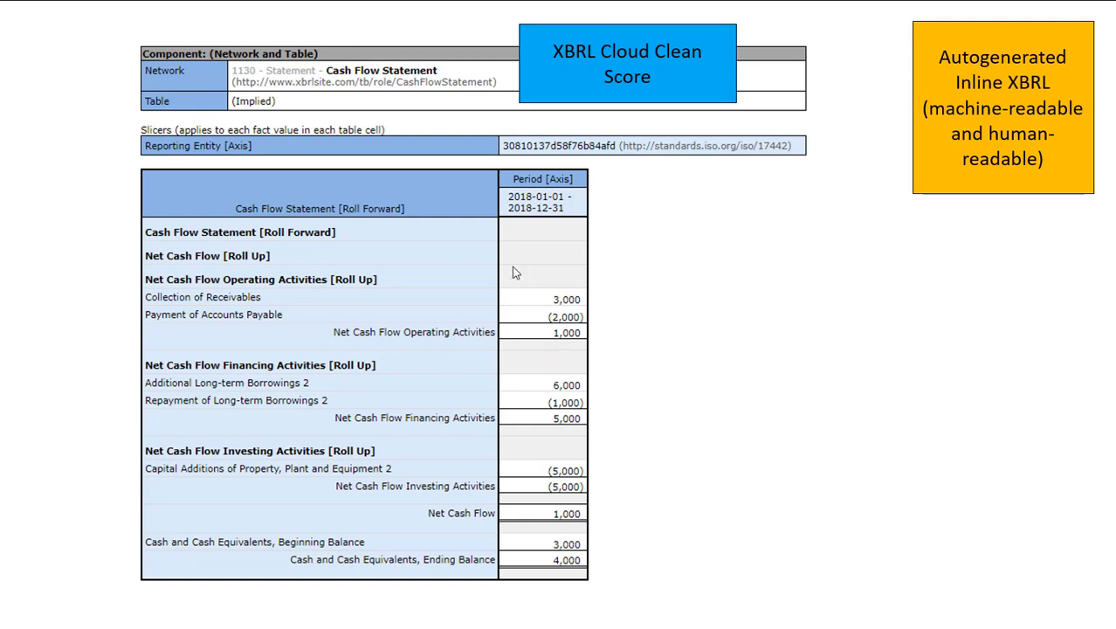
pyautogui.moveTo(321, 339)
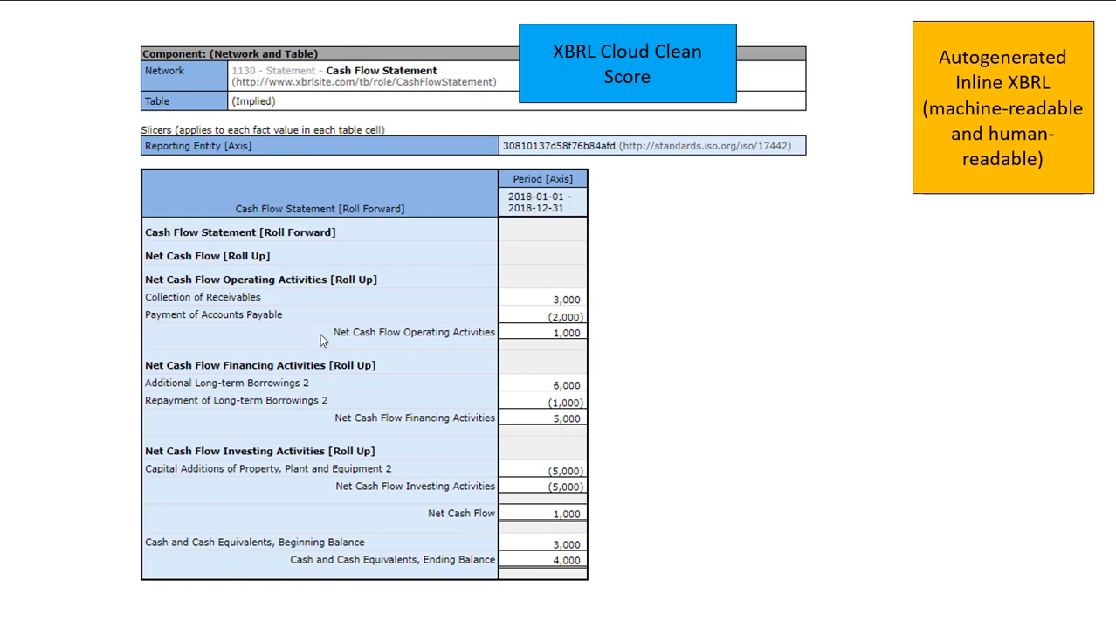
pyautogui.moveTo(247, 237)
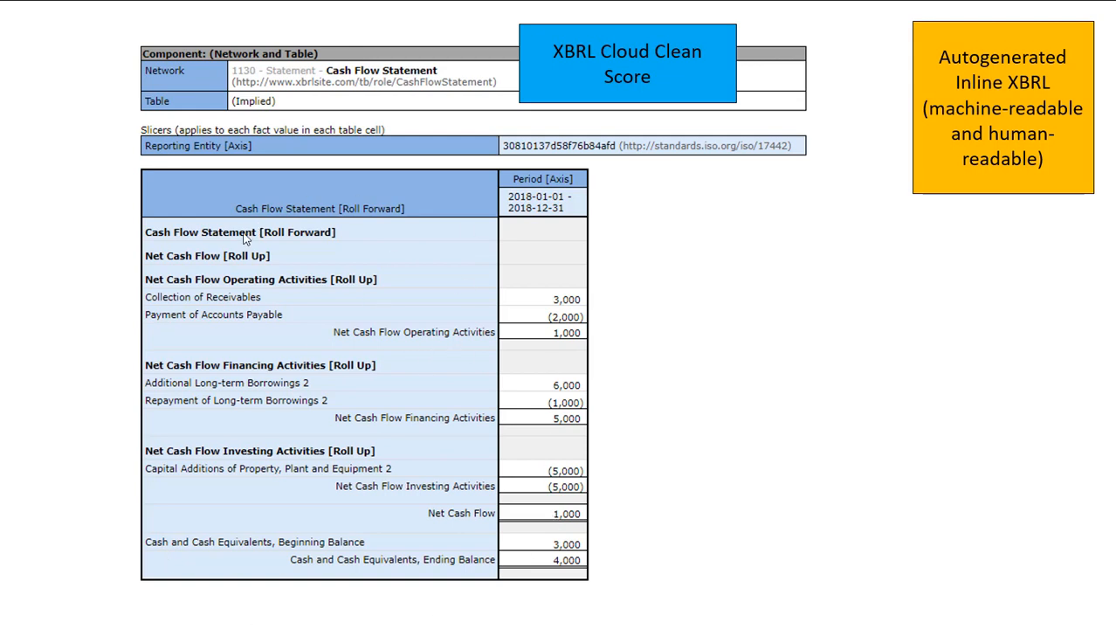
pyautogui.moveTo(771, 319)
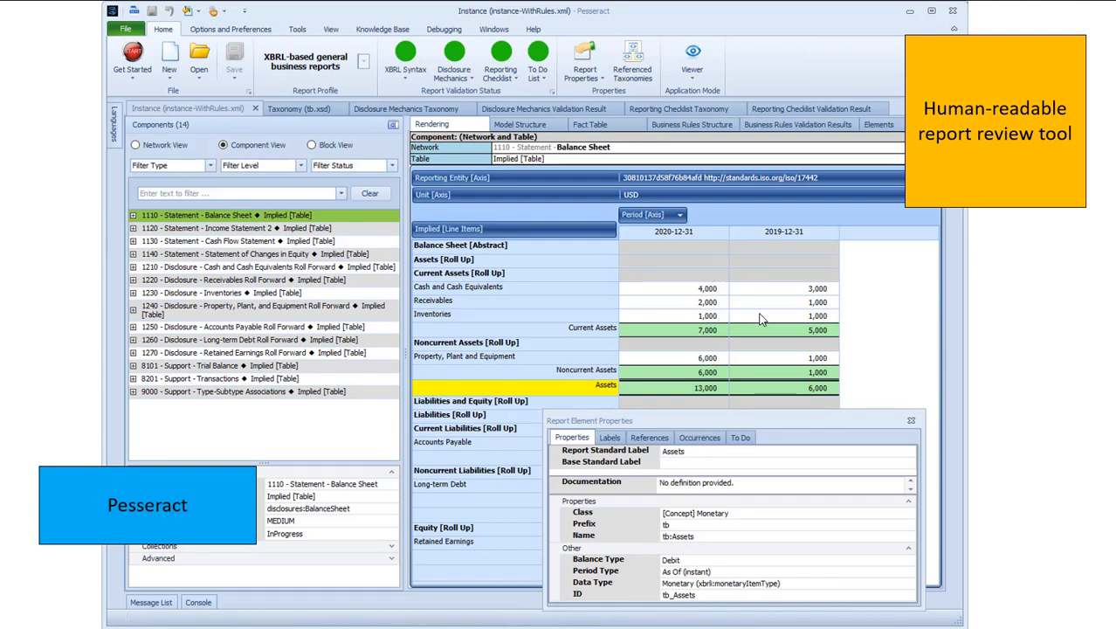
pyautogui.moveTo(866, 180)
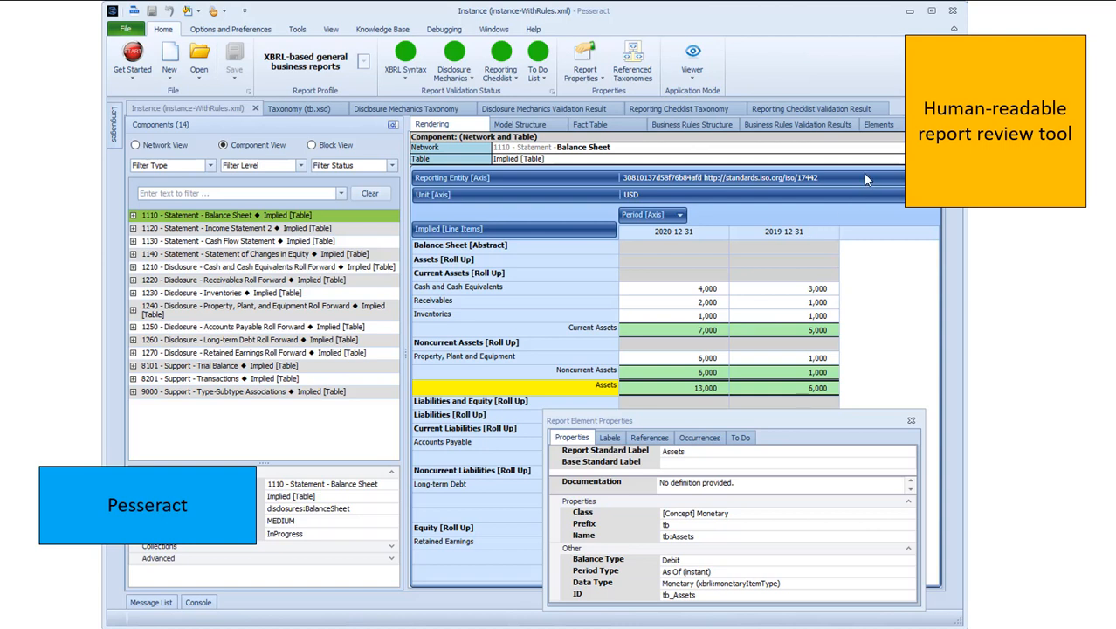
pyautogui.moveTo(818, 284)
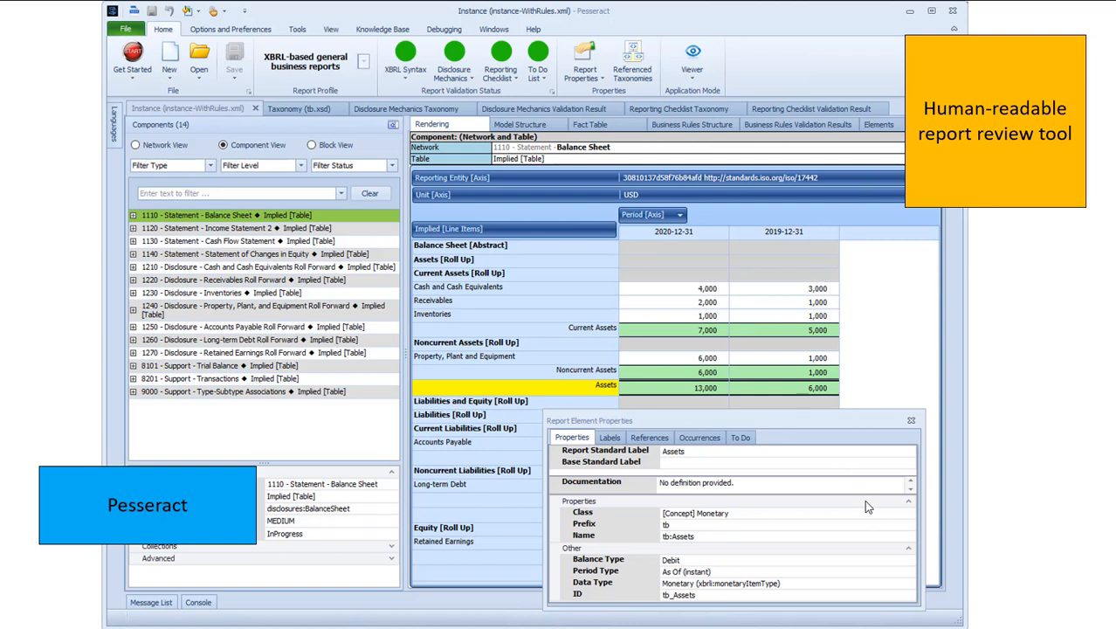
pyautogui.moveTo(433, 375)
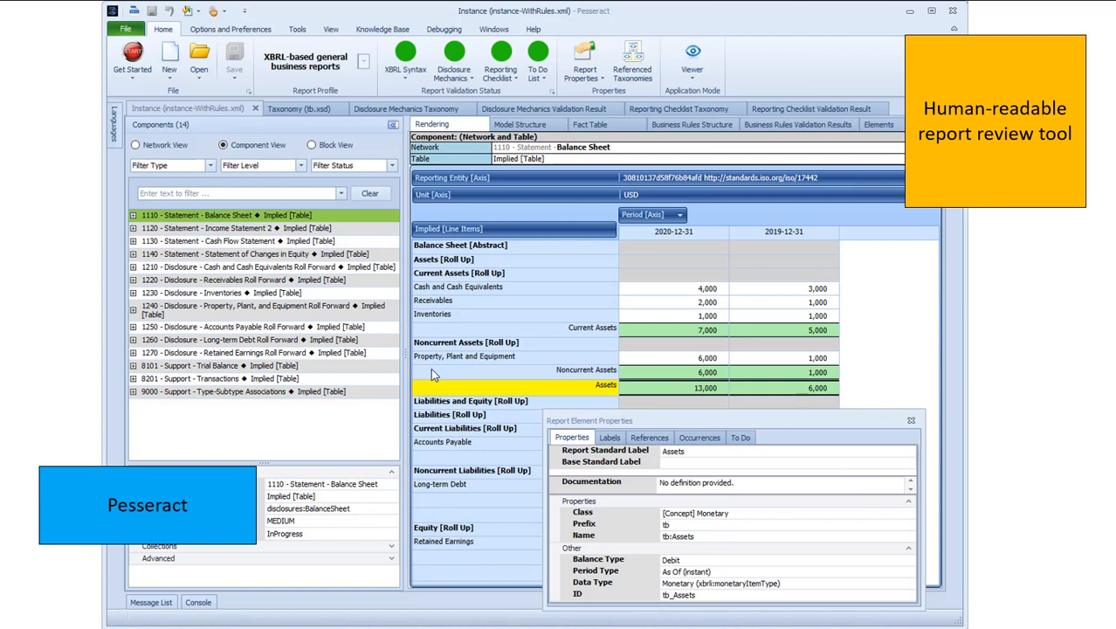
pyautogui.moveTo(1004, 318)
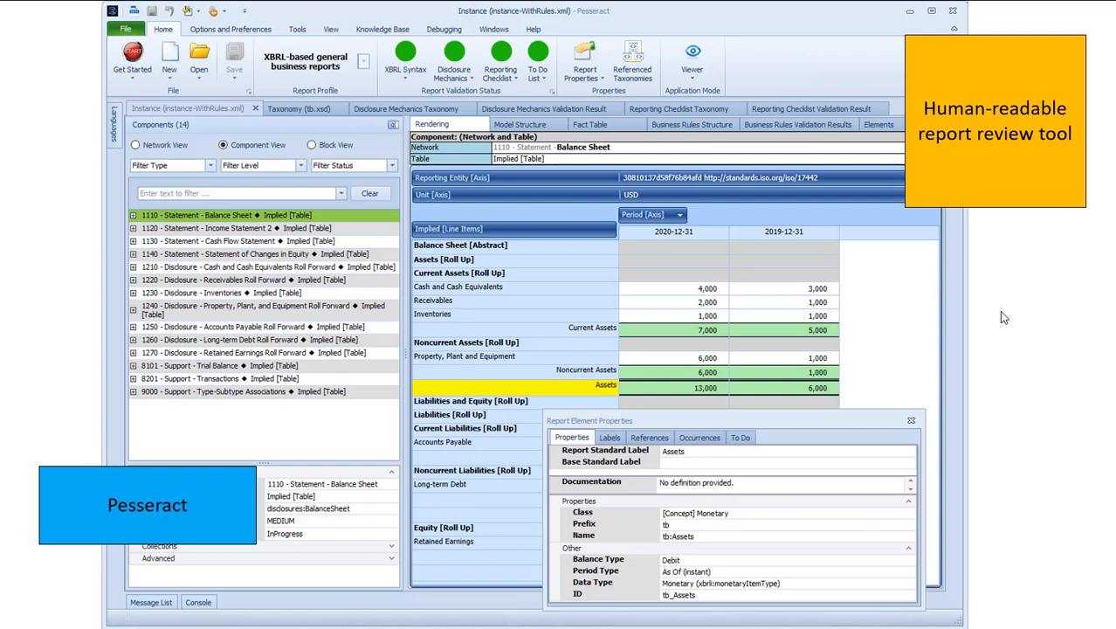
pyautogui.moveTo(992, 357)
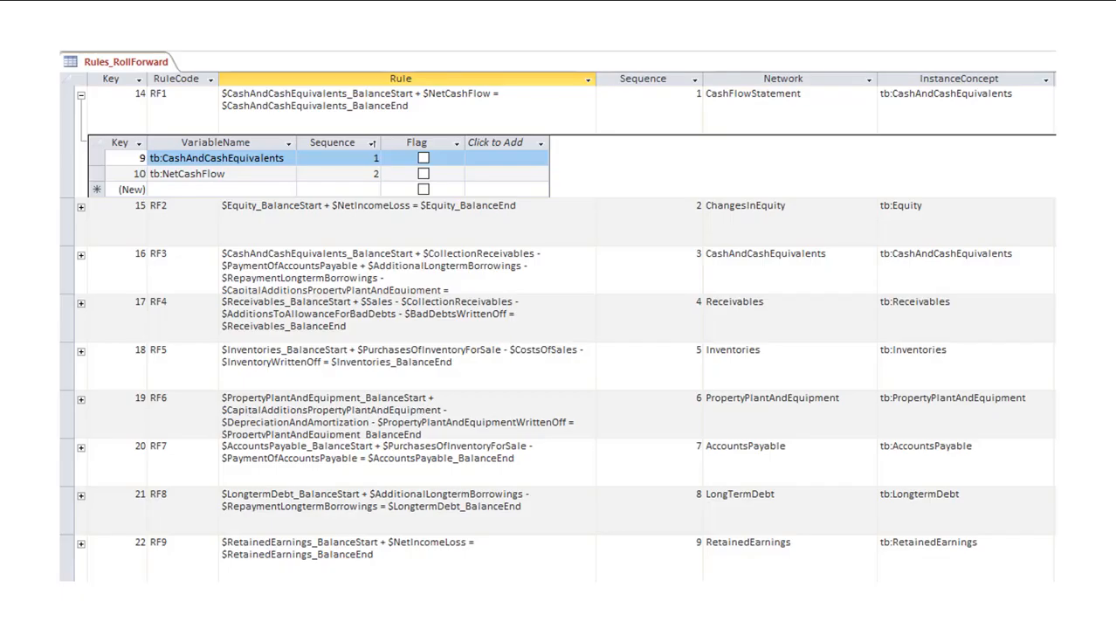
pyautogui.moveTo(849, 376)
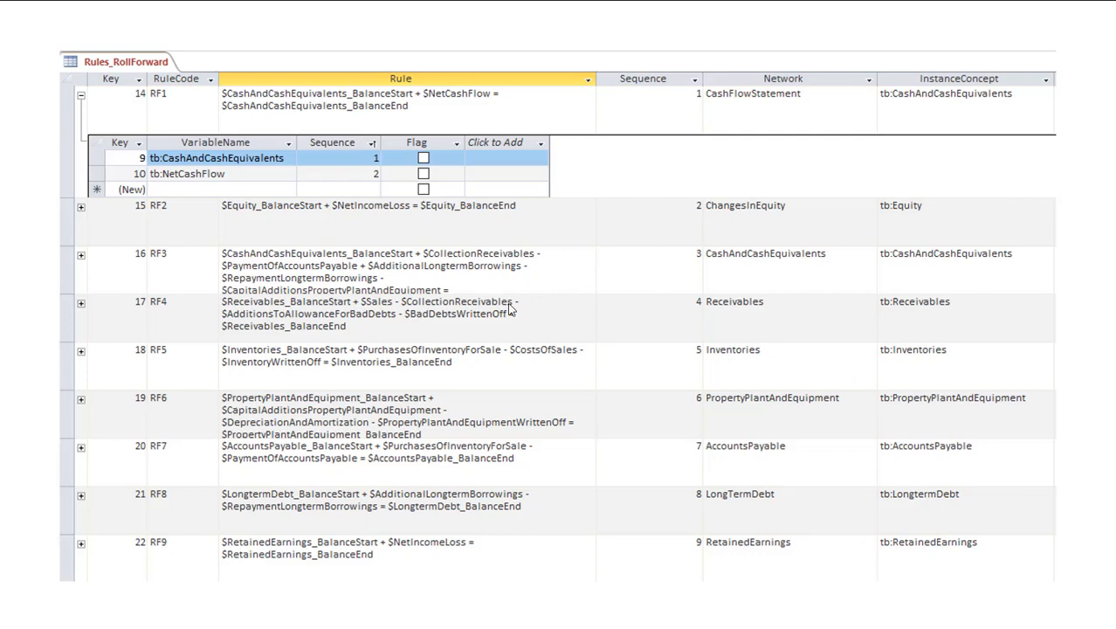
pyautogui.moveTo(760, 276)
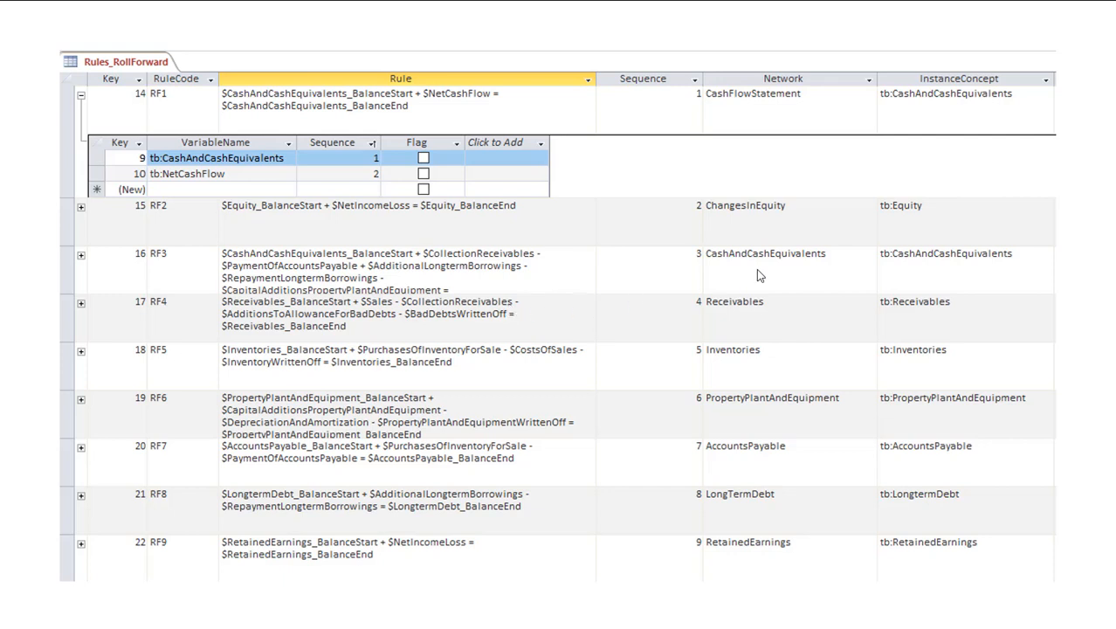
pyautogui.moveTo(828, 358)
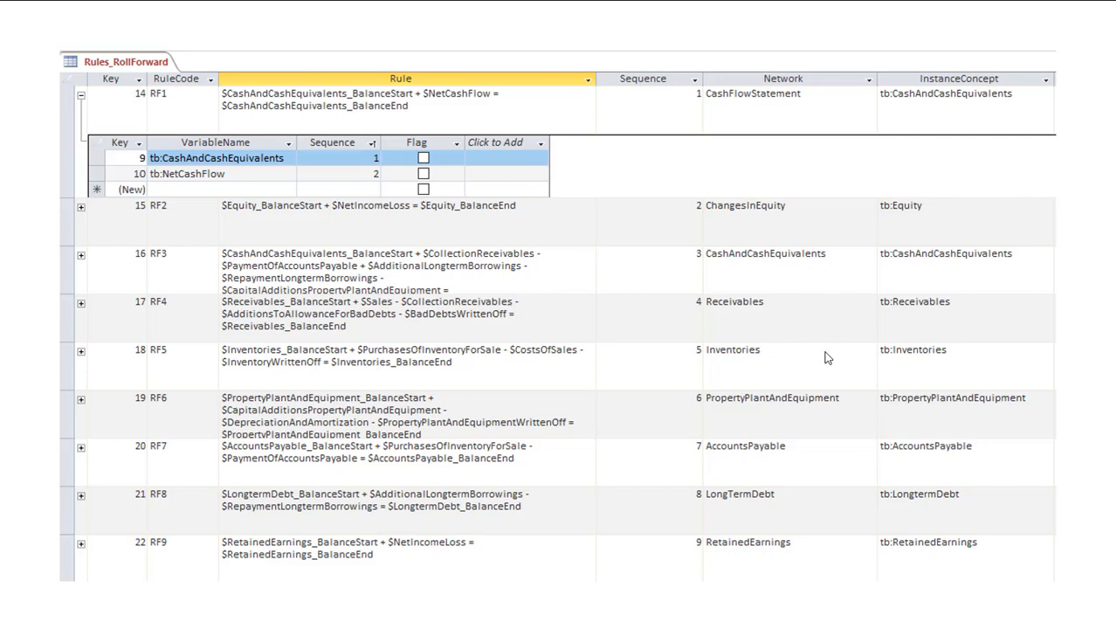
pyautogui.moveTo(774, 213)
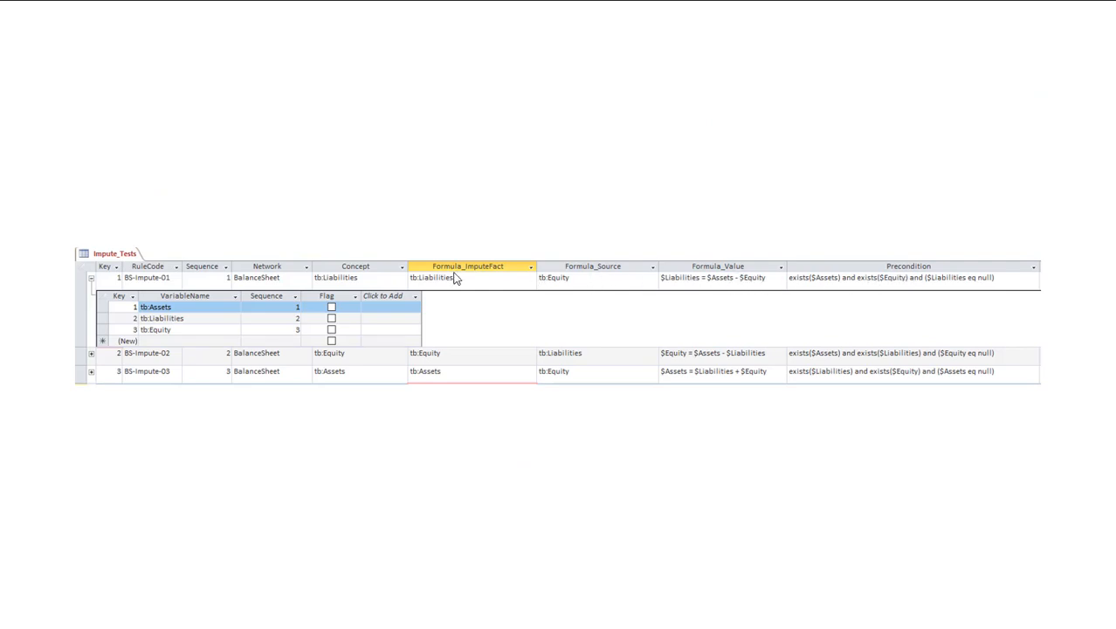
pyautogui.moveTo(422, 256)
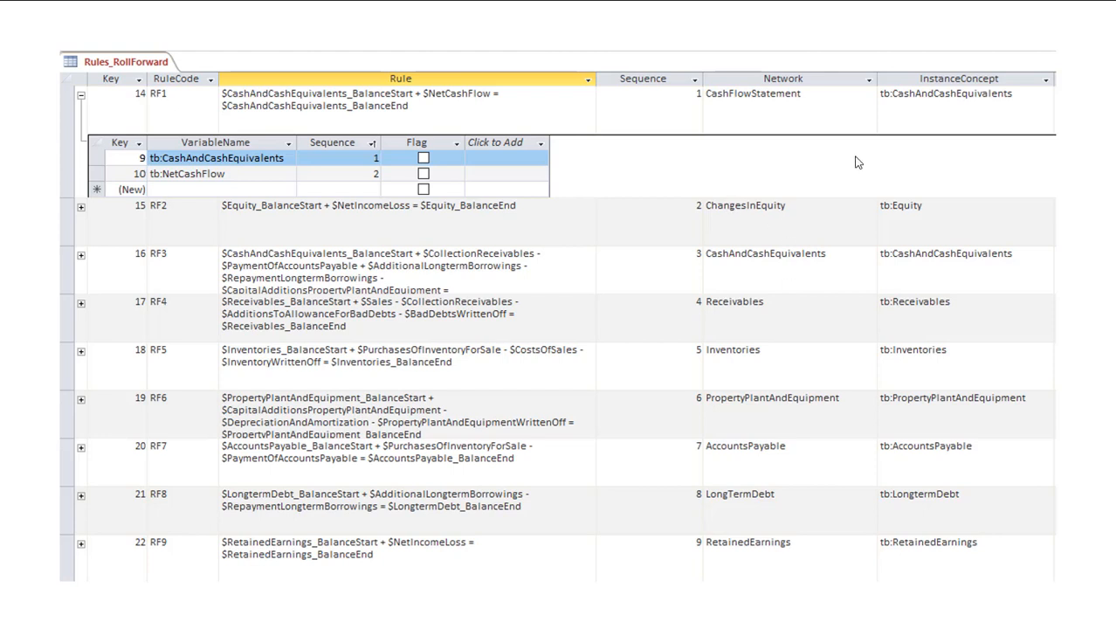
pyautogui.moveTo(440, 266)
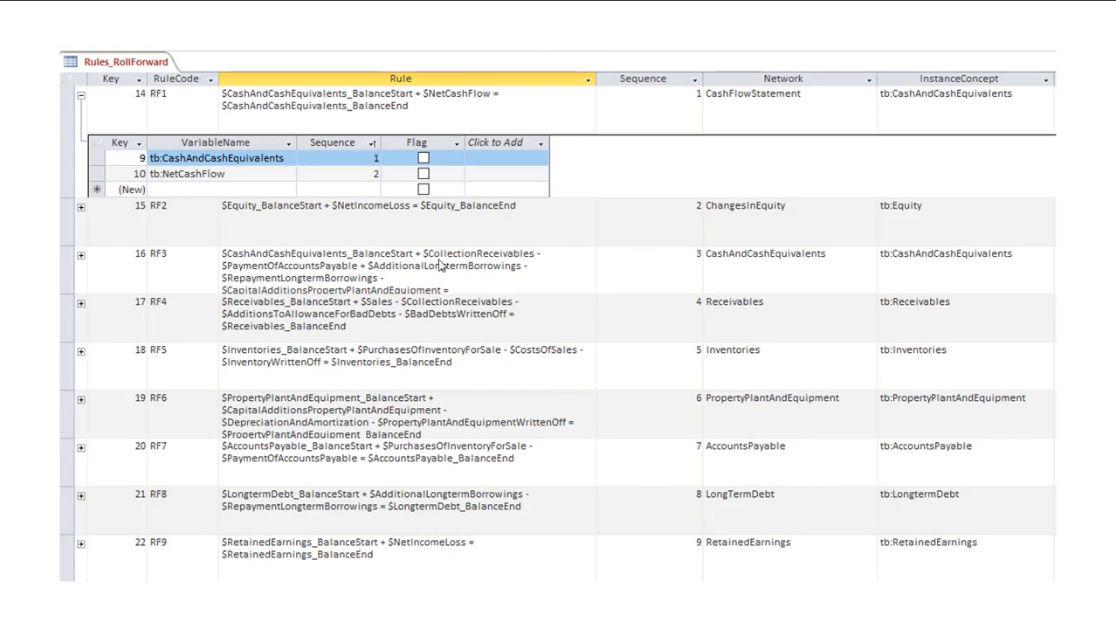
pyautogui.moveTo(432, 260)
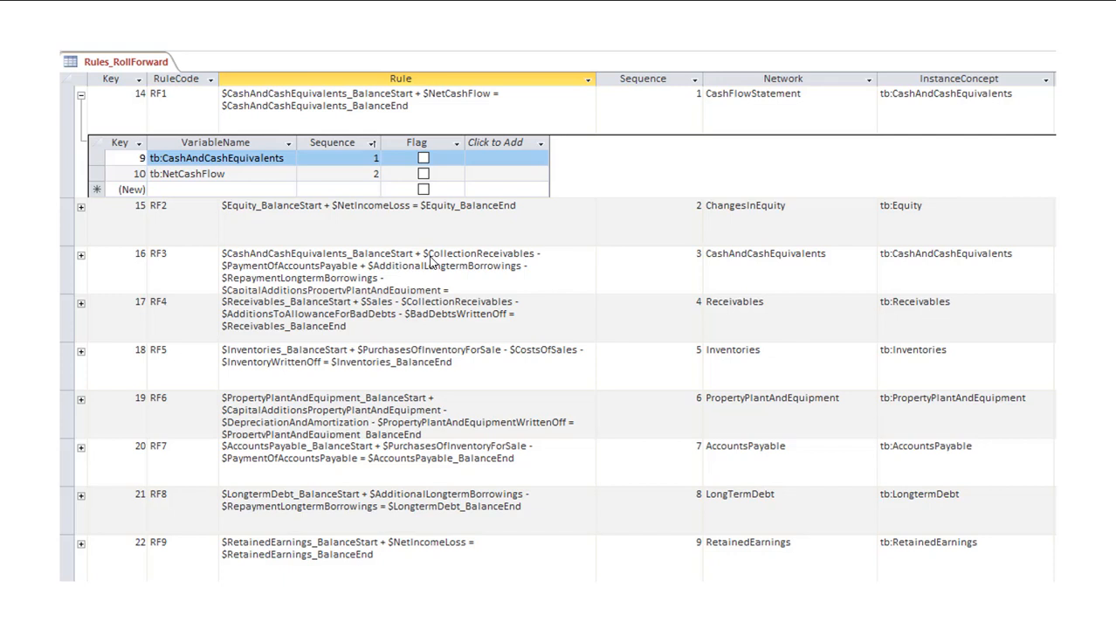
pyautogui.moveTo(769, 321)
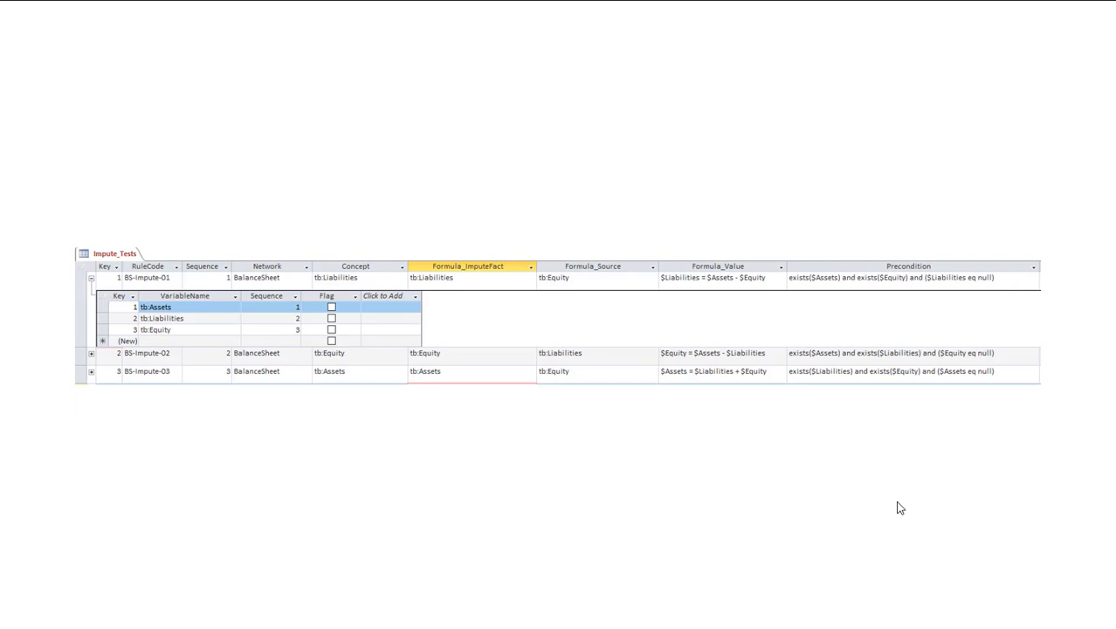
pyautogui.moveTo(739, 471)
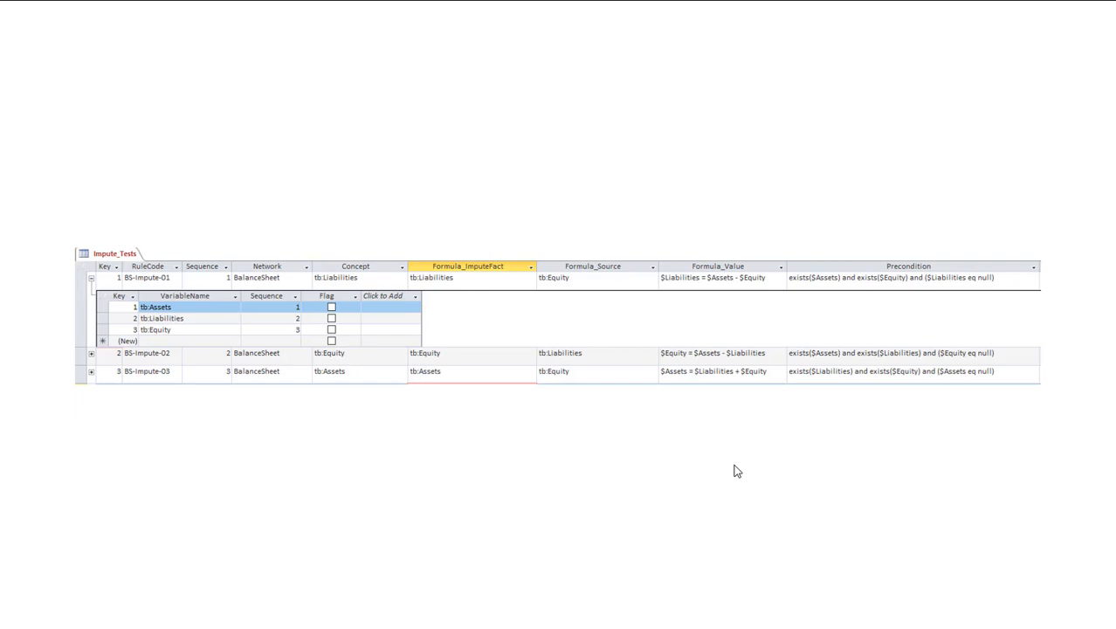
pyautogui.moveTo(750, 476)
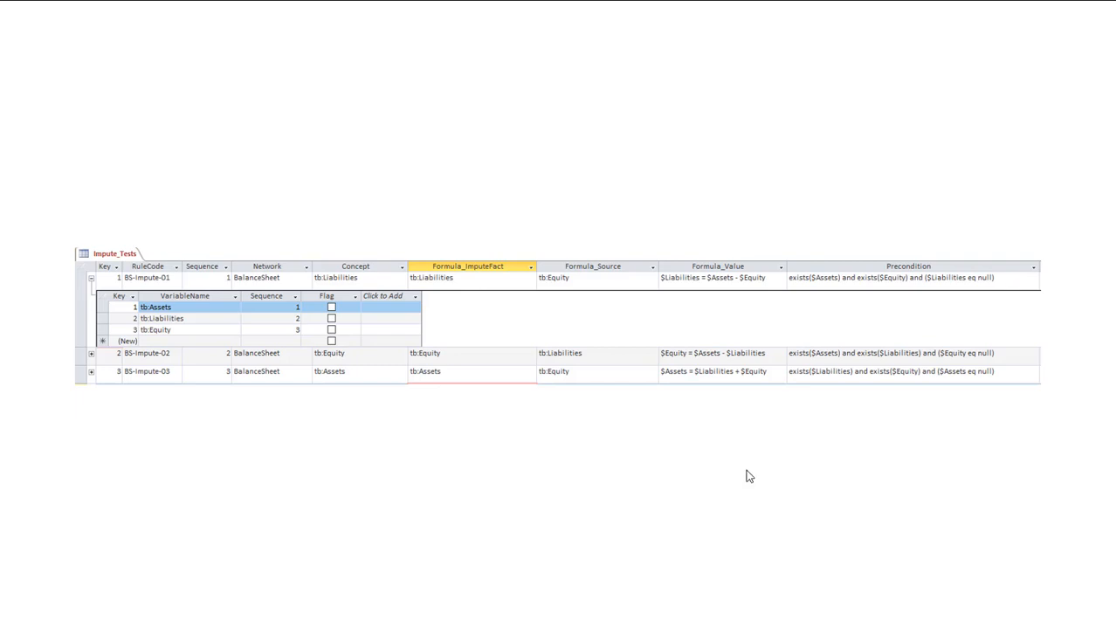